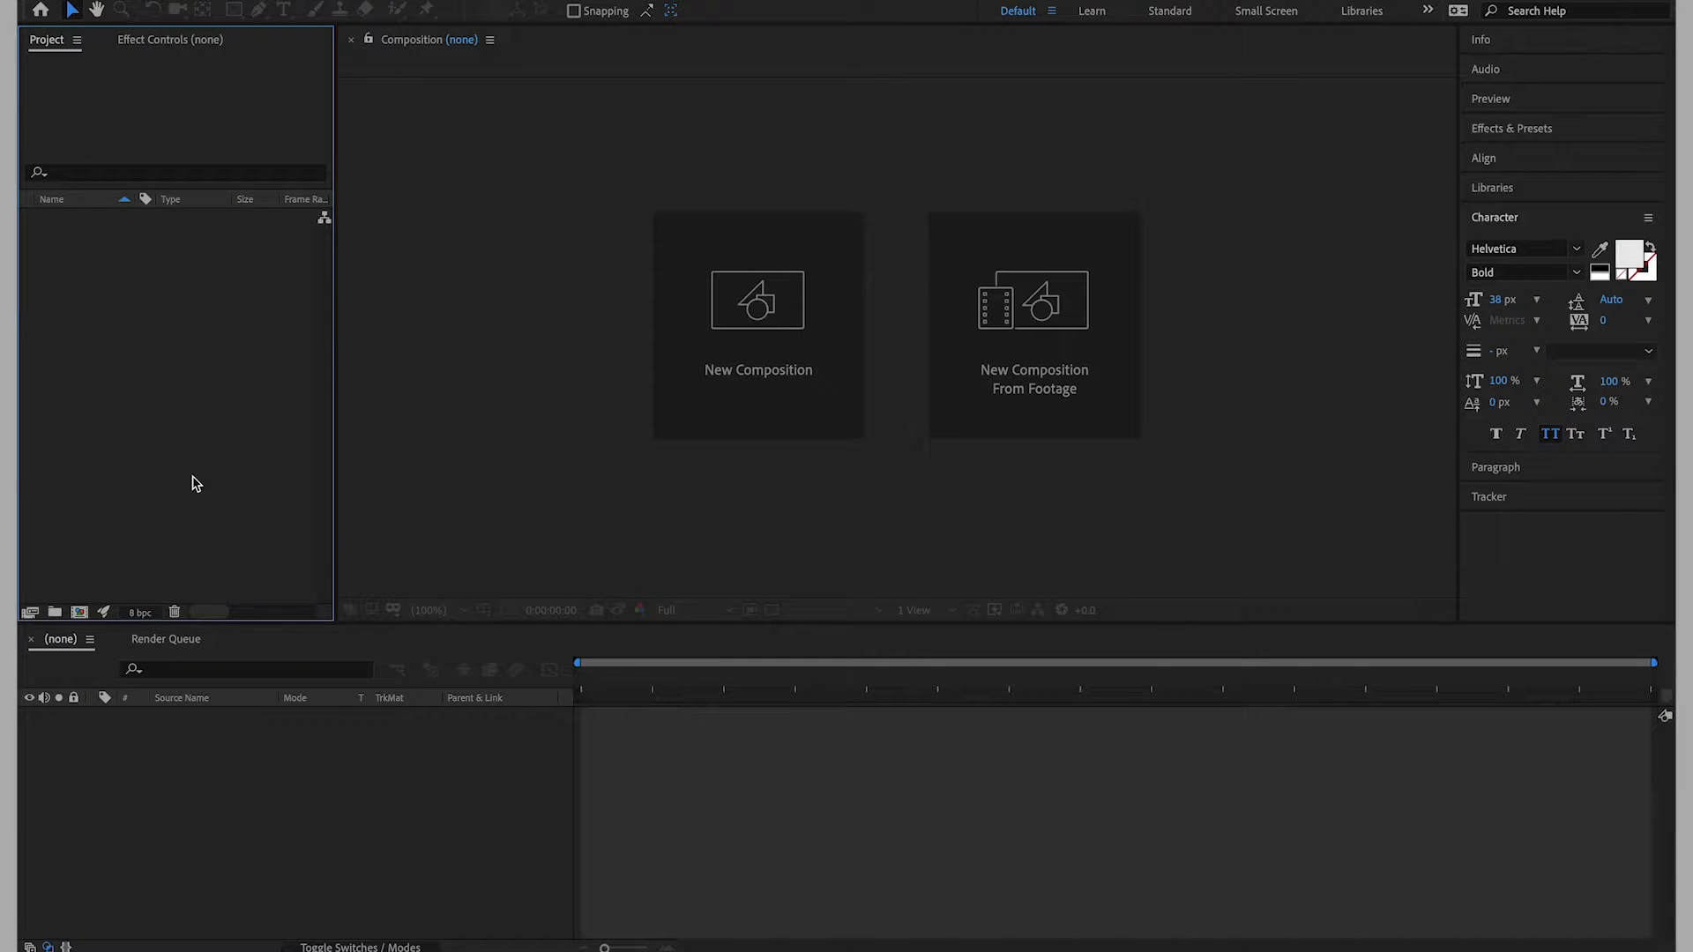
Start a new composition named Bars with the HDTV 1080 24 preset.
{"action": "left_click", "coordinate": [758, 326]}
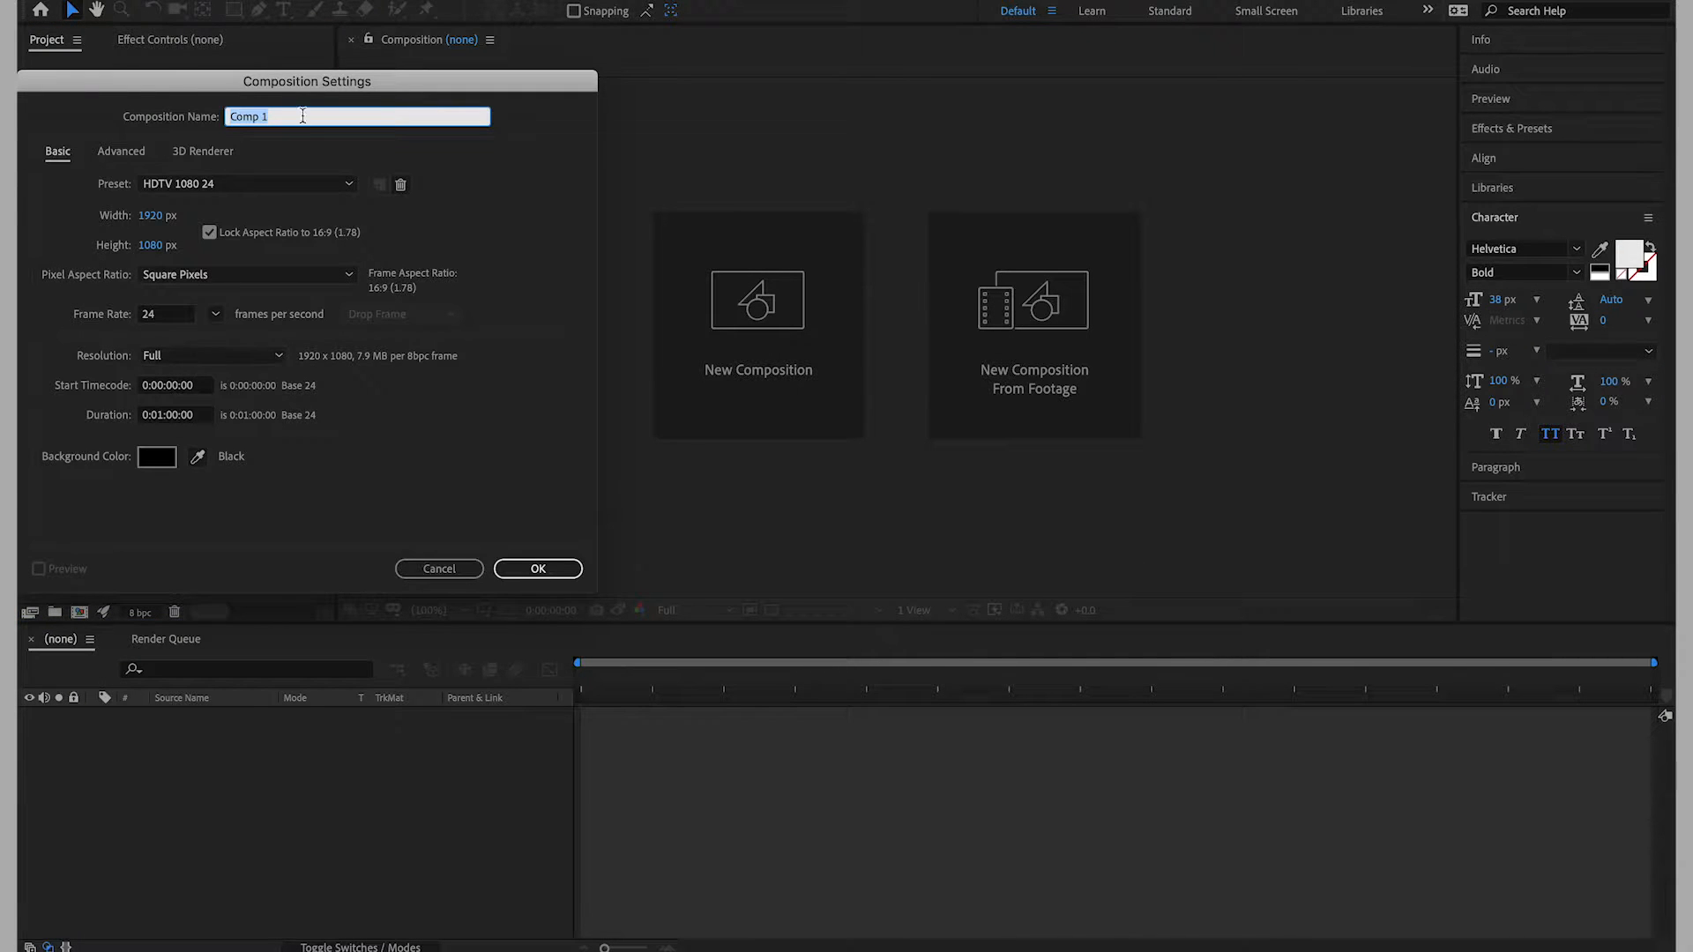
{"action": "type", "text": "B"}
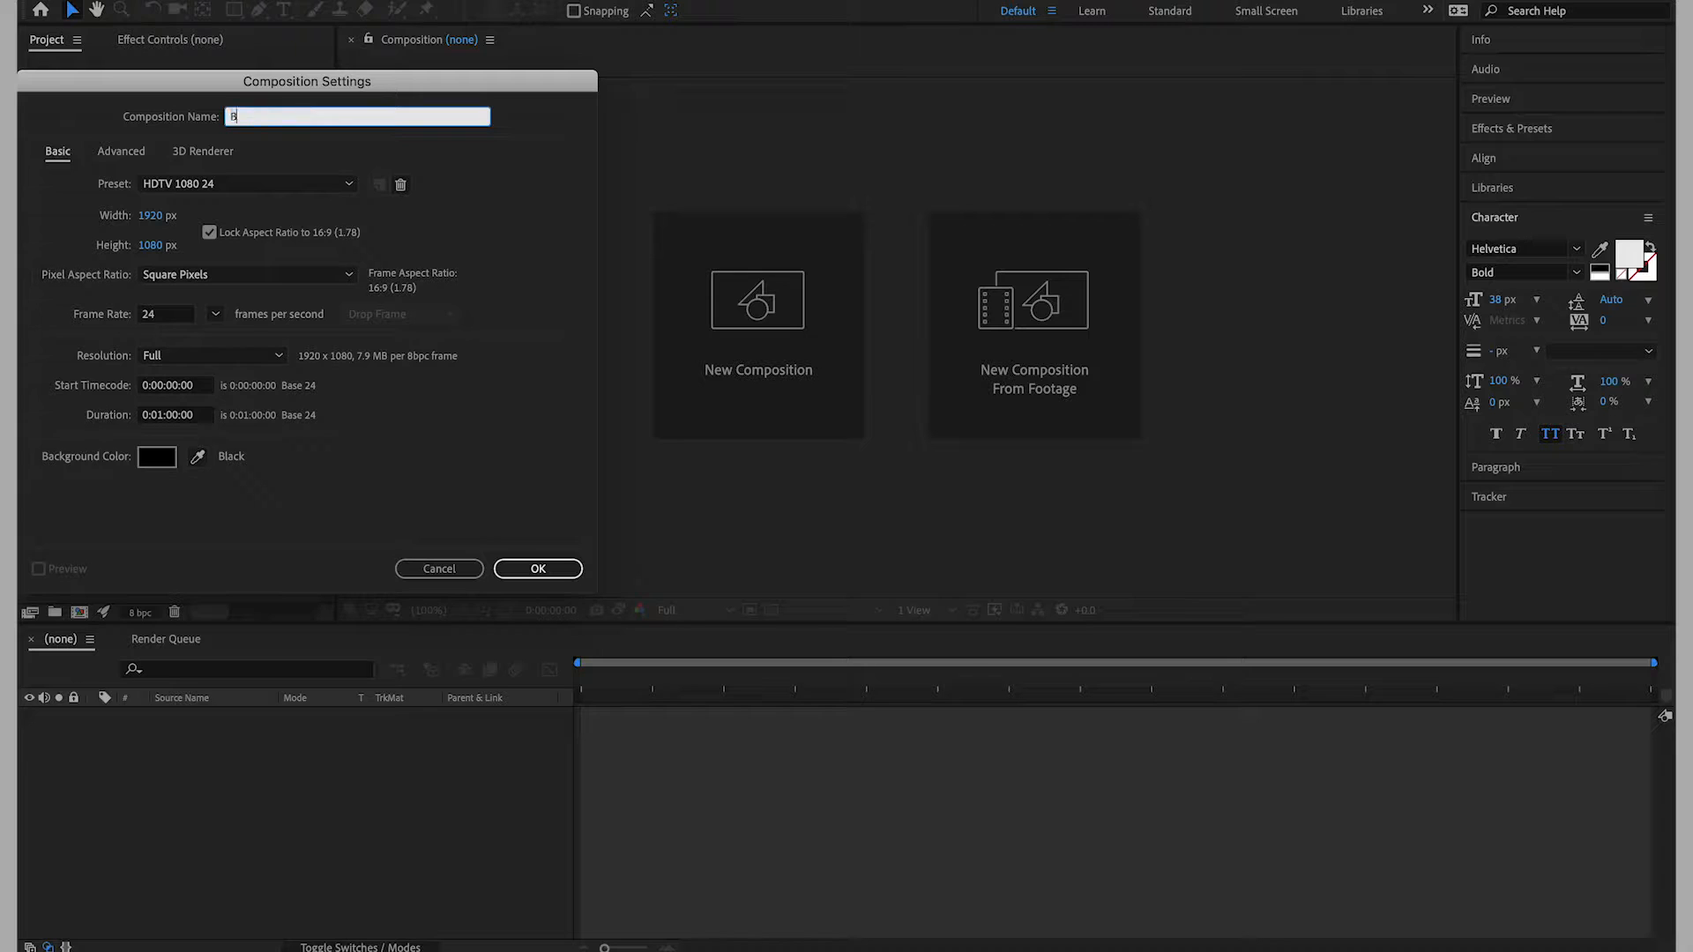
{"action": "type", "text": "ars"}
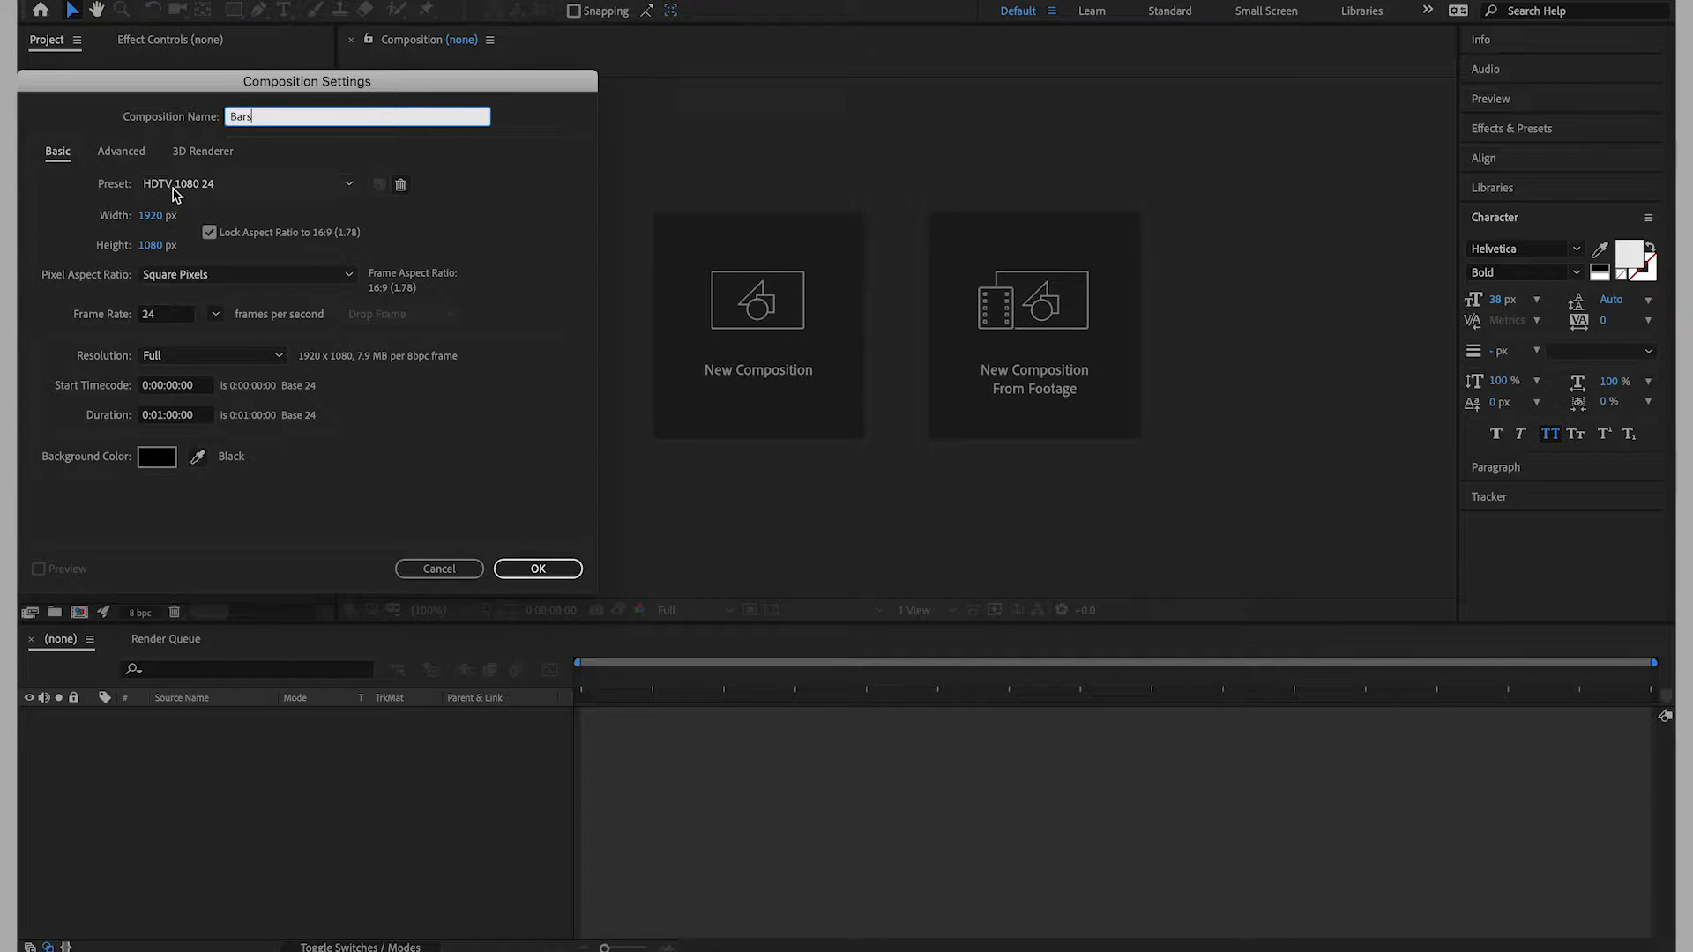
{"action": "mouse_move", "coordinate": [538, 569]}
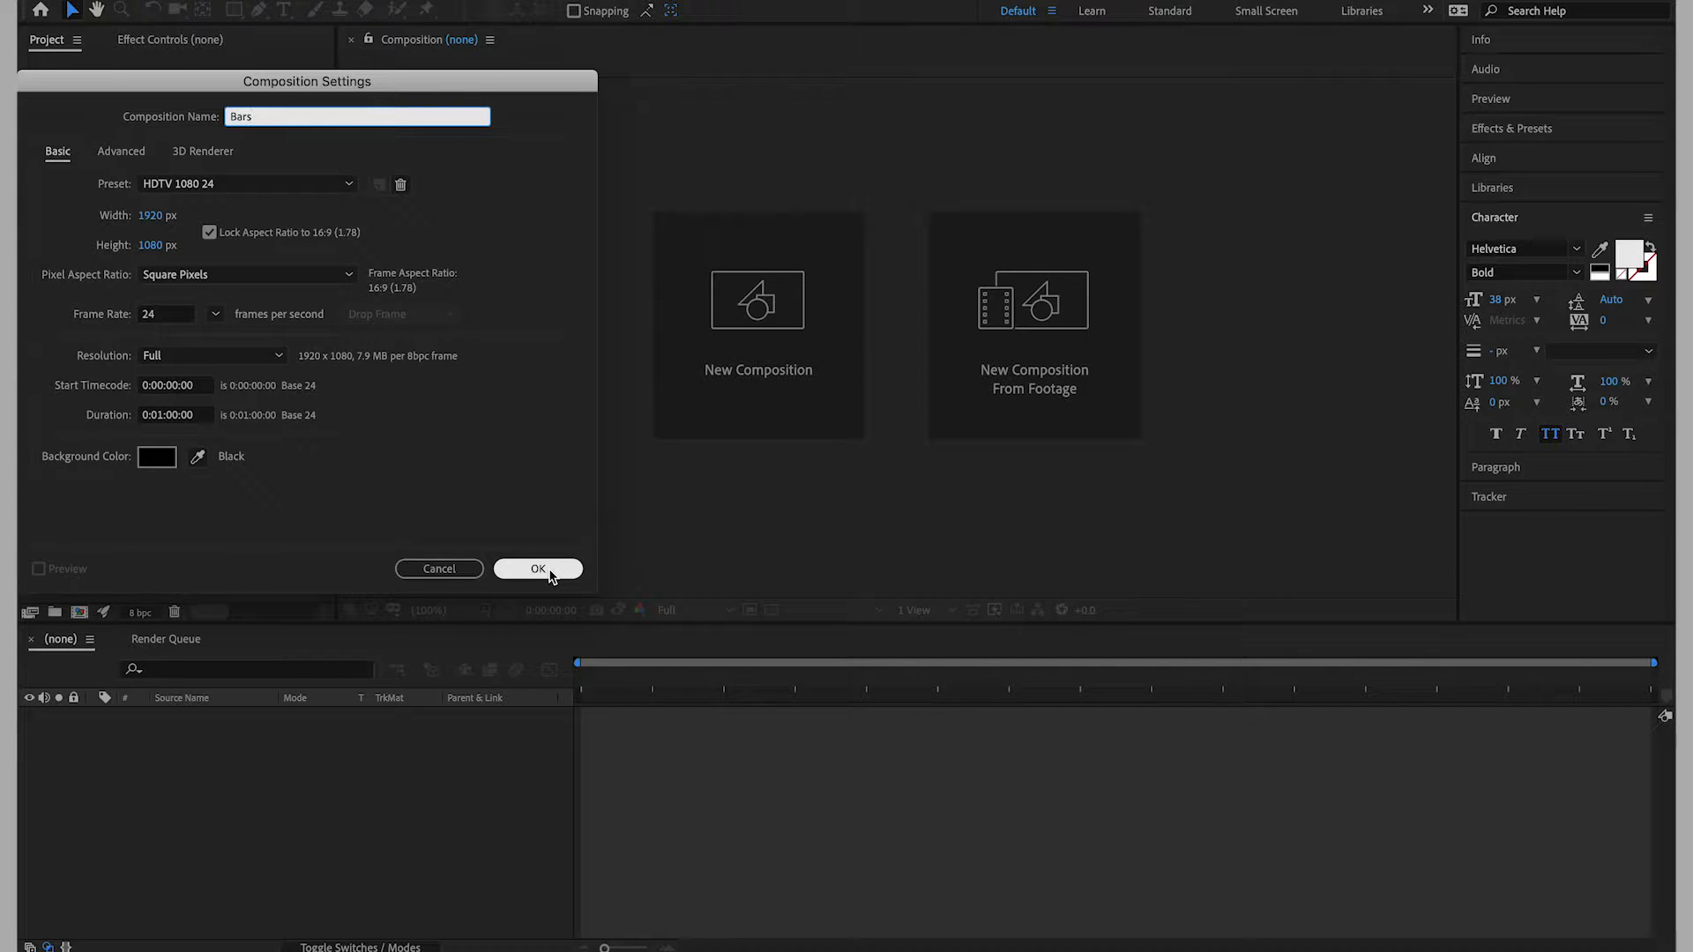
Create the Bars comp, draw a wide red rectangle across the frame and show Title/Action Safe guides.
{"action": "left_click", "coordinate": [538, 569]}
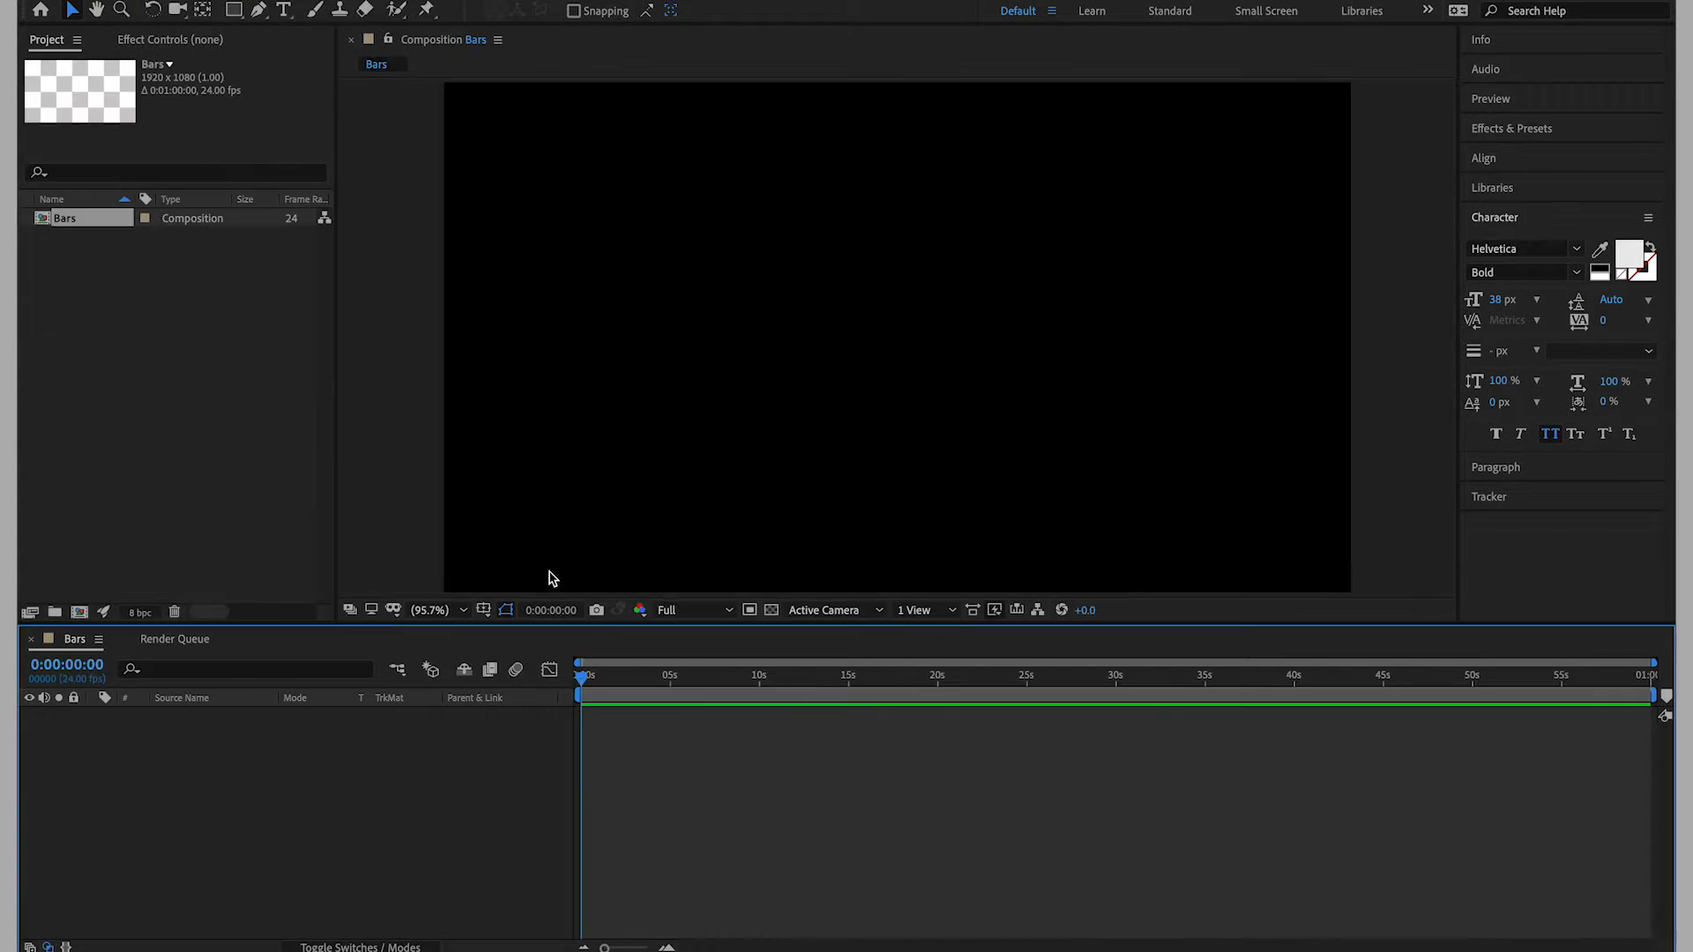
{"action": "mouse_move", "coordinate": [362, 811]}
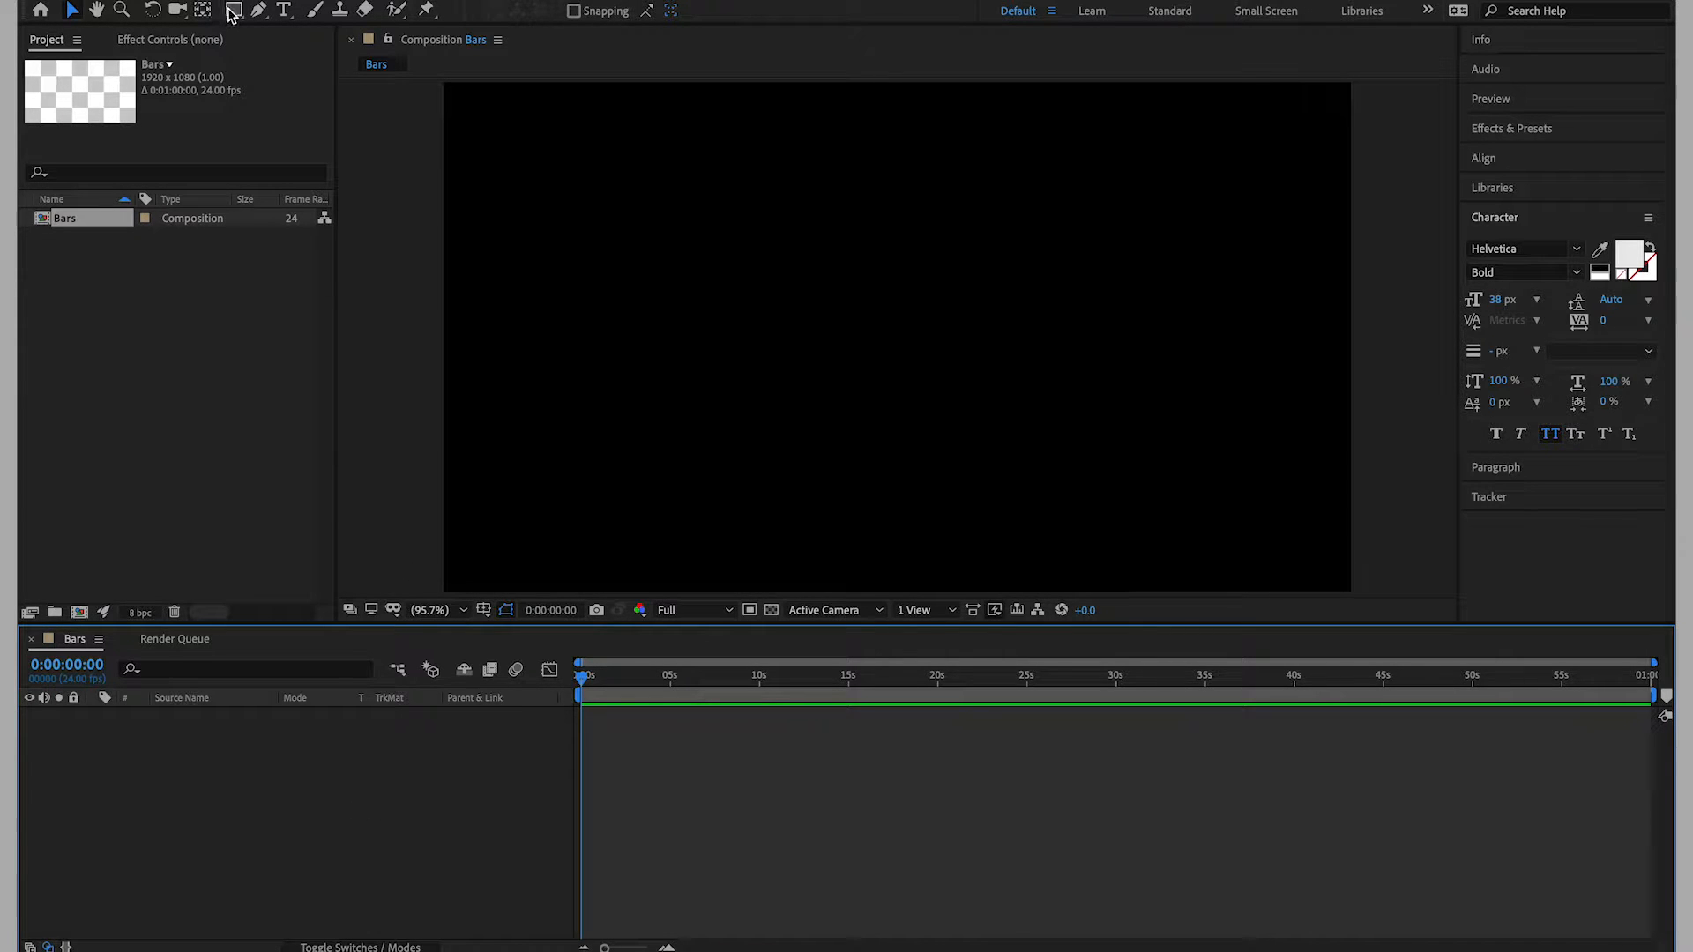
{"action": "left_click", "coordinate": [233, 11]}
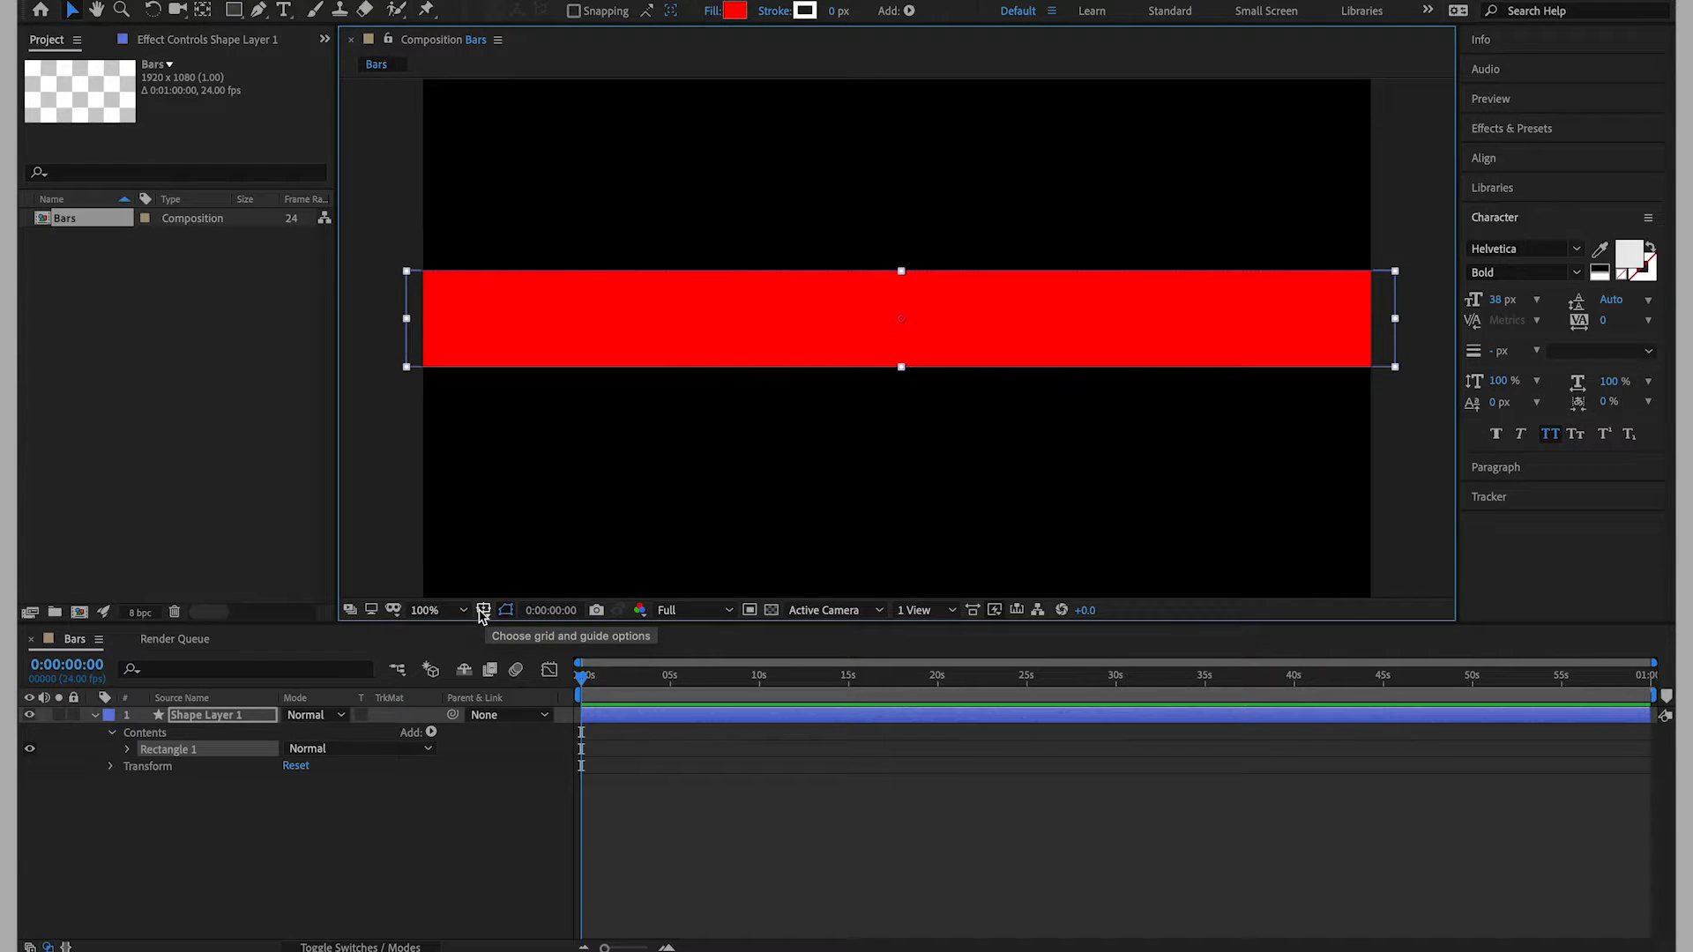
{"action": "left_click", "coordinate": [483, 611]}
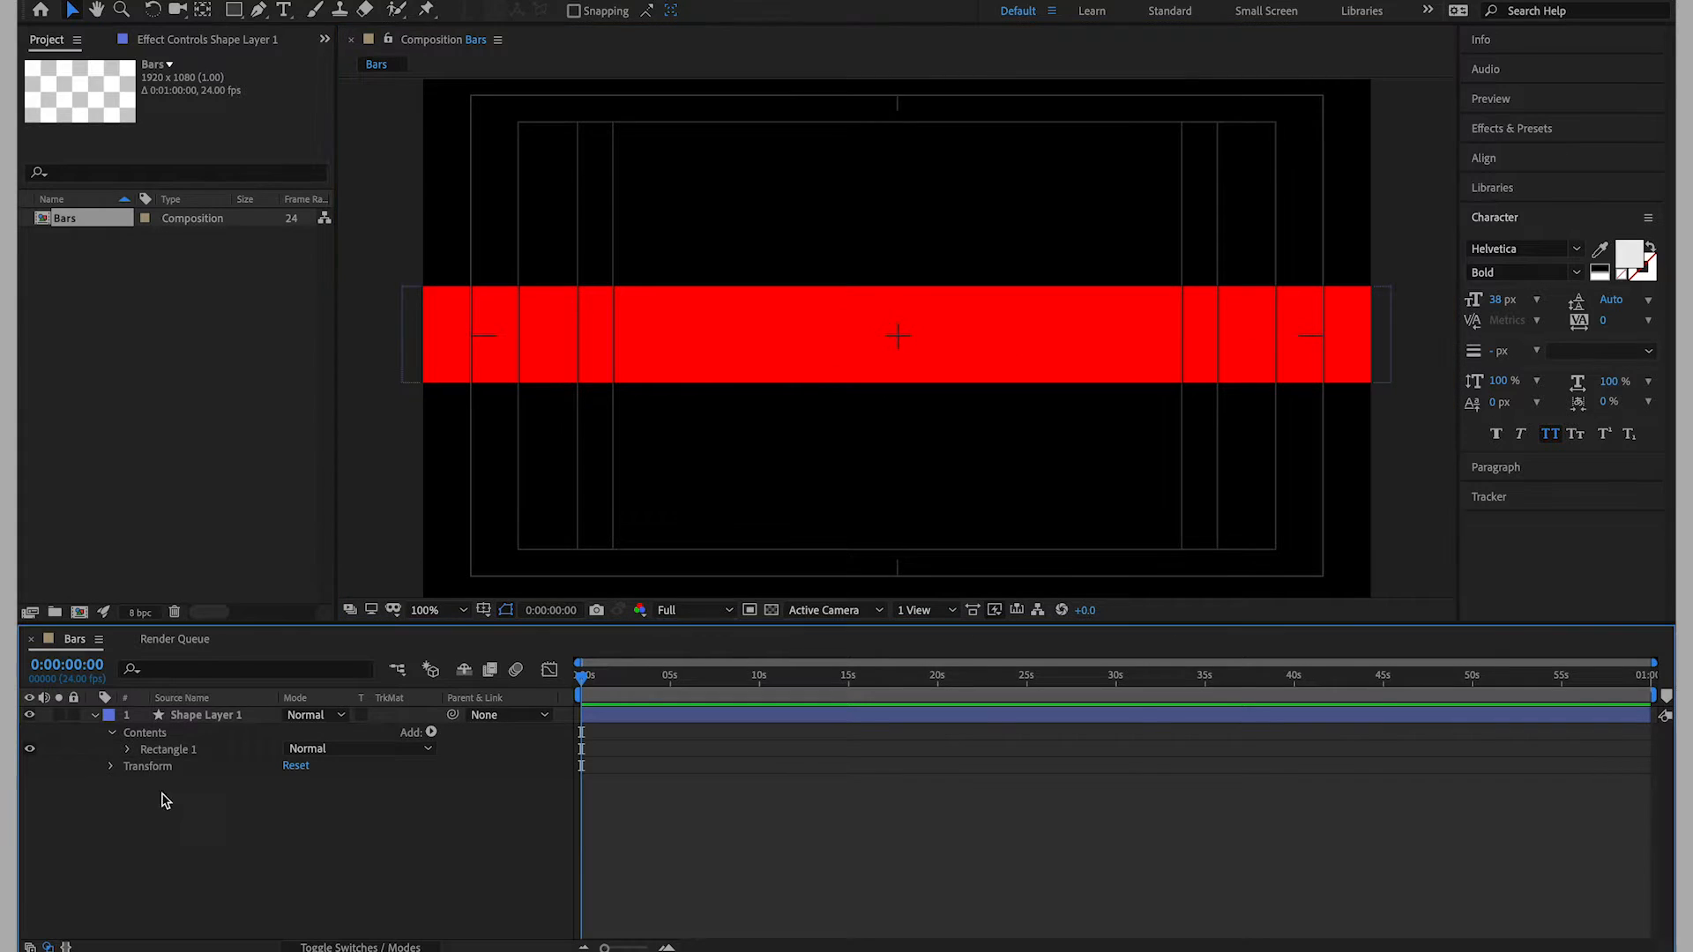
Duplicate the bar layer into seven copies, offsetting each Position Y so the bars tile the frame.
{"action": "left_click", "coordinate": [204, 714]}
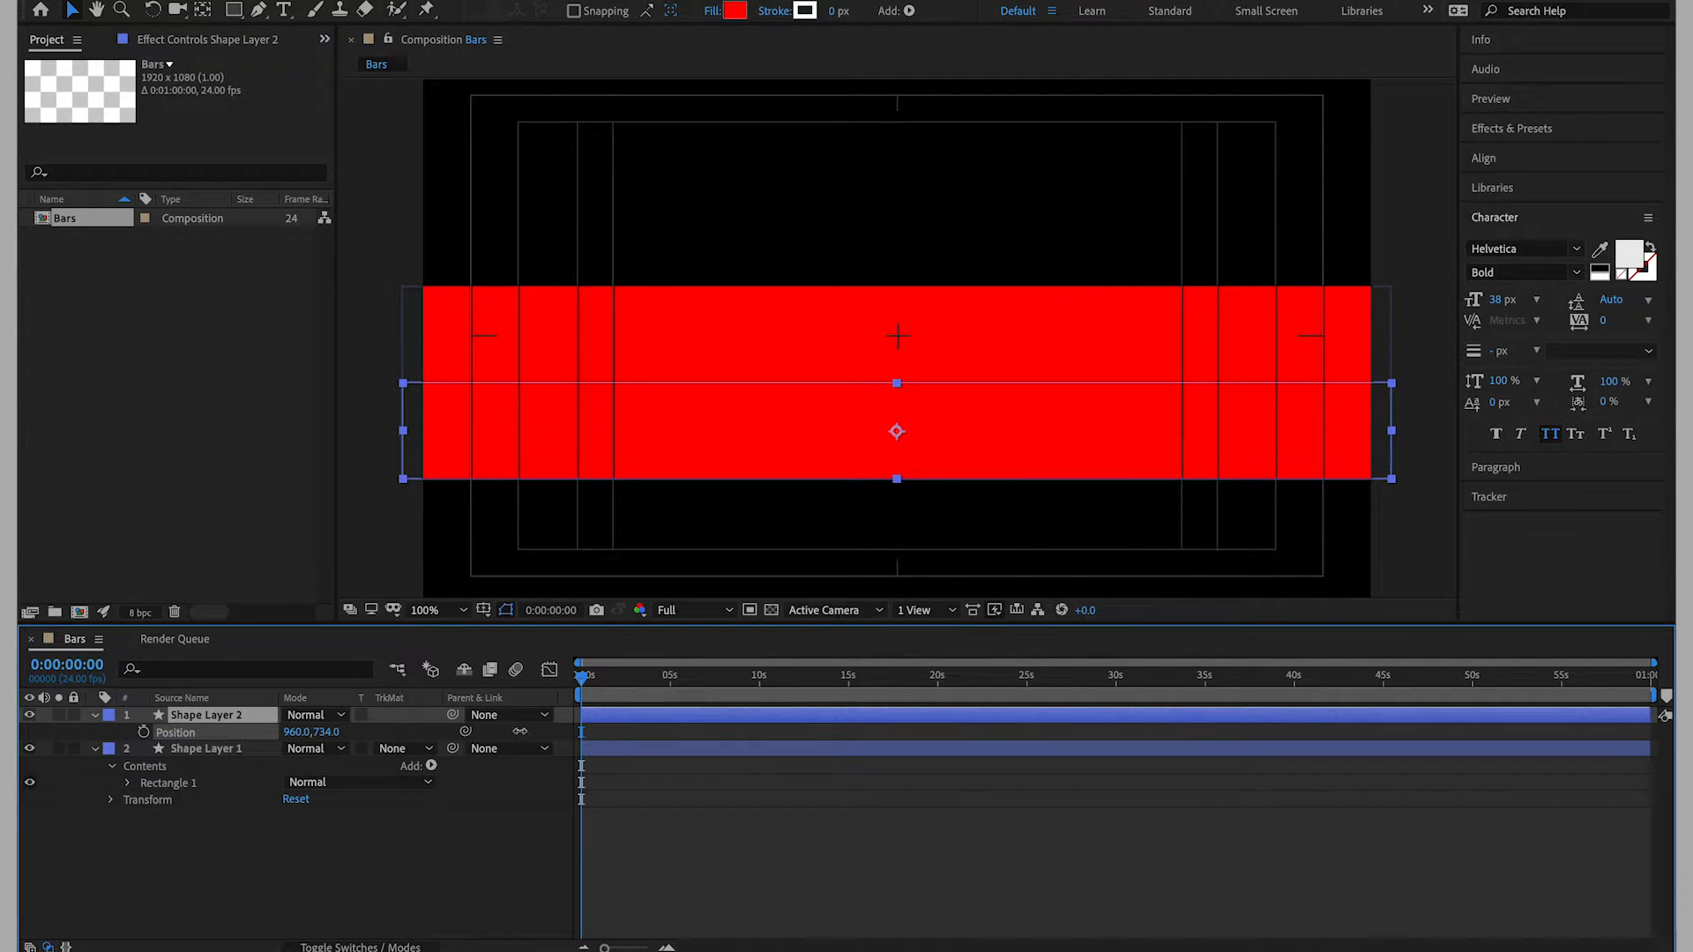
{"action": "left_click", "coordinate": [425, 609]}
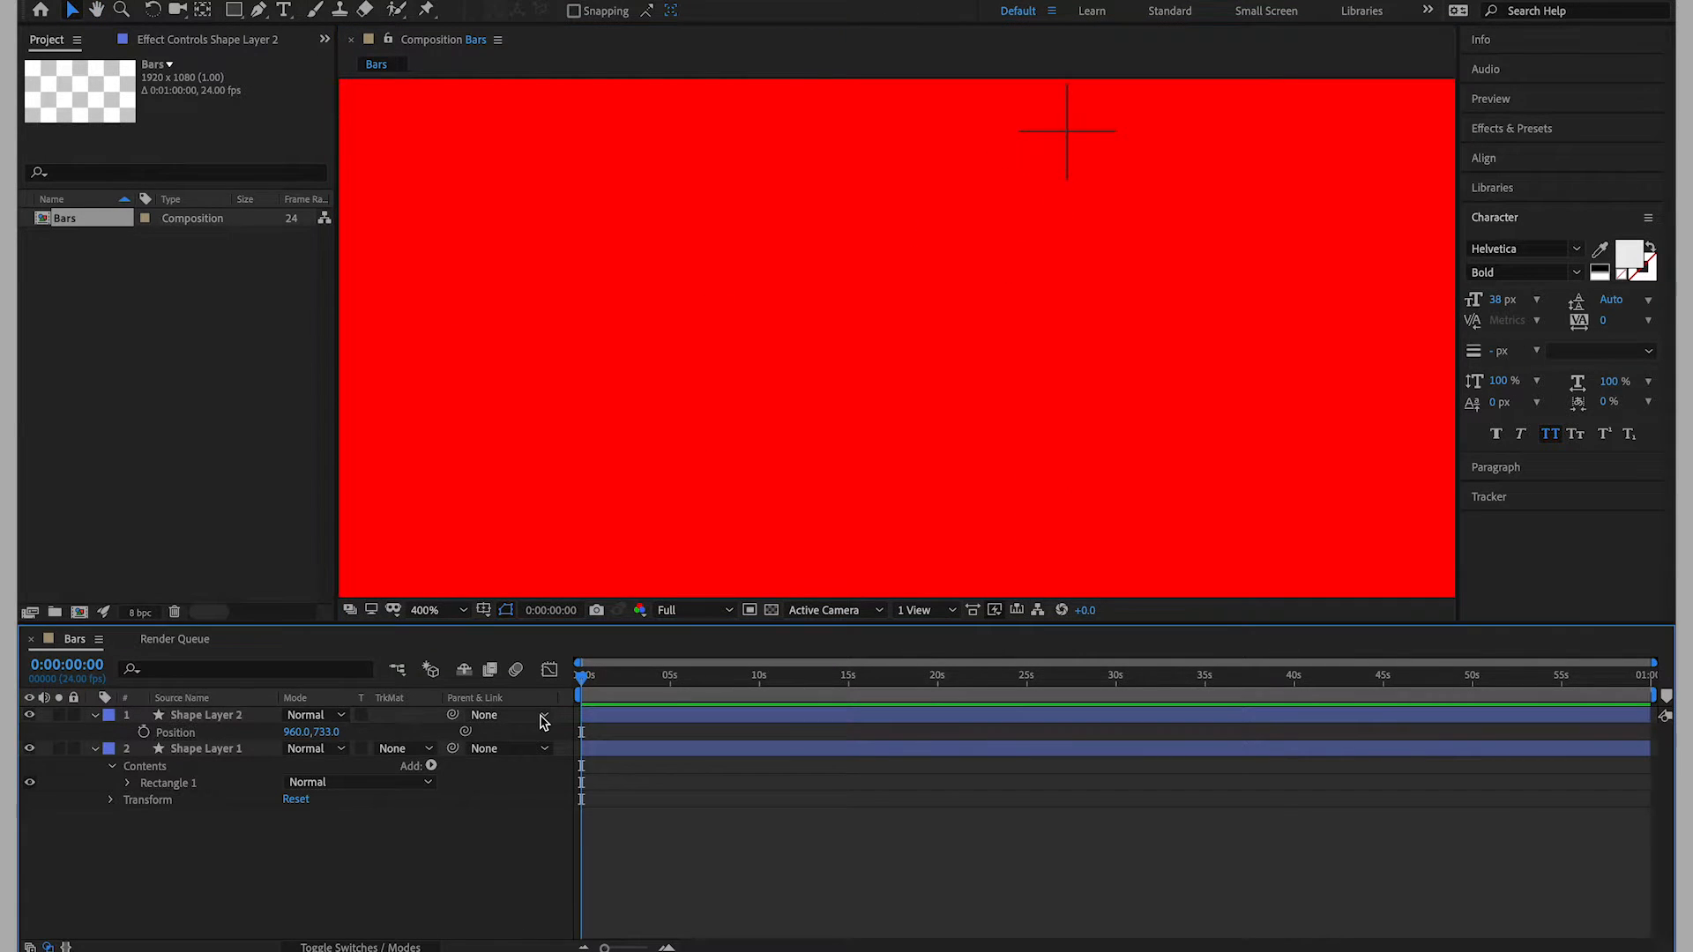
{"action": "mouse_move", "coordinate": [549, 670]}
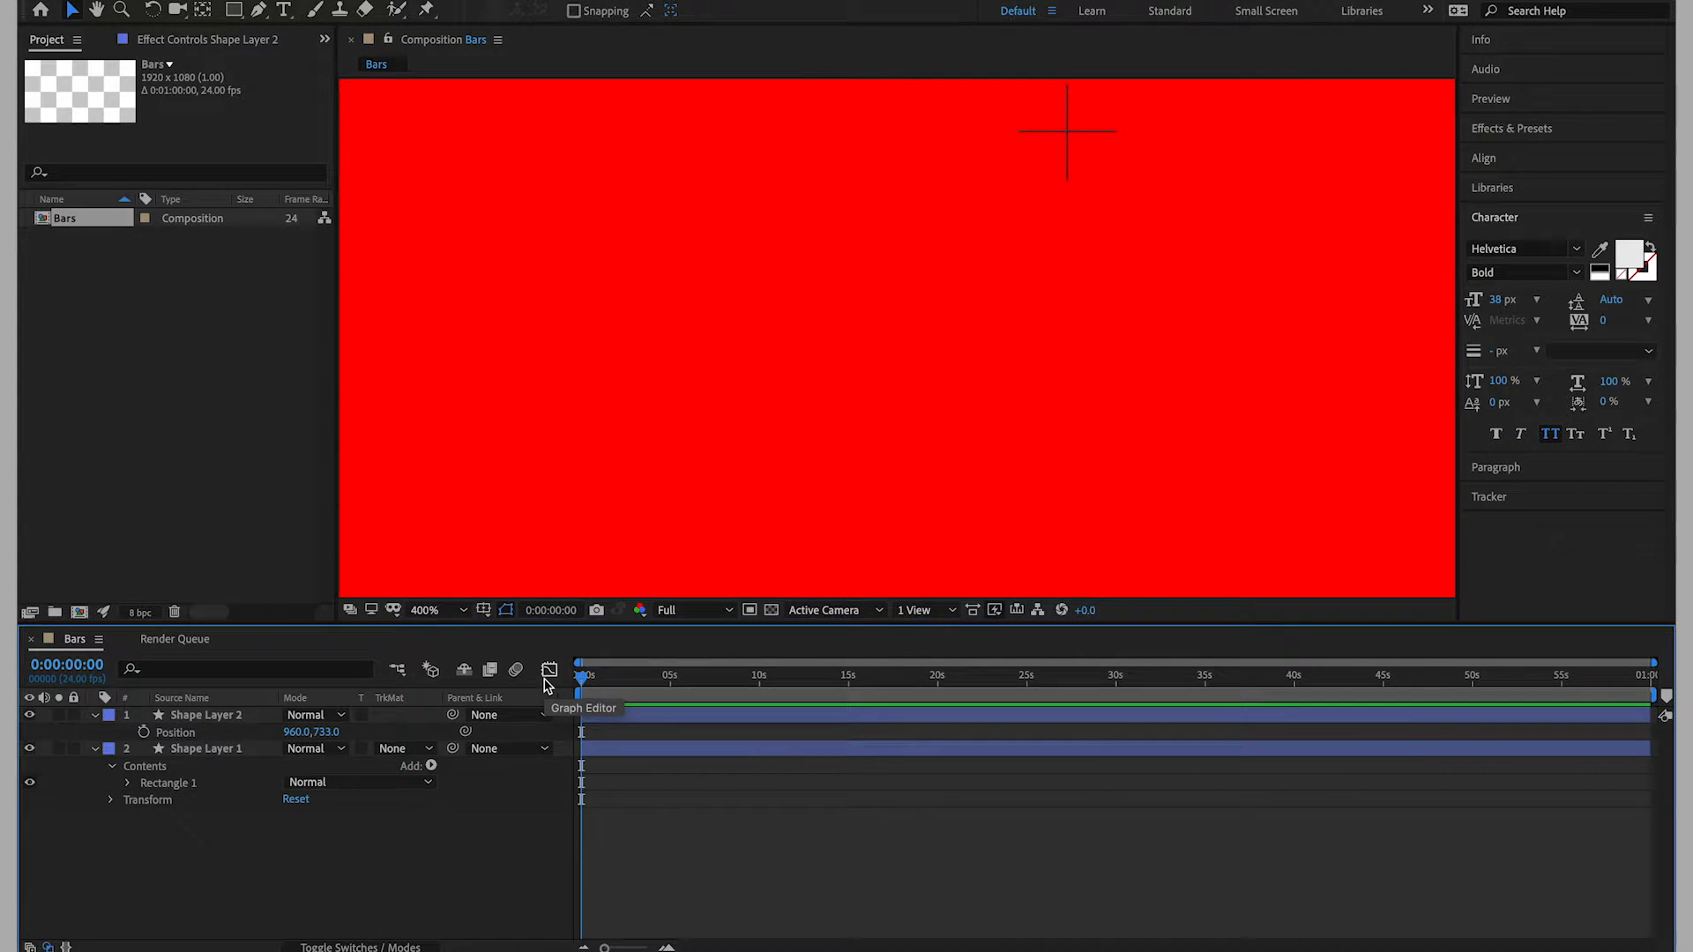
{"action": "left_click", "coordinate": [425, 610]}
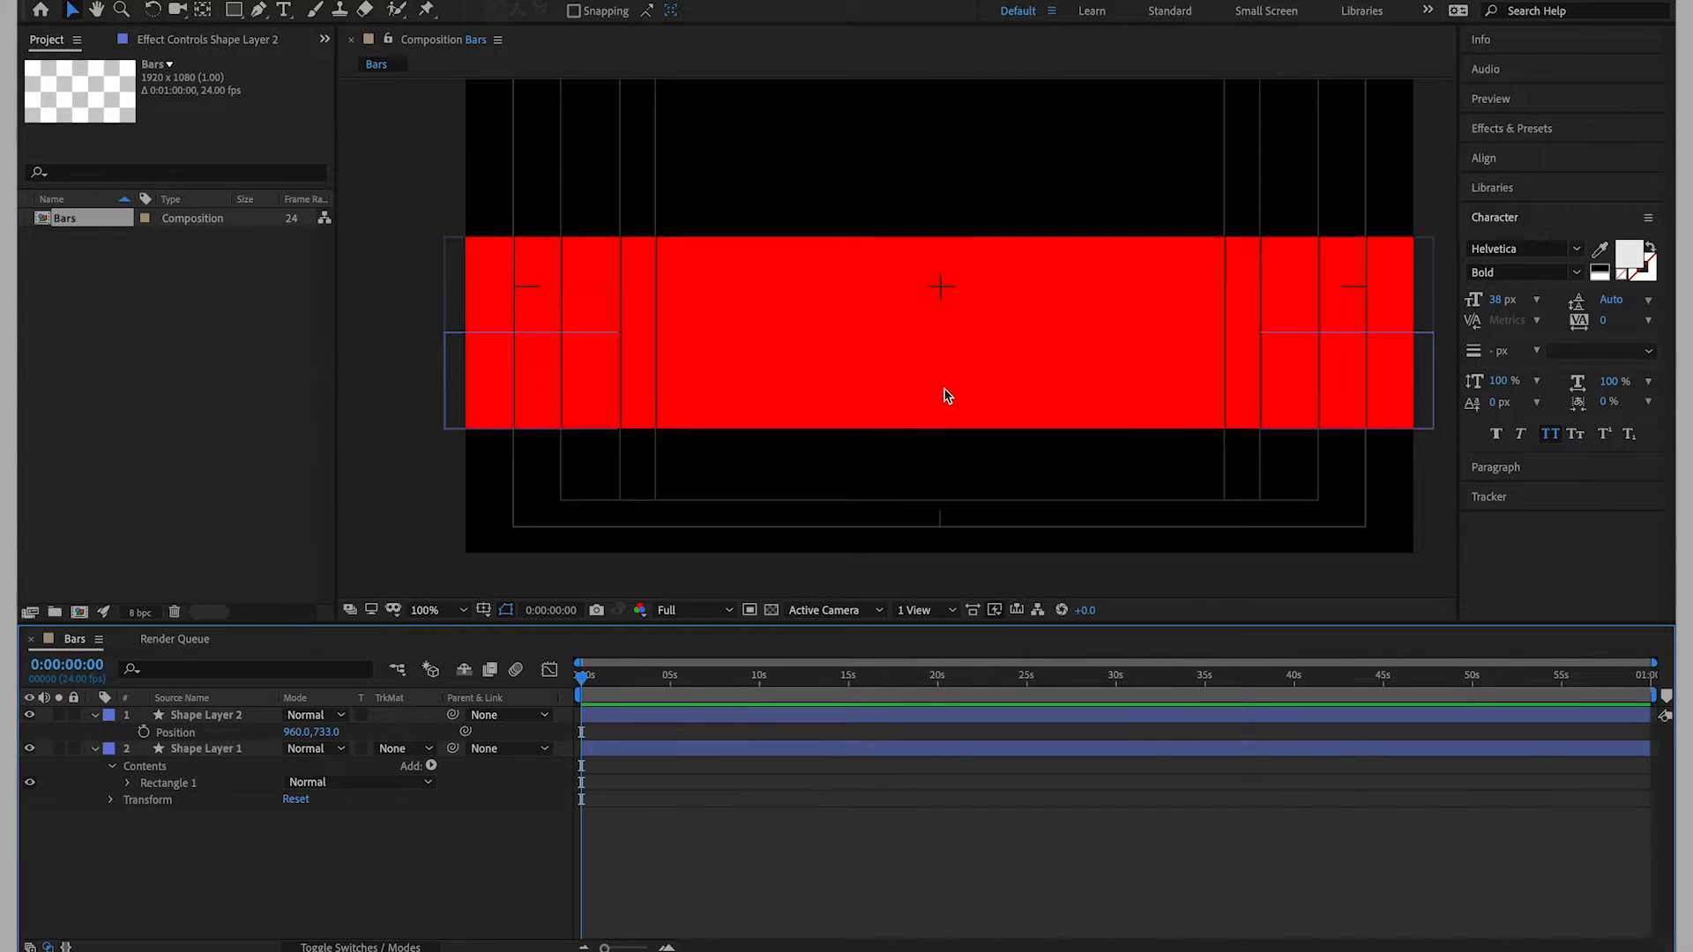
{"action": "left_click", "coordinate": [205, 714]}
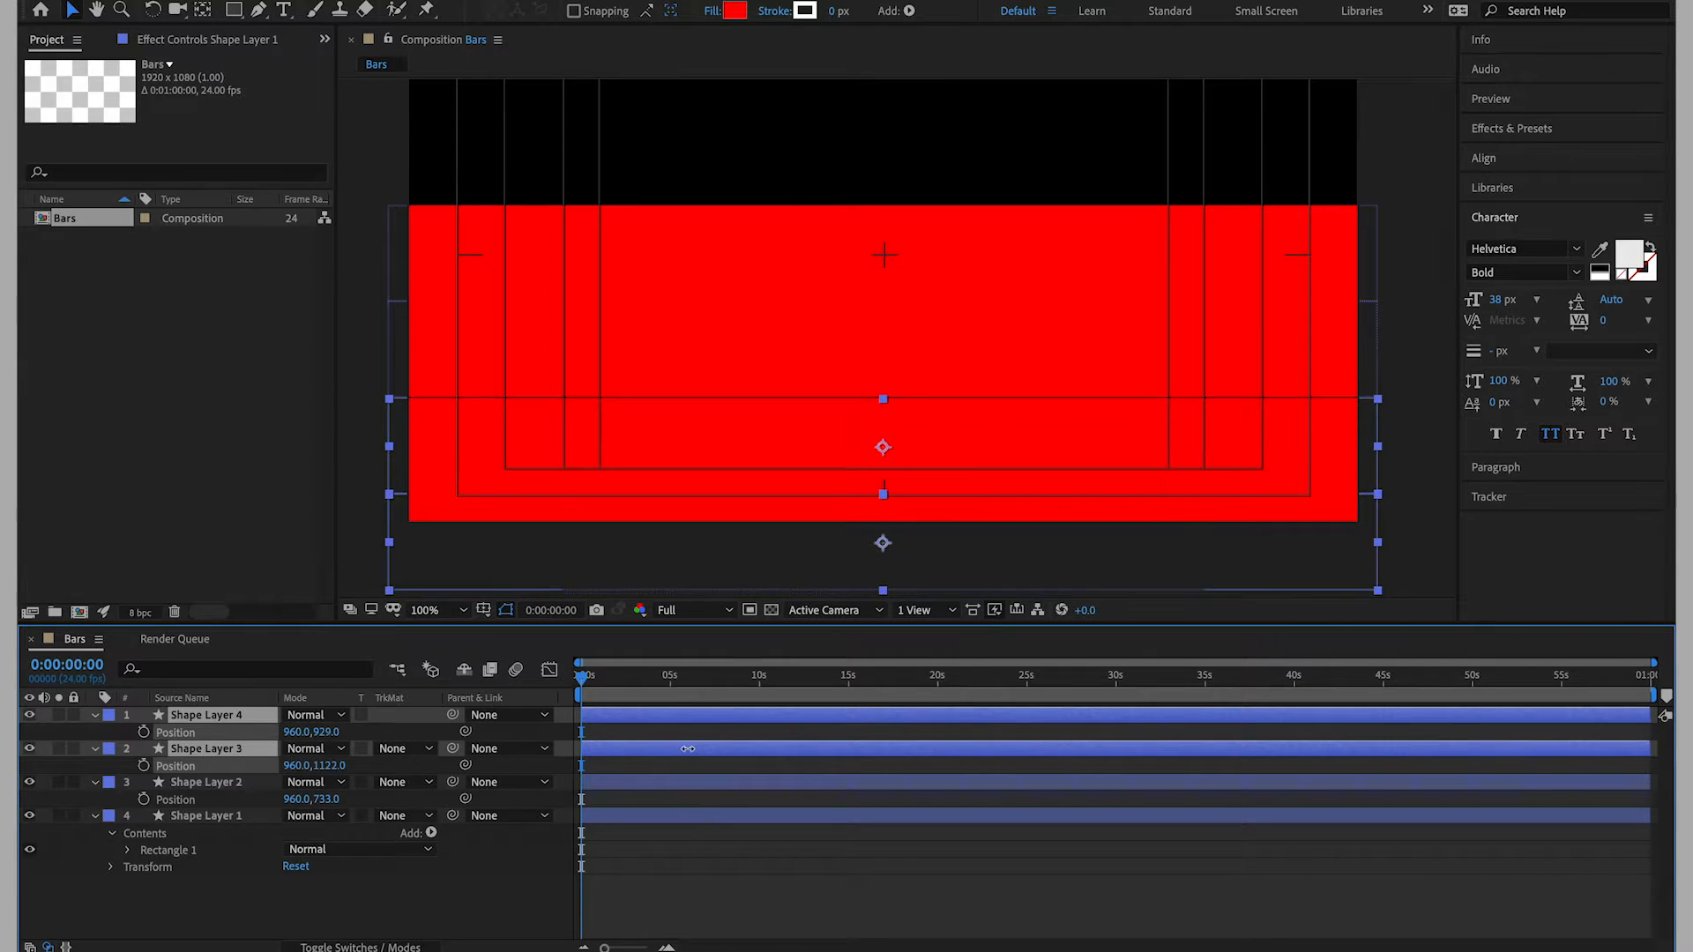
{"action": "left_click", "coordinate": [204, 781]}
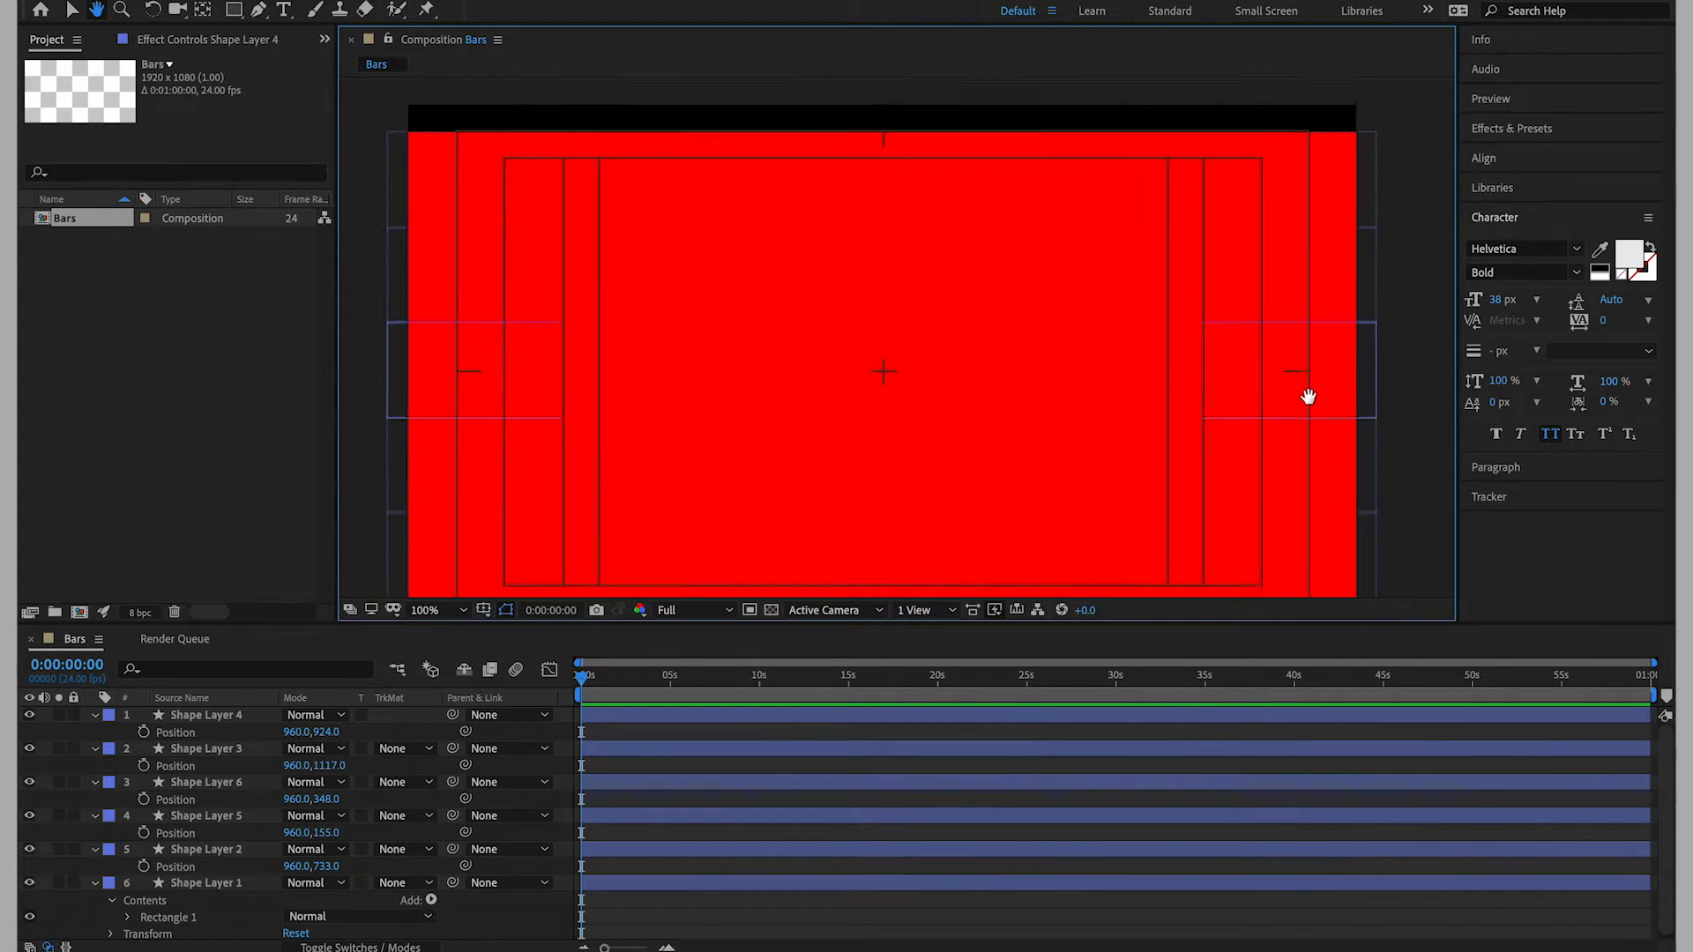
{"action": "left_click", "coordinate": [210, 815]}
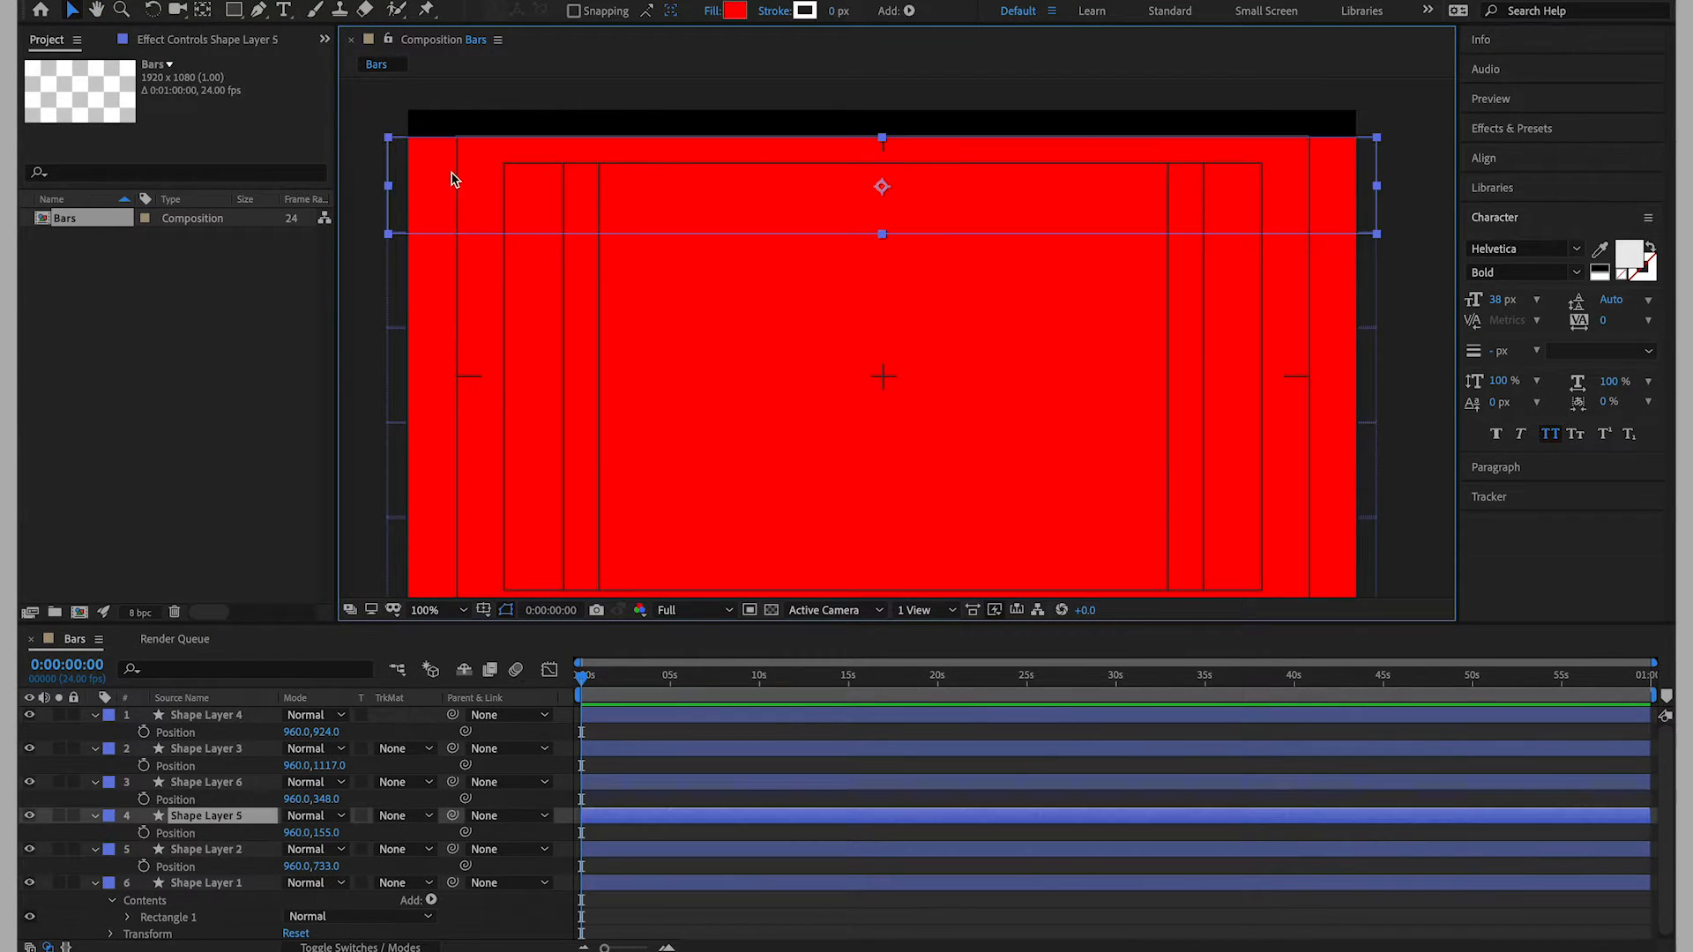
{"action": "key", "text": "Ctrl+D"}
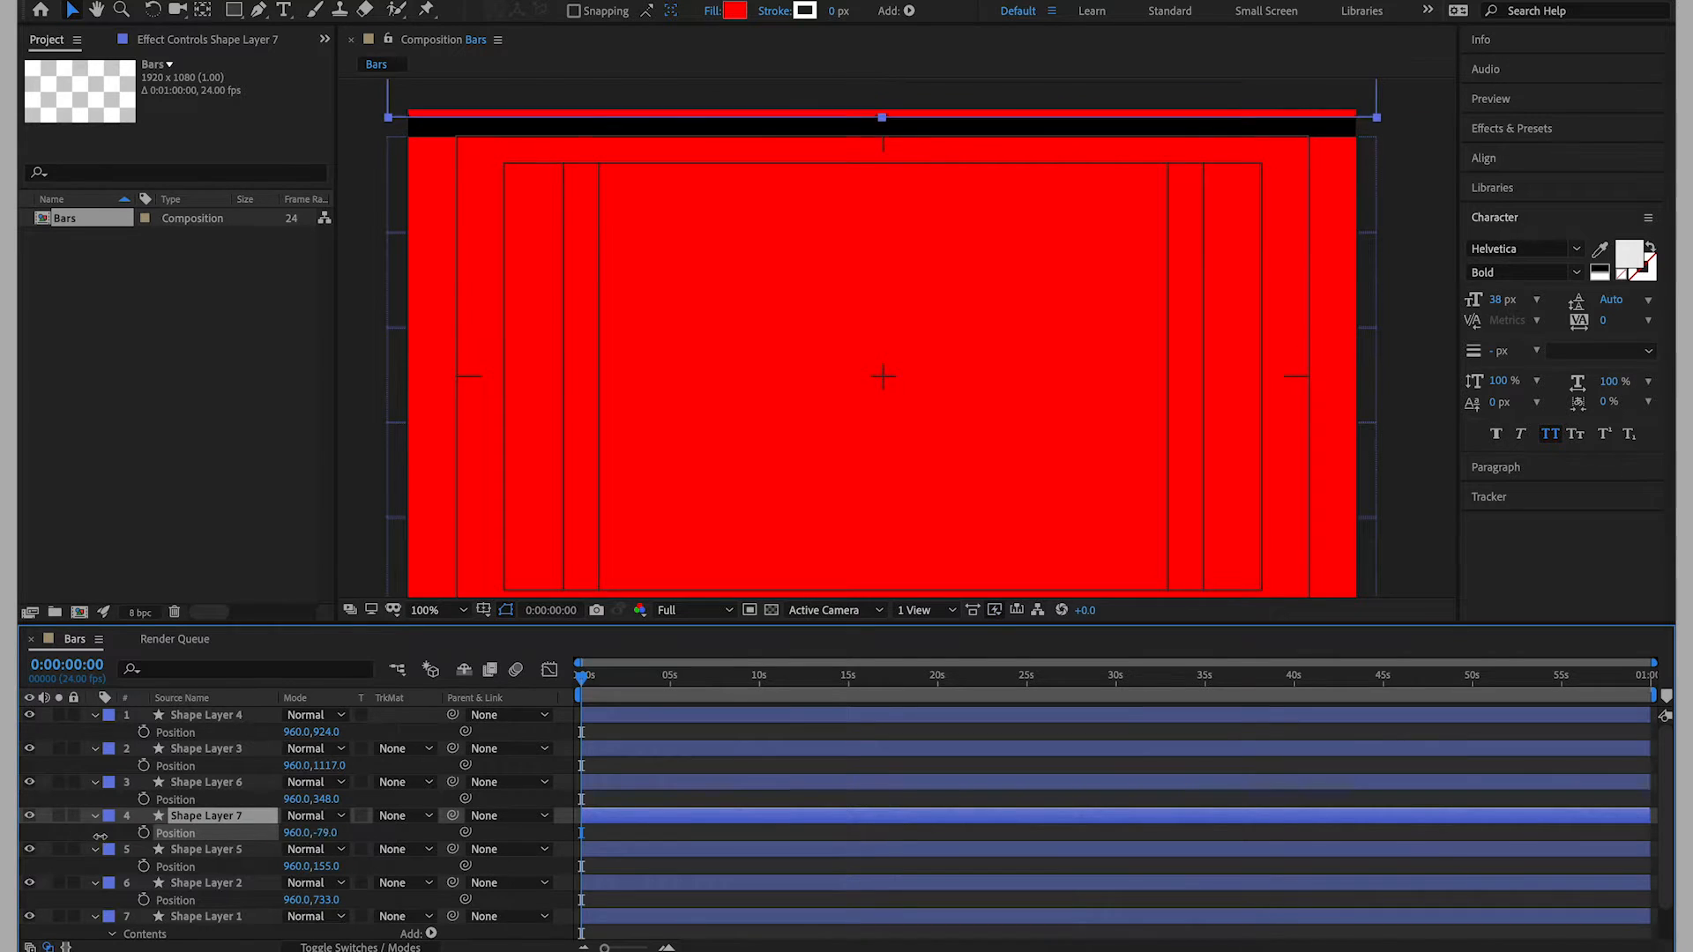
Reorder the seven shape layers top to bottom and nudge the top bar to close the black gap.
{"action": "left_click", "coordinate": [205, 714]}
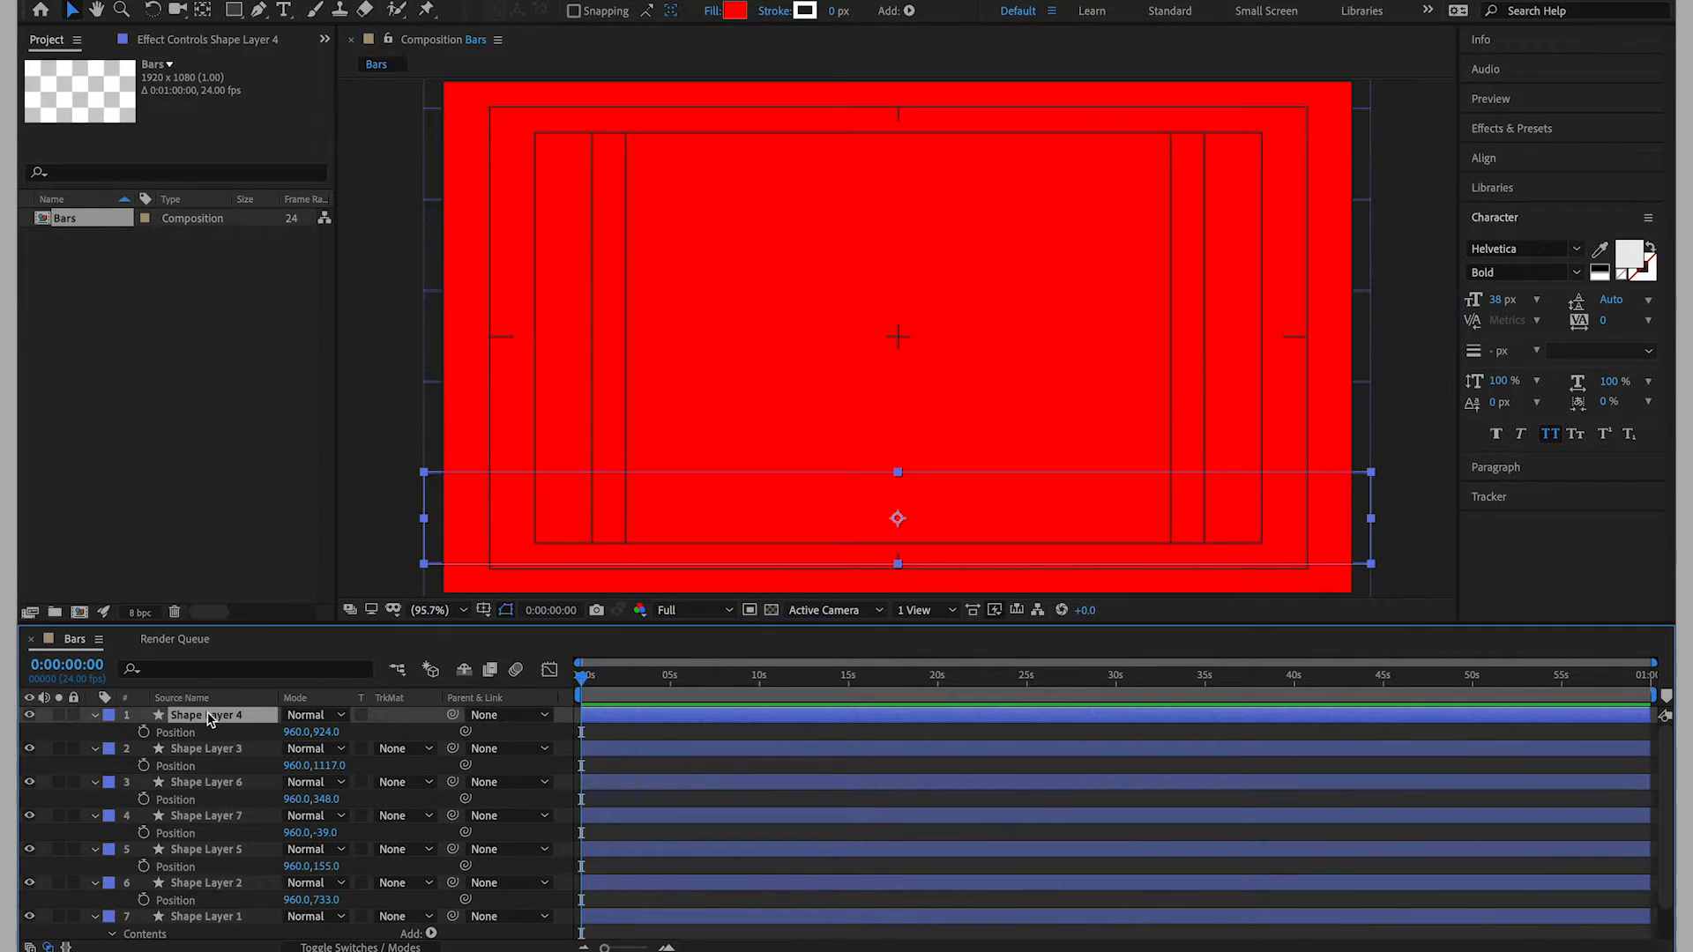
{"action": "left_click", "coordinate": [208, 815]}
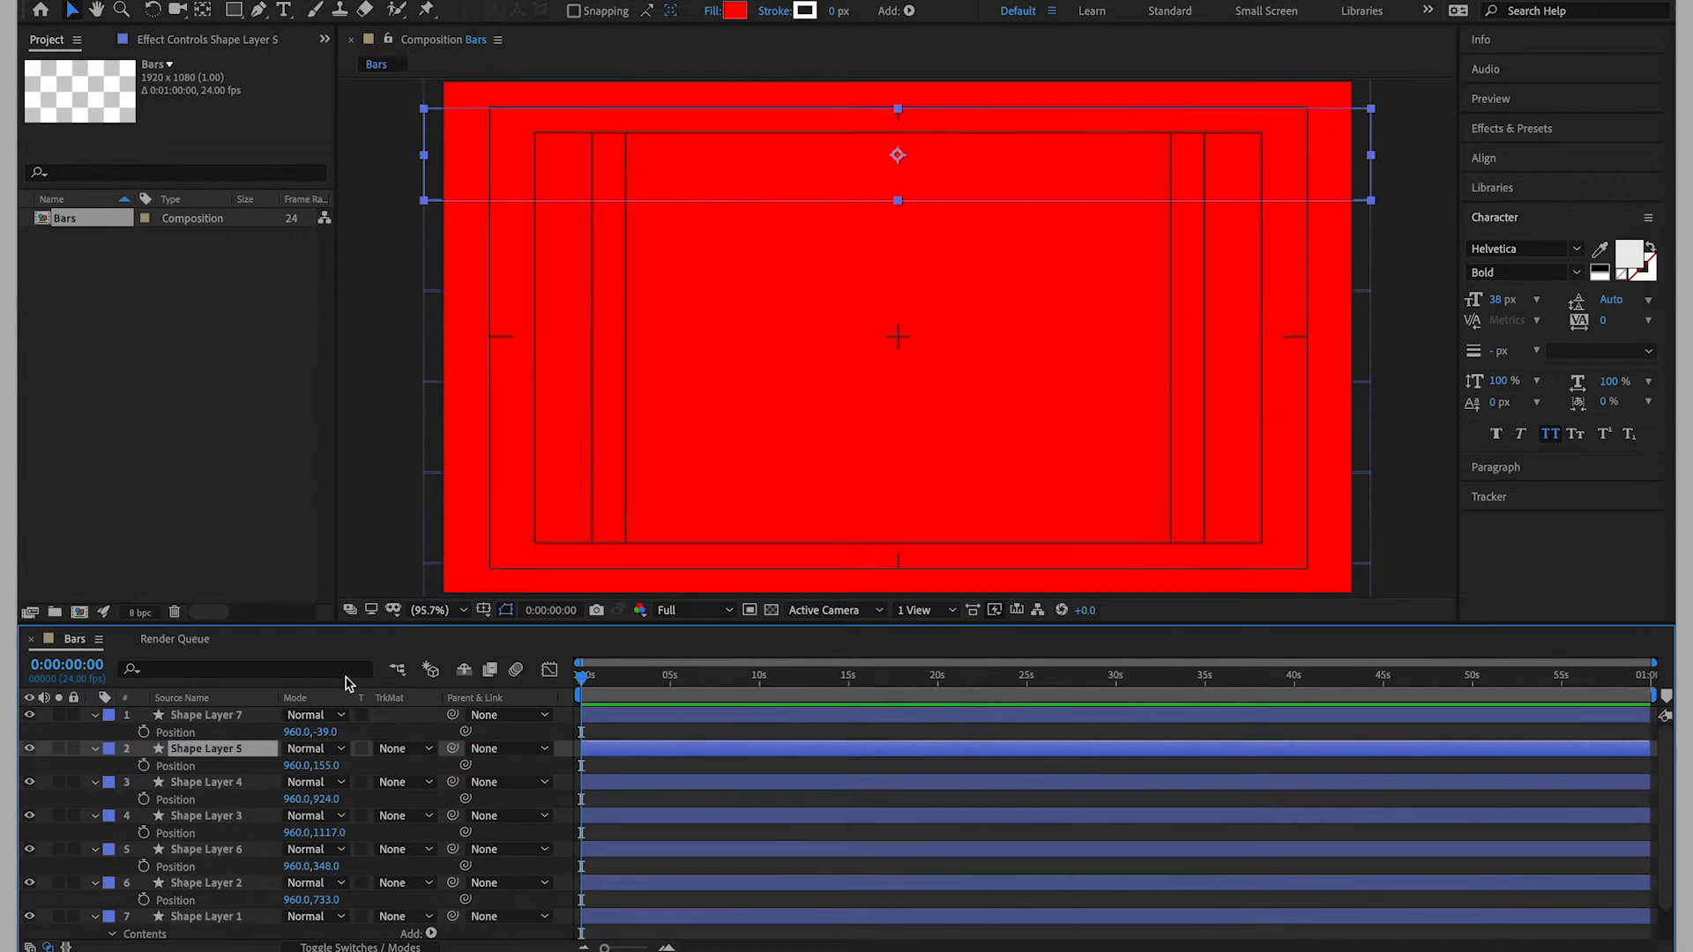
{"action": "left_click", "coordinate": [205, 849]}
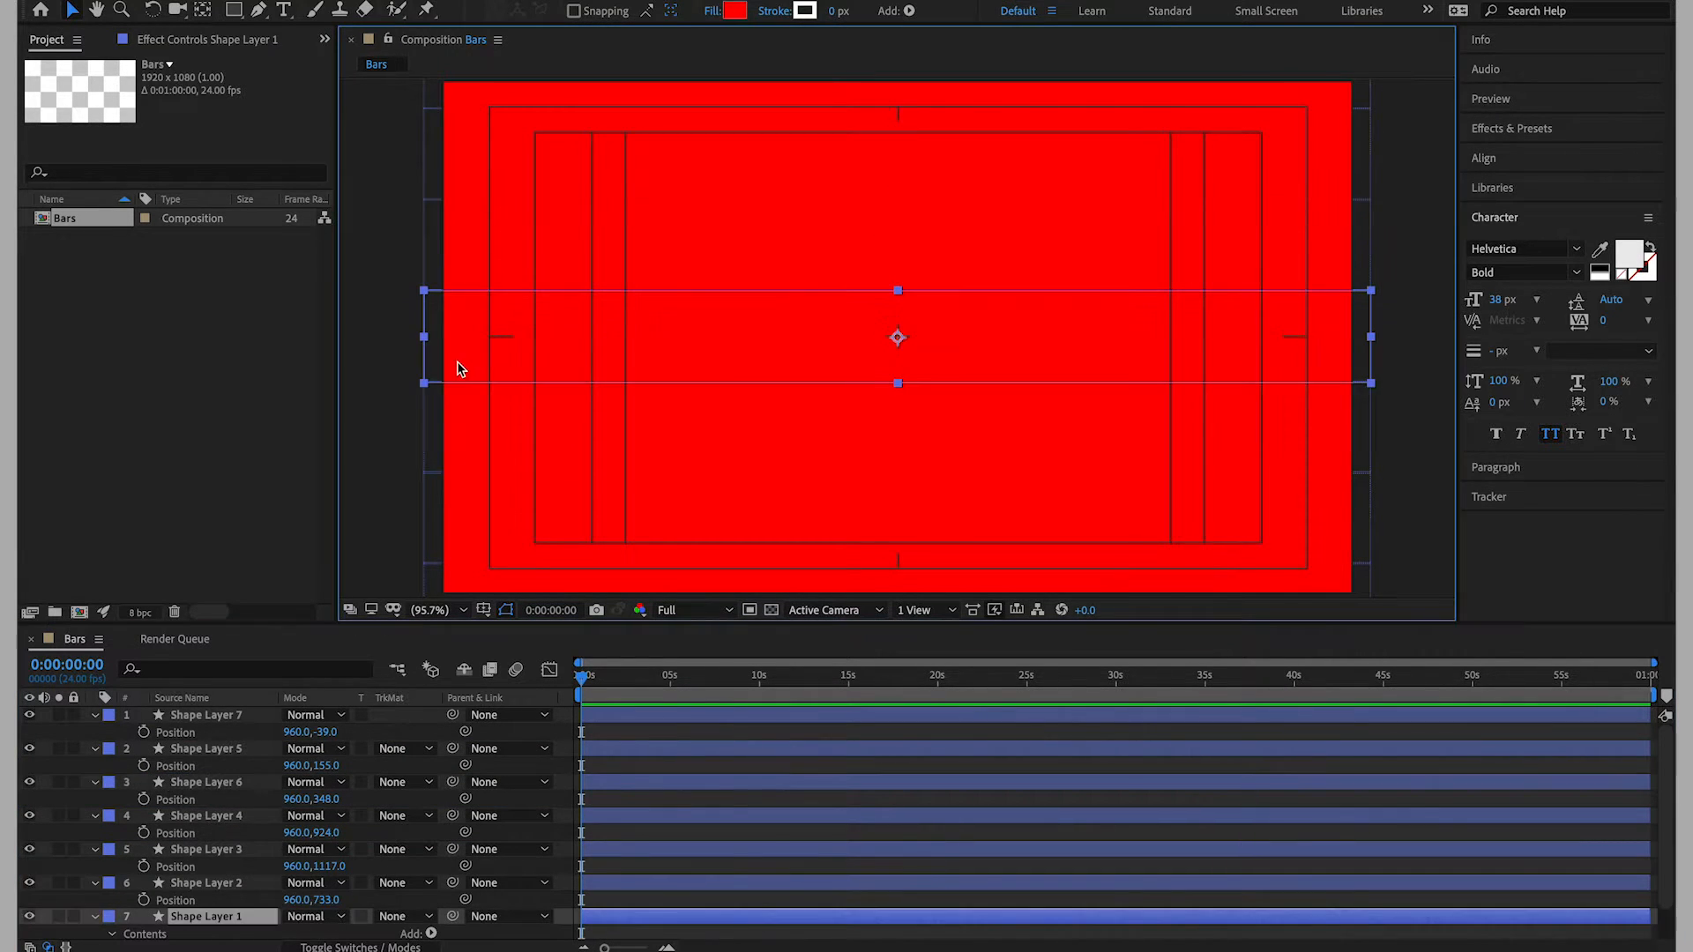
{"action": "left_click", "coordinate": [93, 815]}
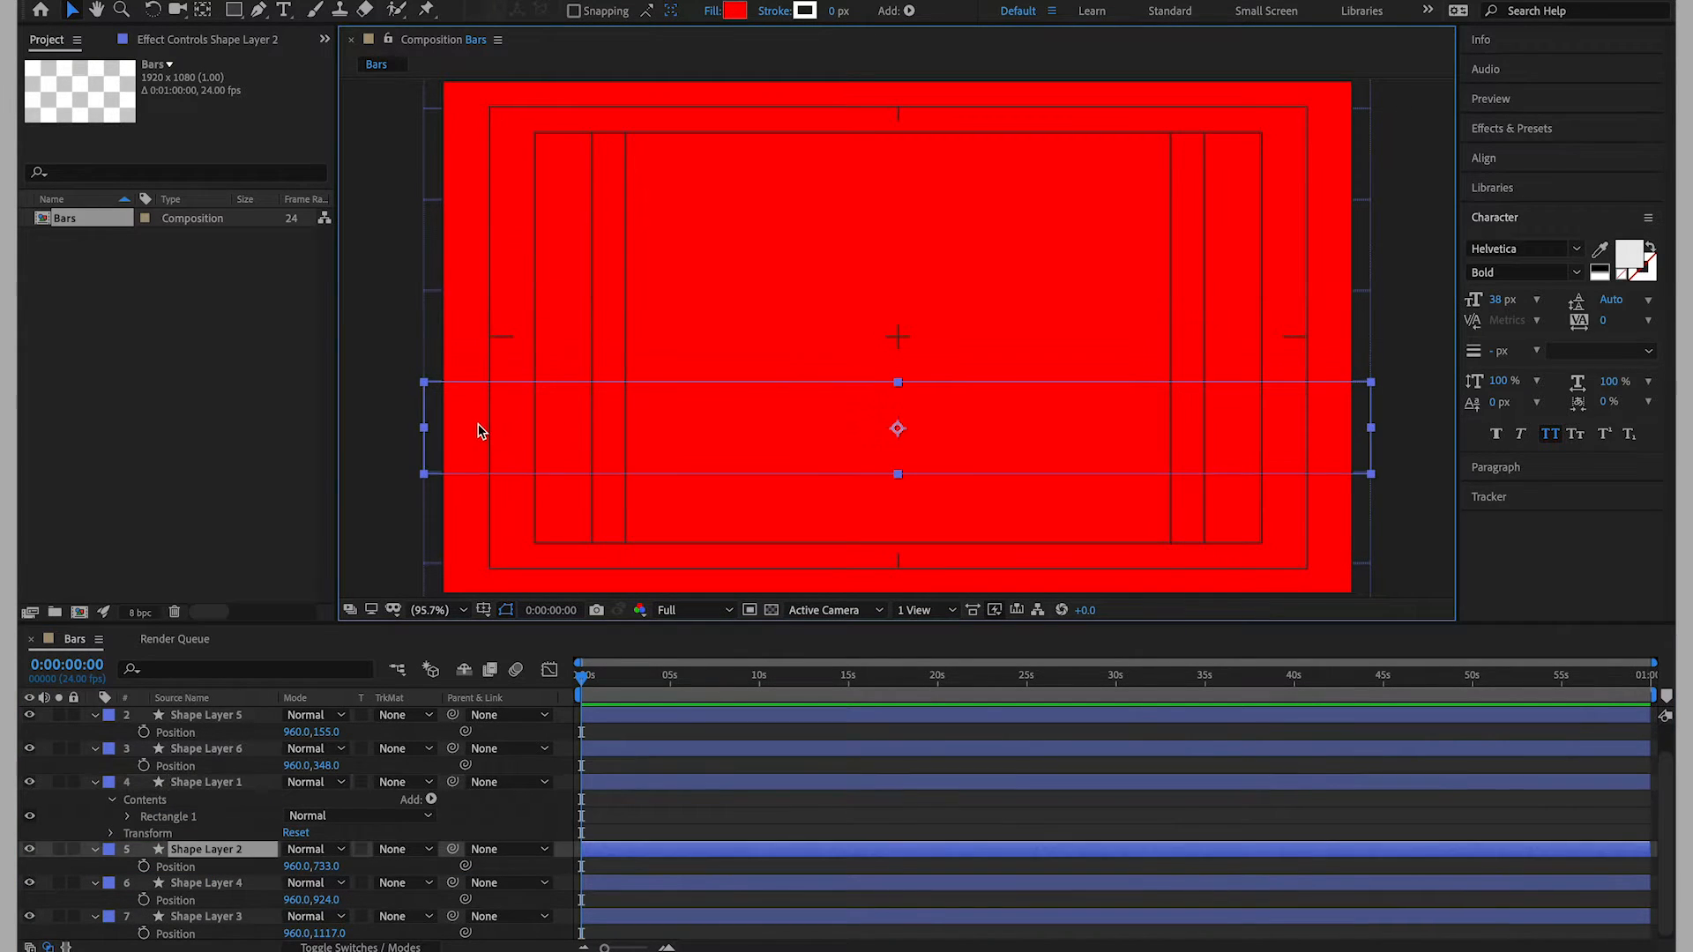
{"action": "left_click", "coordinate": [208, 881]}
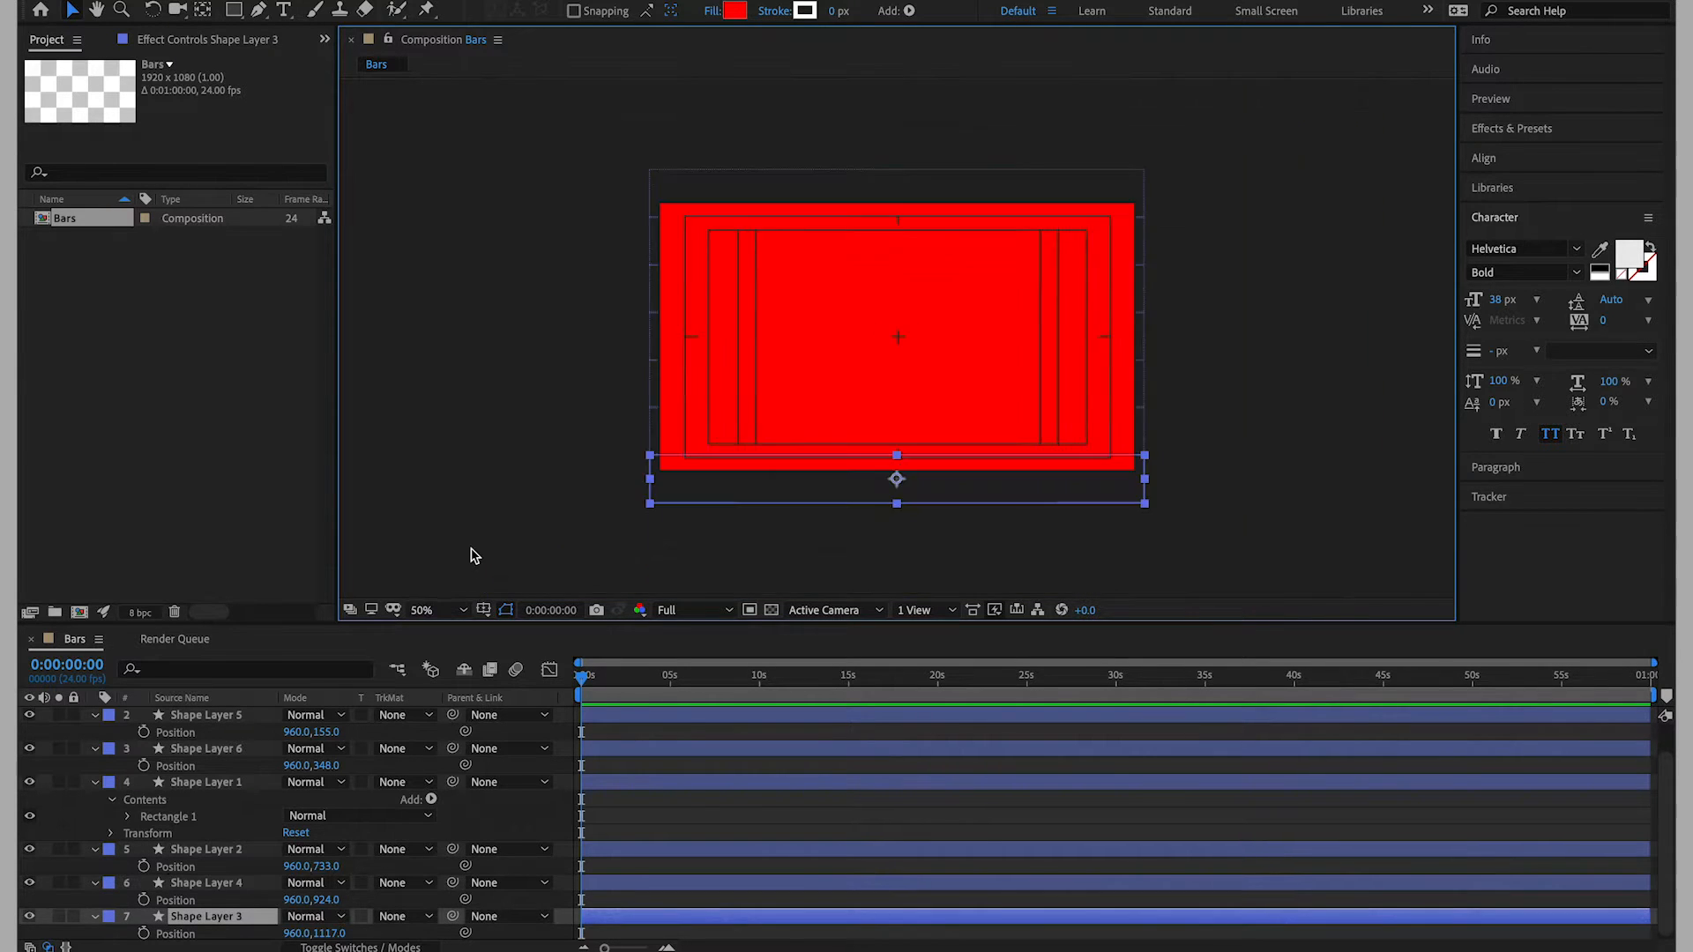
{"action": "left_click", "coordinate": [423, 608]}
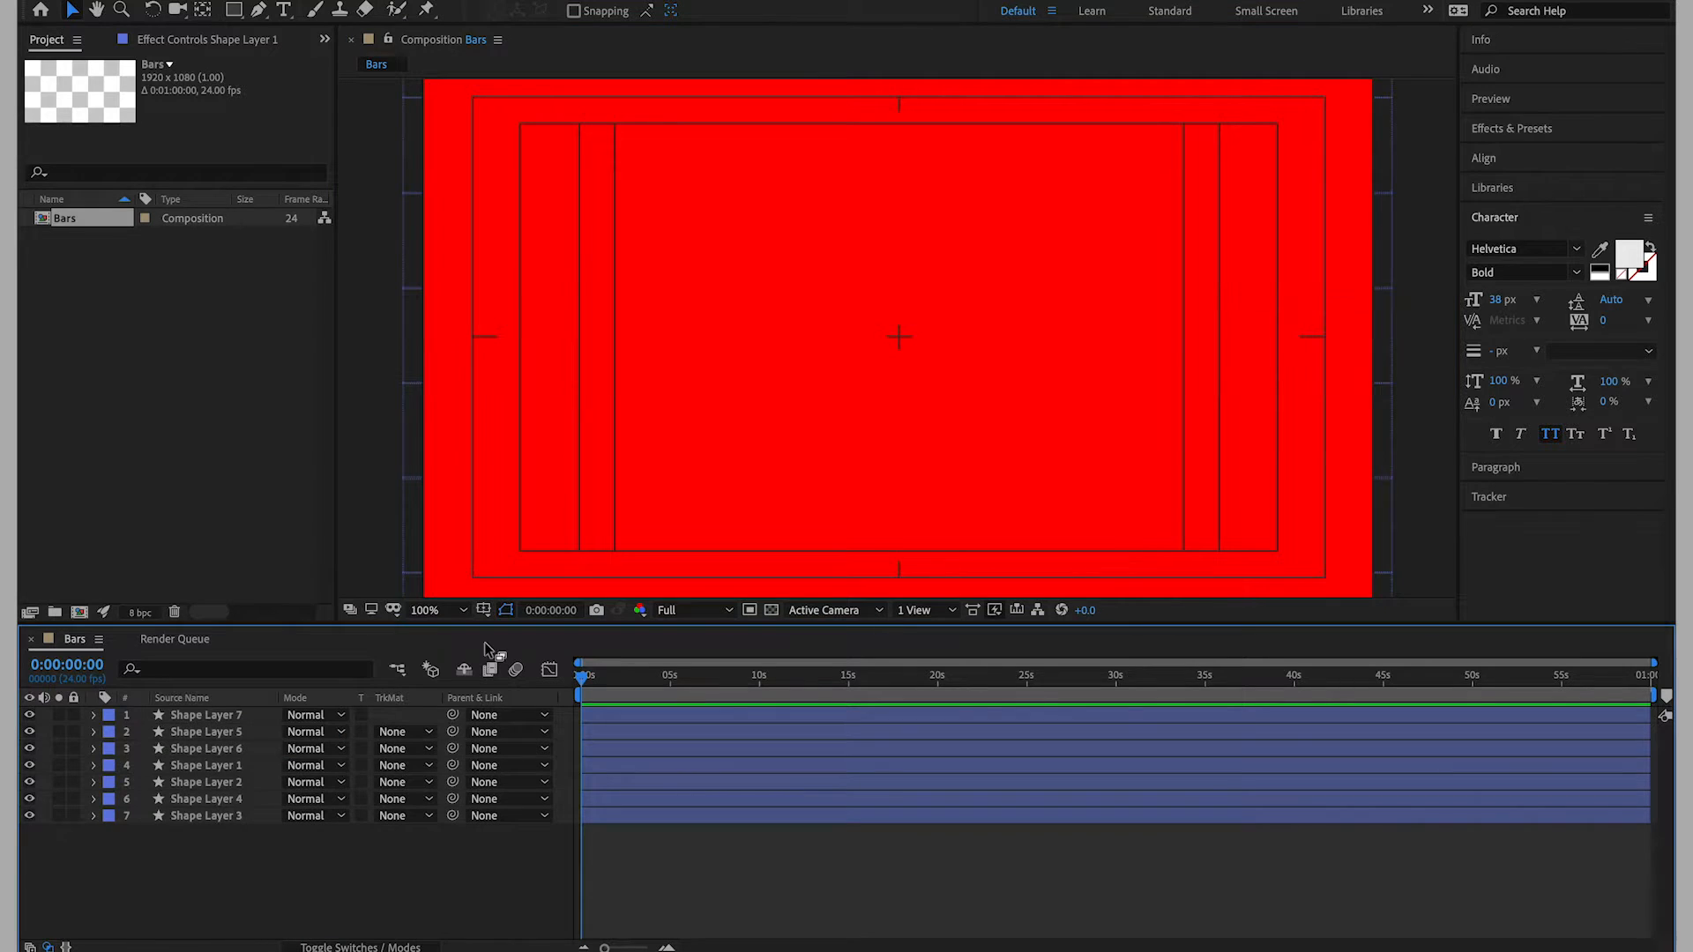
{"action": "mouse_move", "coordinate": [584, 680]}
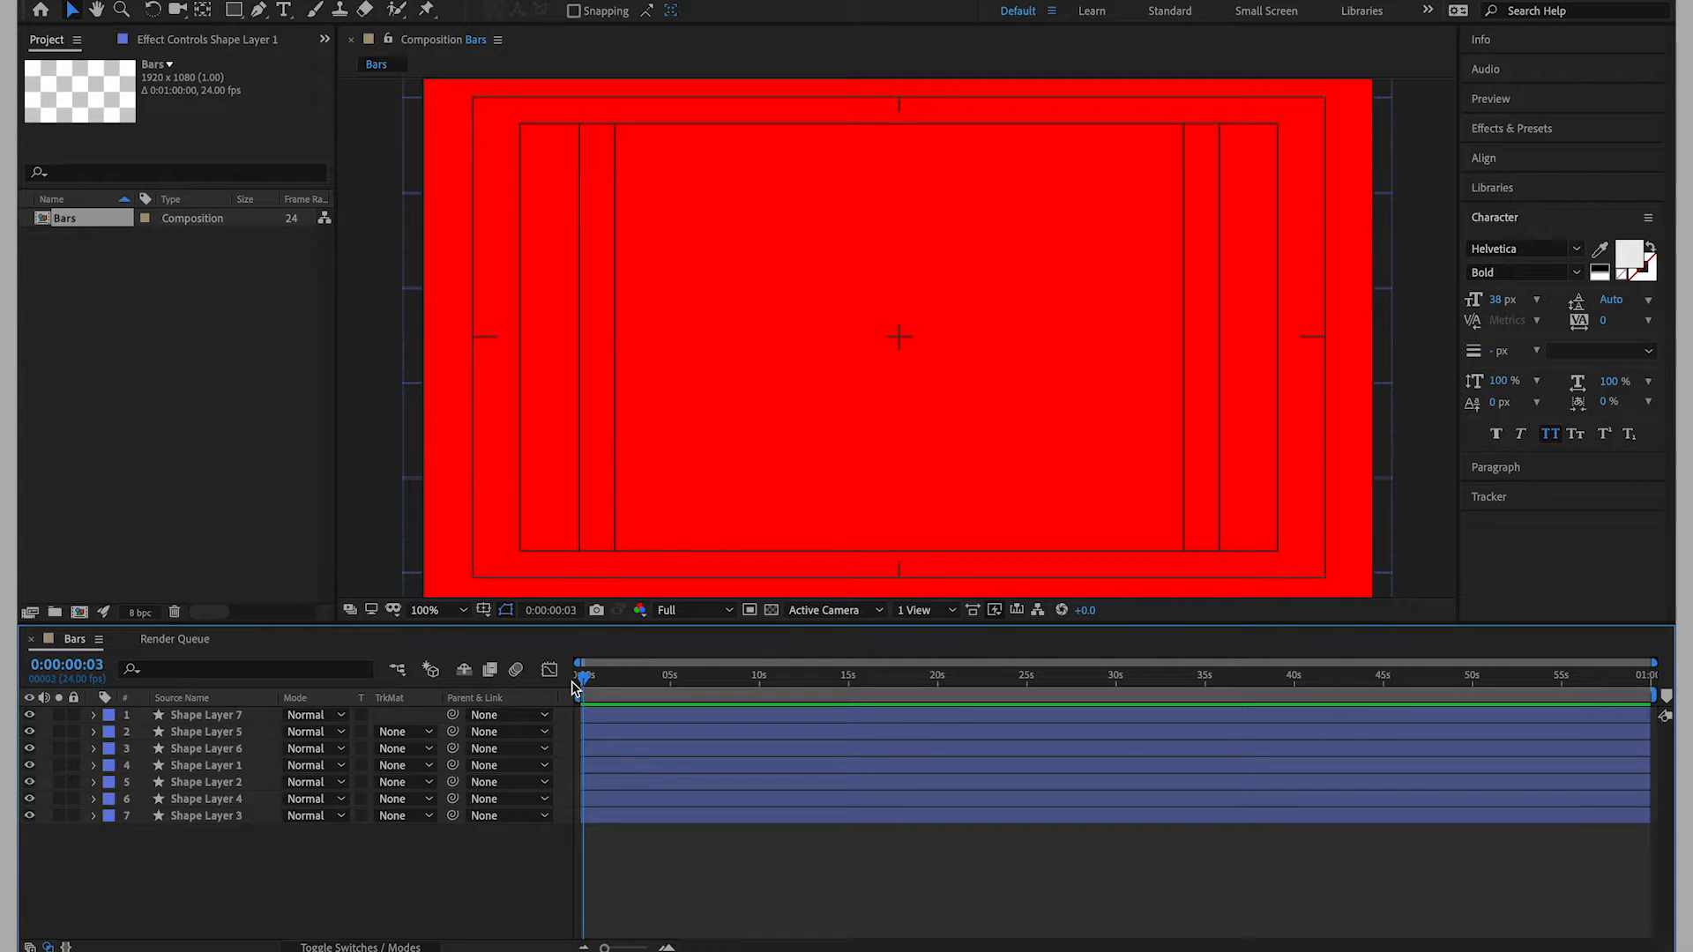
Stagger the start times of the first bar layers so they slide in one after another.
{"action": "left_click", "coordinate": [589, 665]}
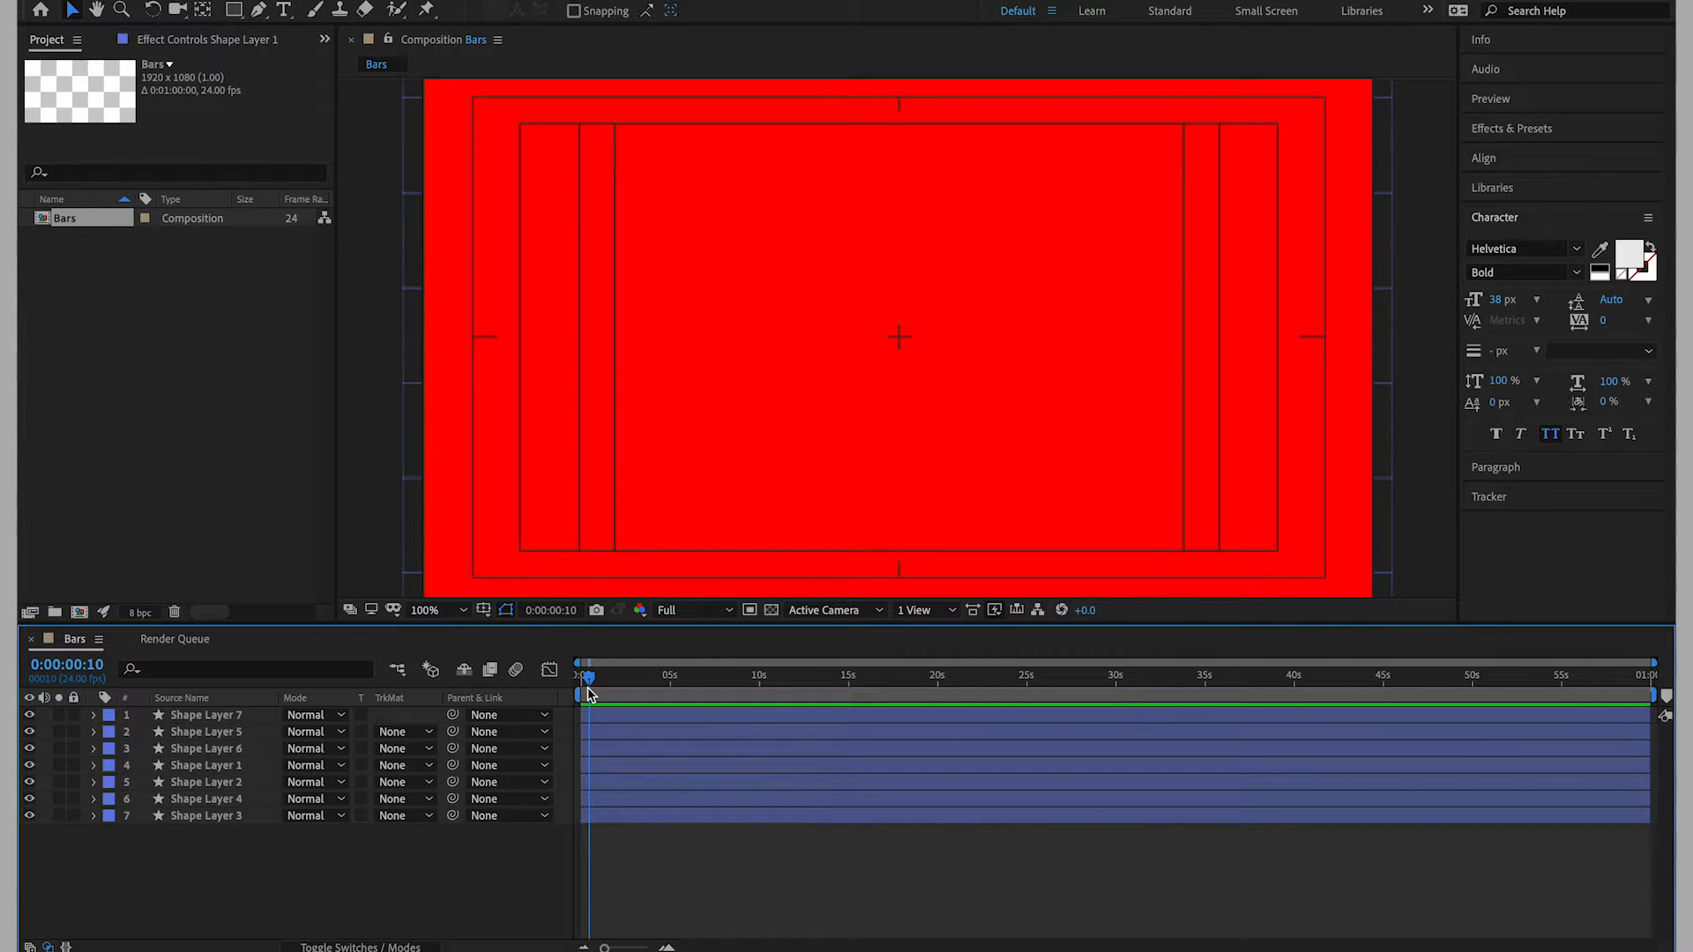
{"action": "mouse_move", "coordinate": [589, 677]}
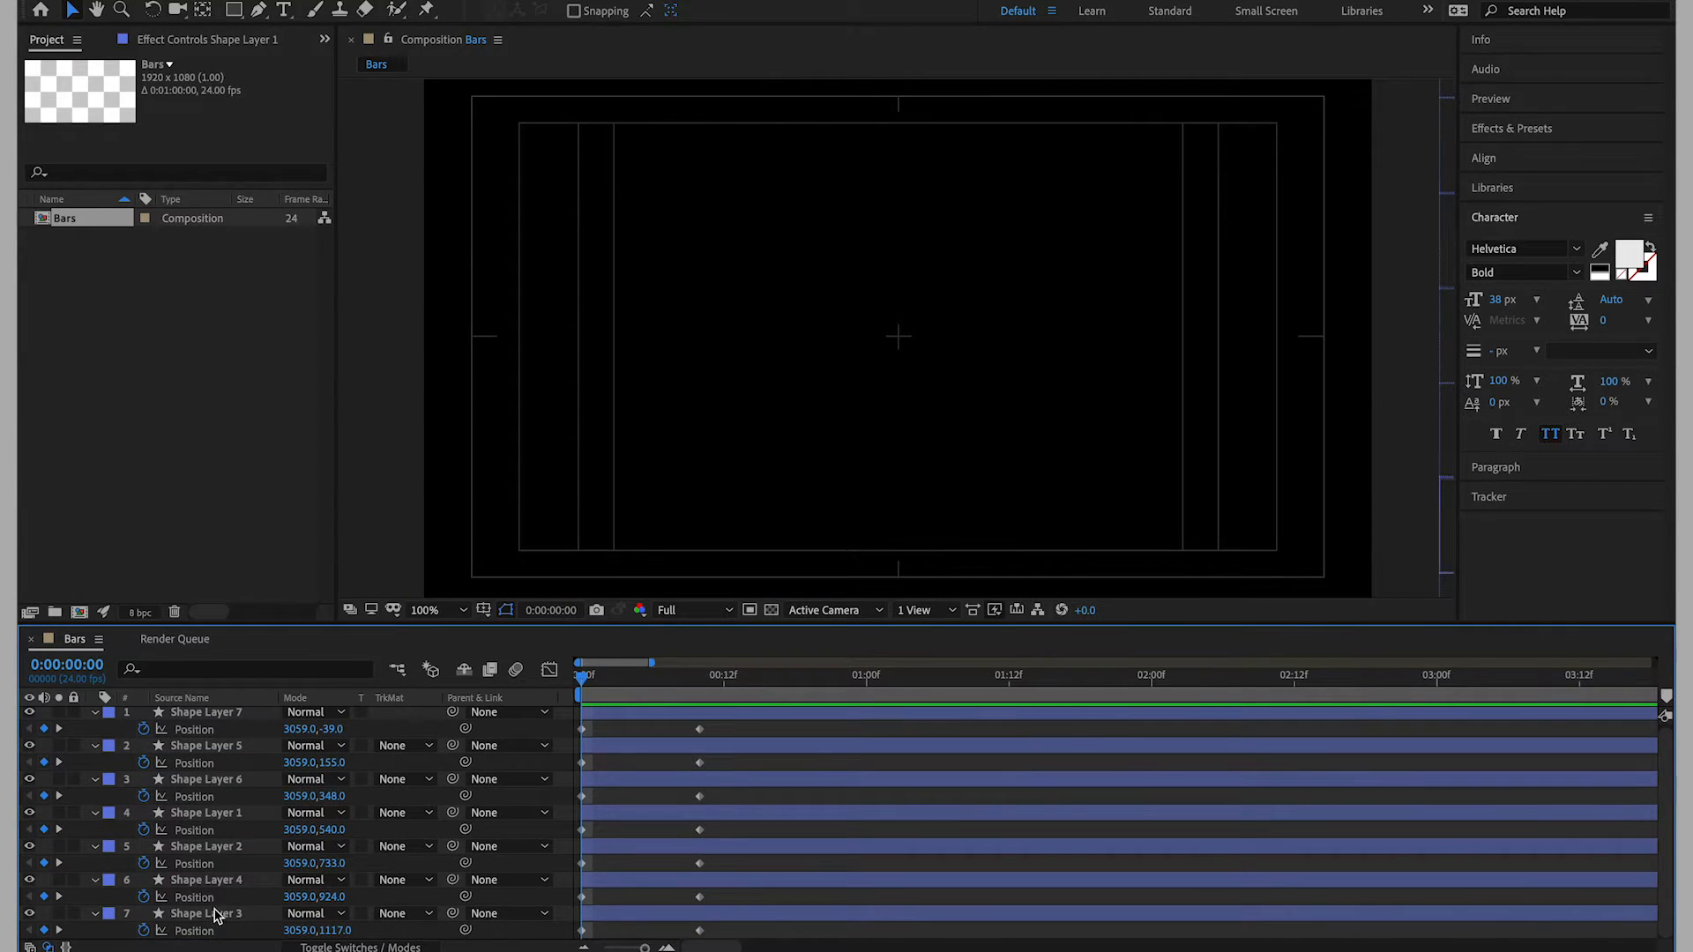
{"action": "left_click", "coordinate": [204, 912]}
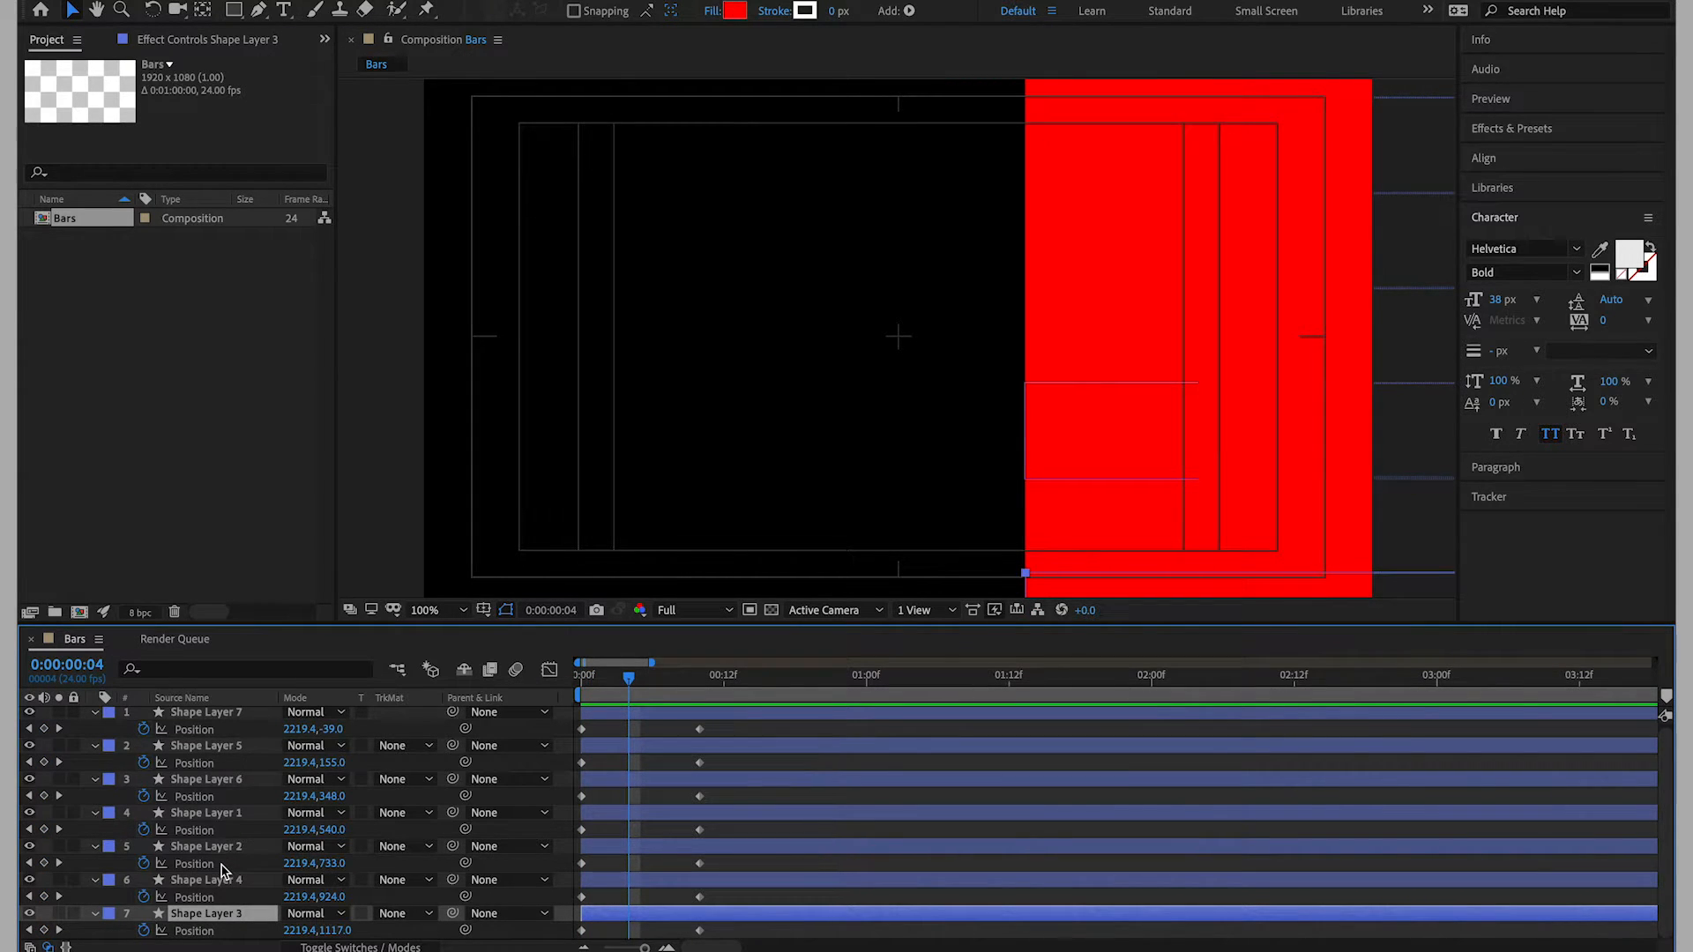
{"action": "left_click", "coordinate": [204, 879]}
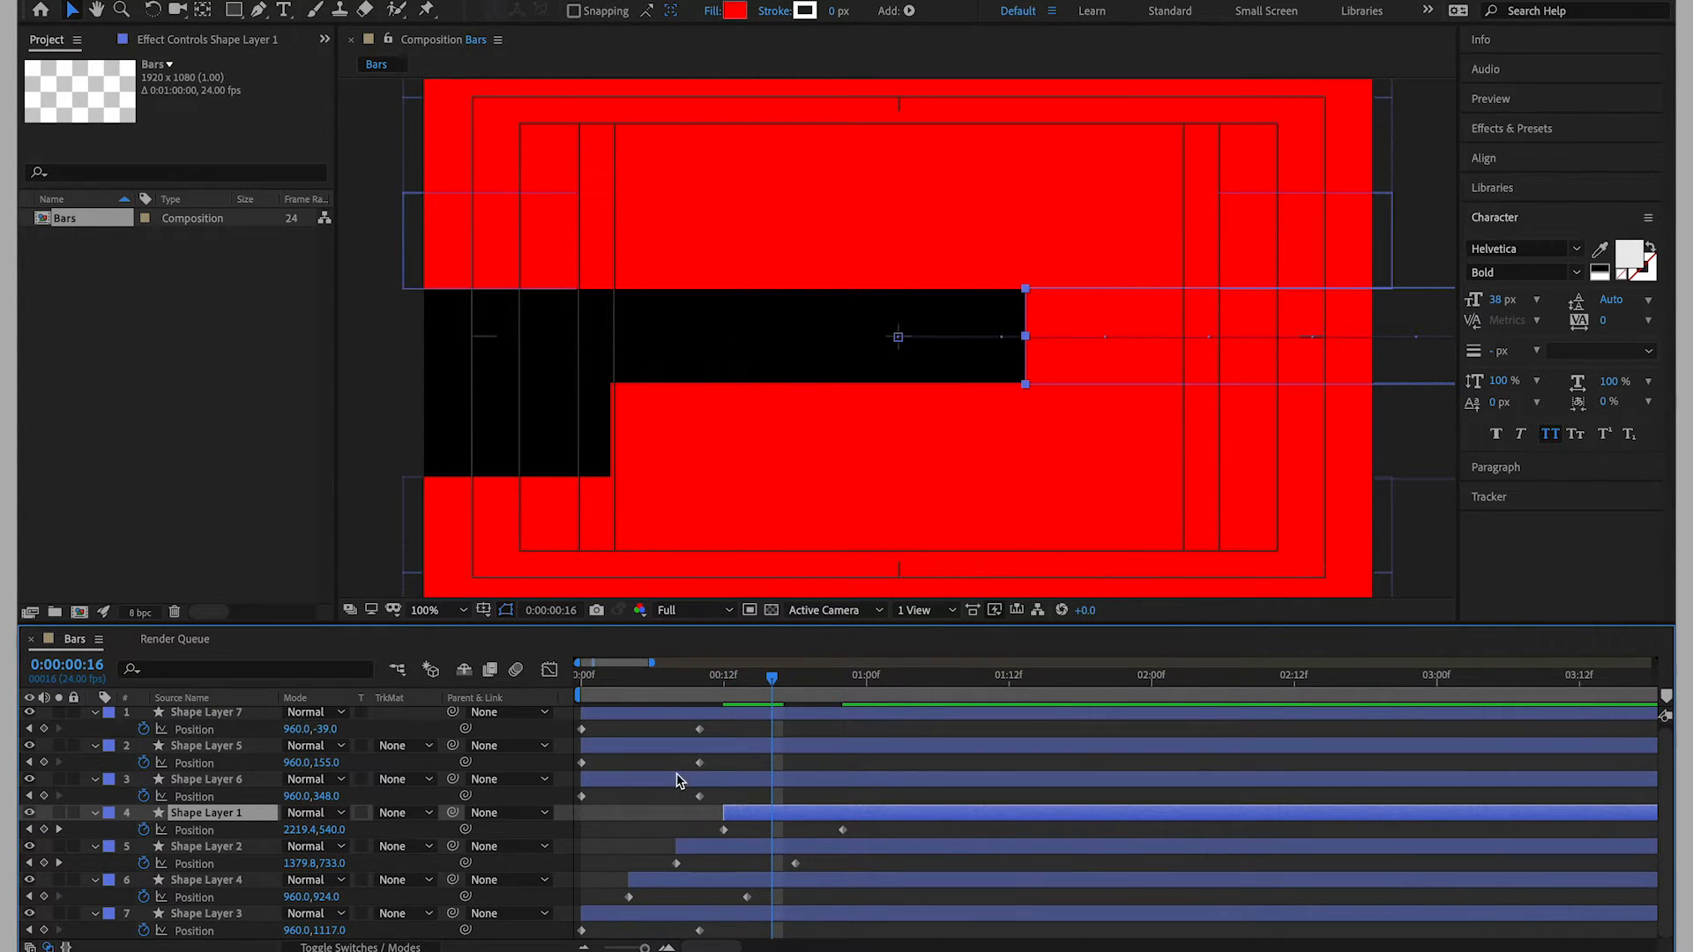
{"action": "left_click", "coordinate": [204, 778]}
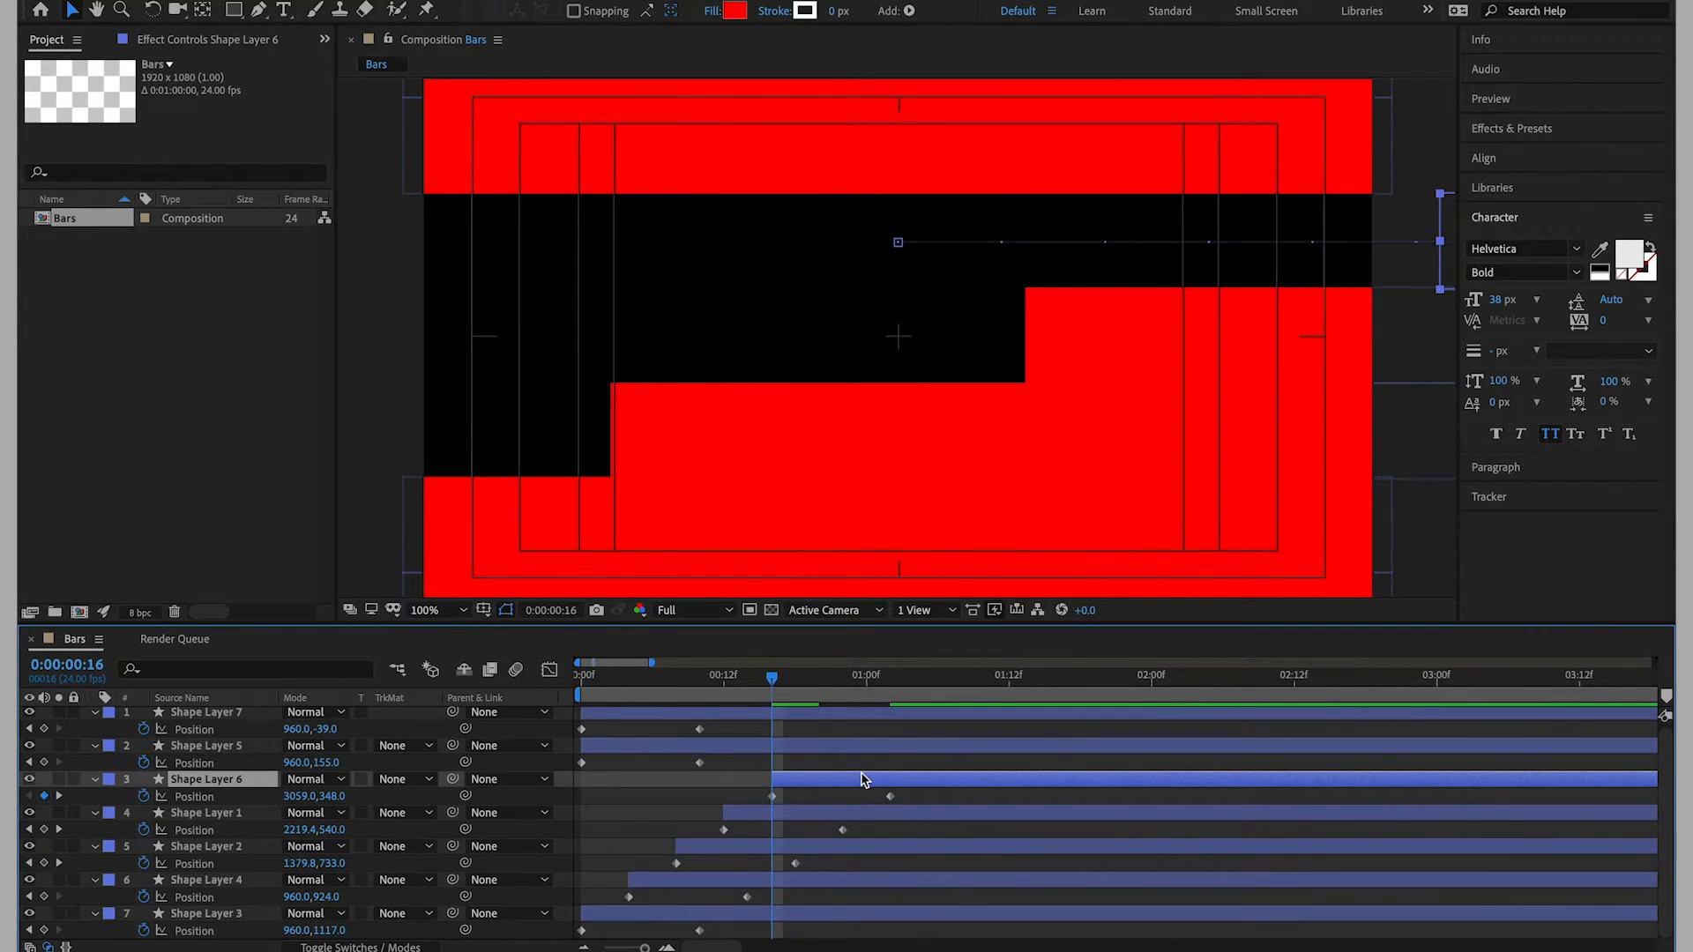
Offset the remaining bar layers' timing and scrub back to the start to check full red coverage.
{"action": "left_click", "coordinate": [818, 675]}
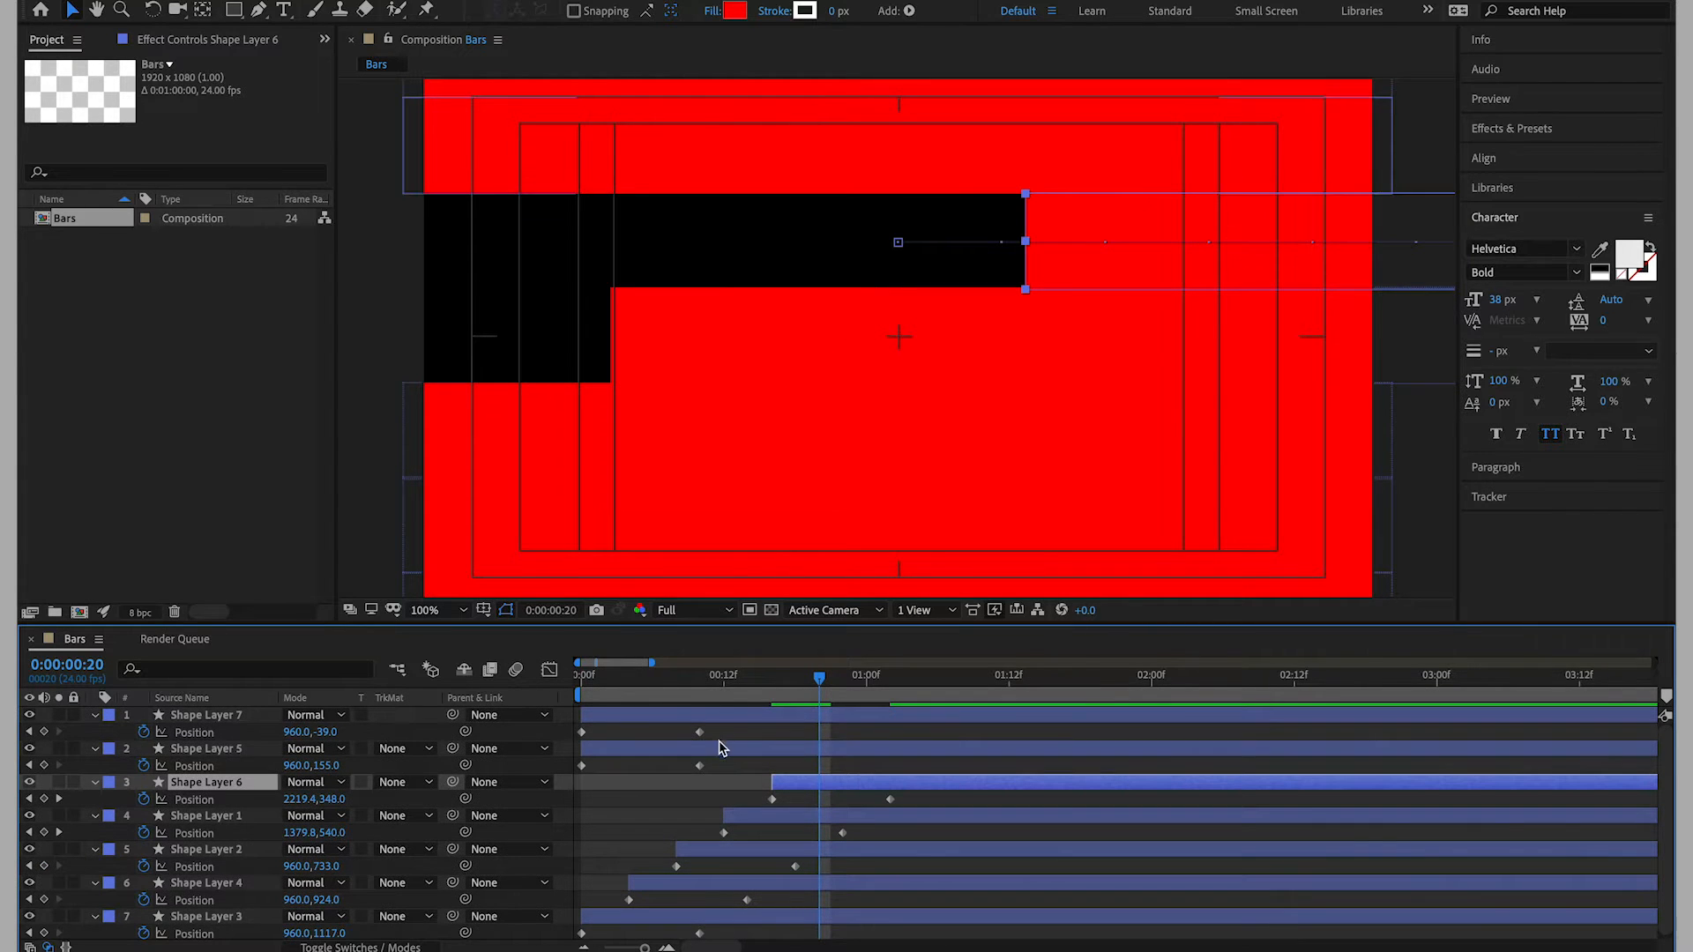
{"action": "left_click", "coordinate": [204, 748]}
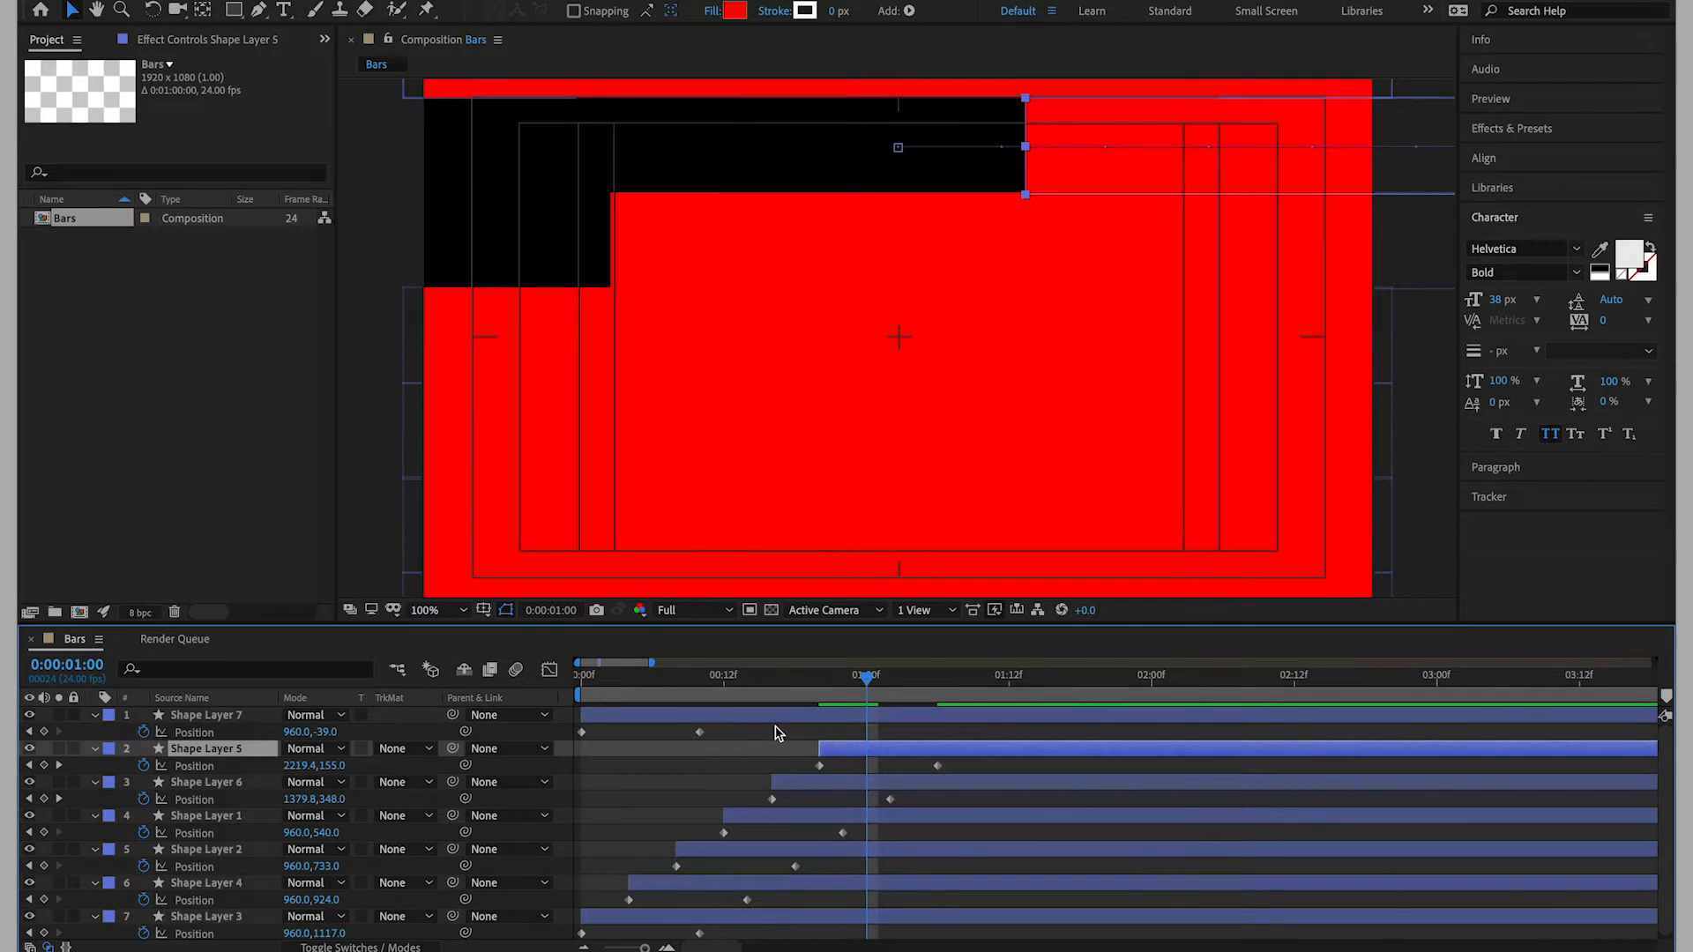
{"action": "left_click", "coordinate": [205, 715]}
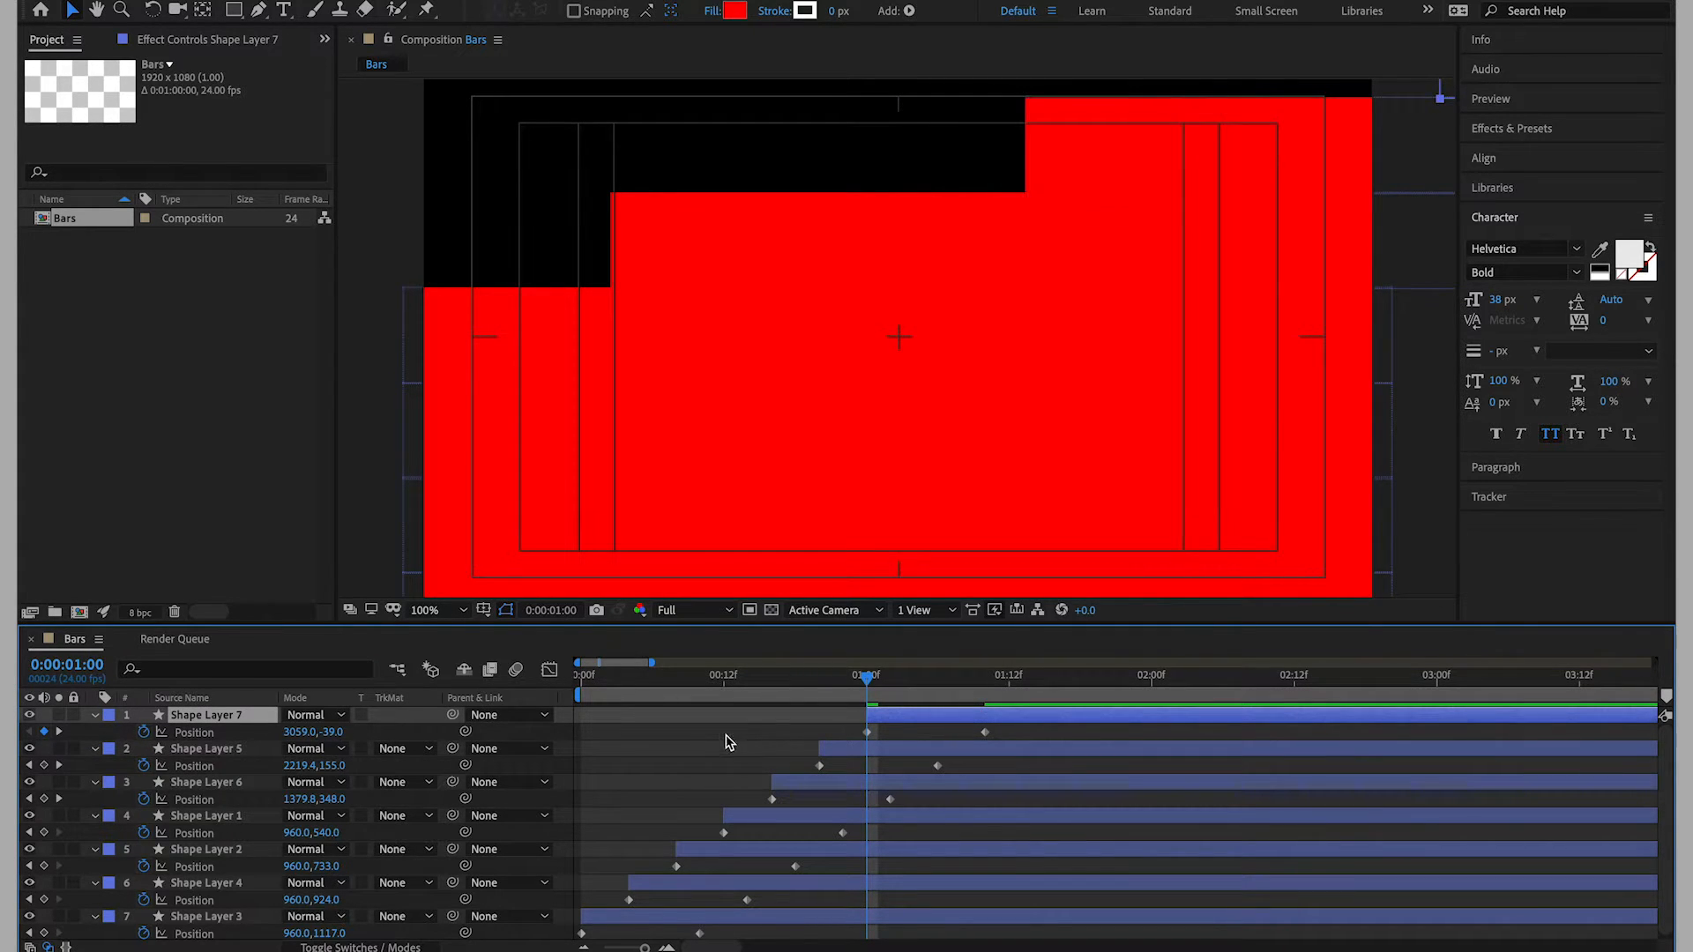
{"action": "left_click", "coordinate": [578, 673]}
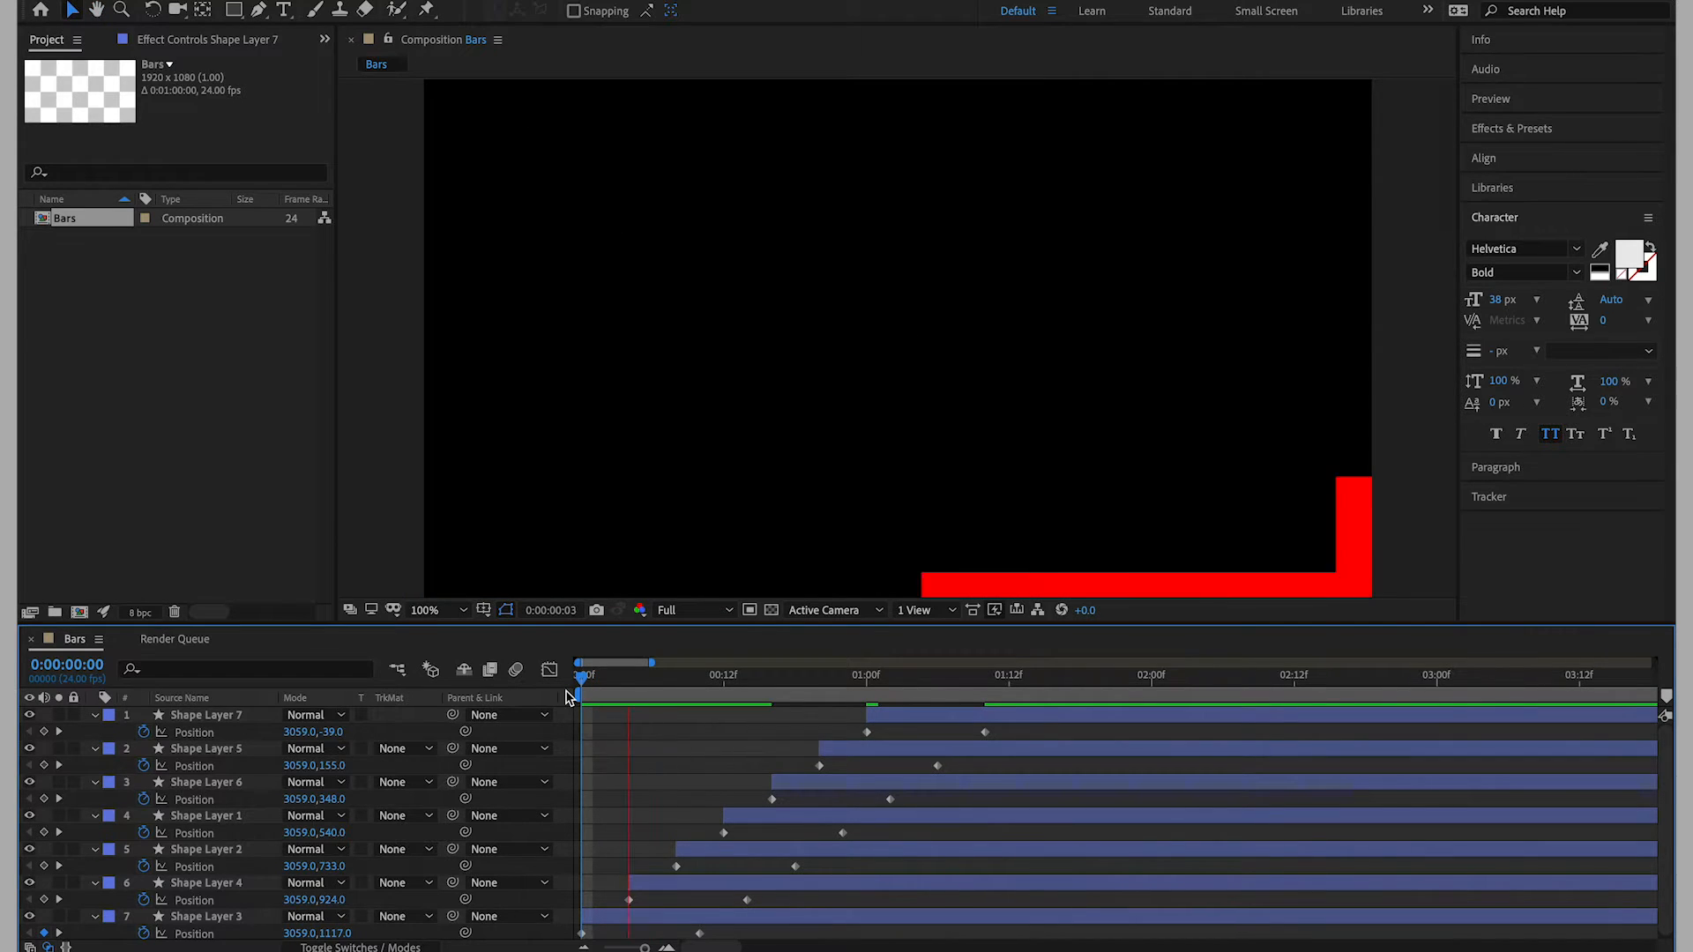
{"action": "left_click", "coordinate": [1012, 674]}
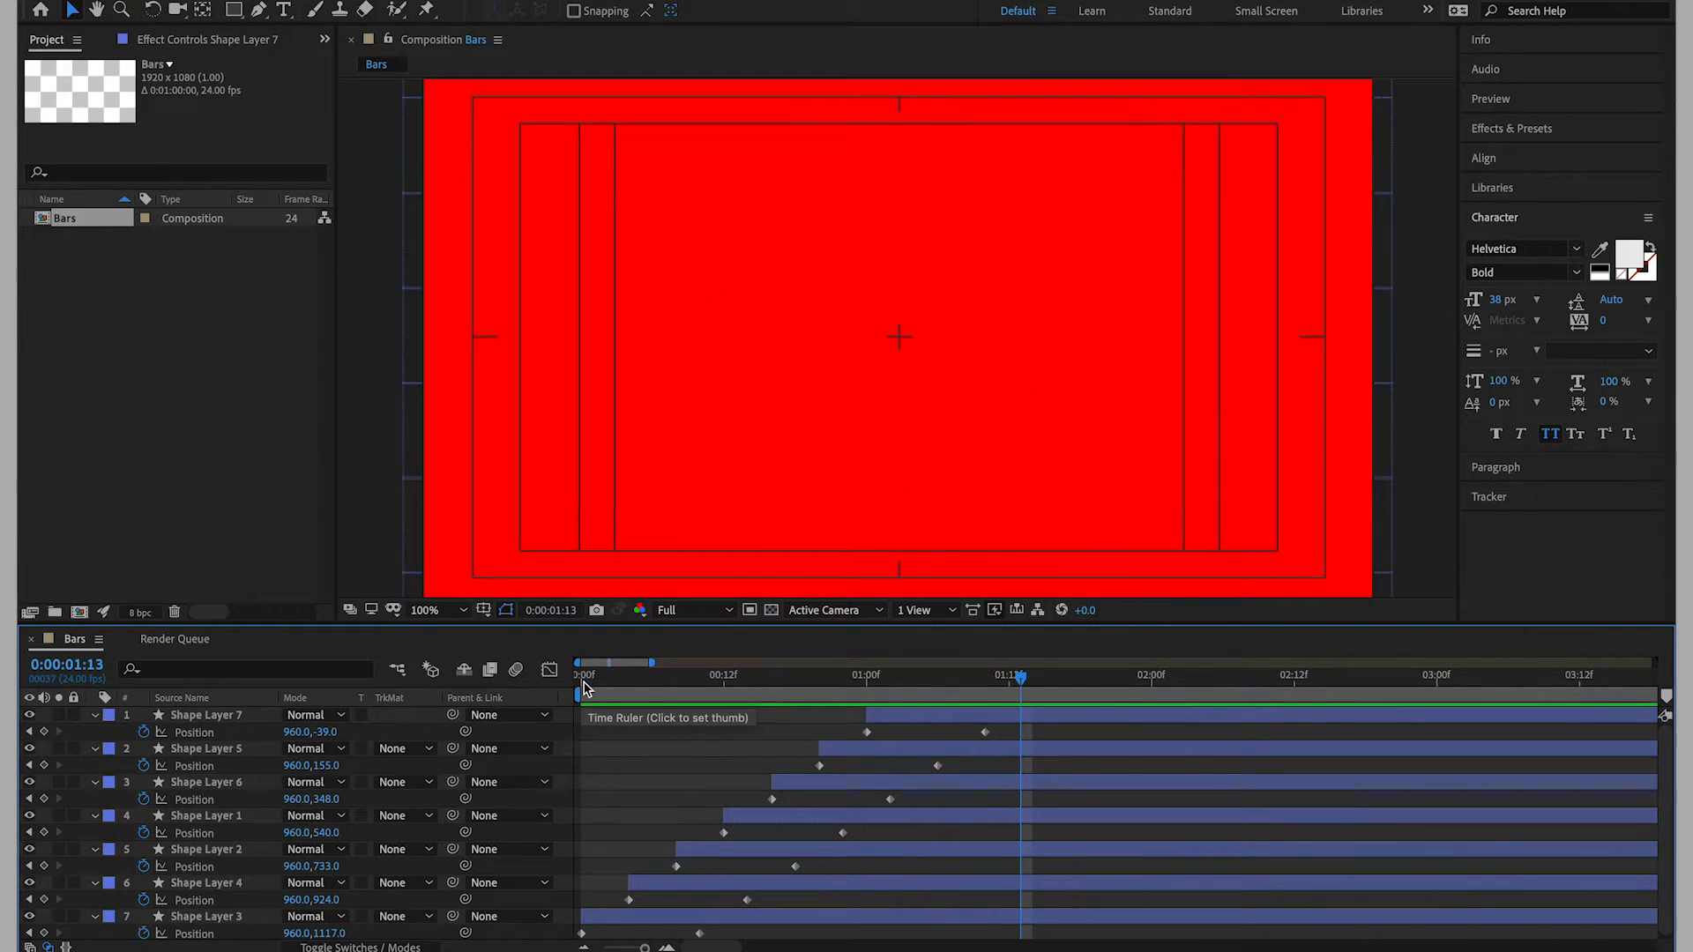
{"action": "left_click", "coordinate": [581, 675]}
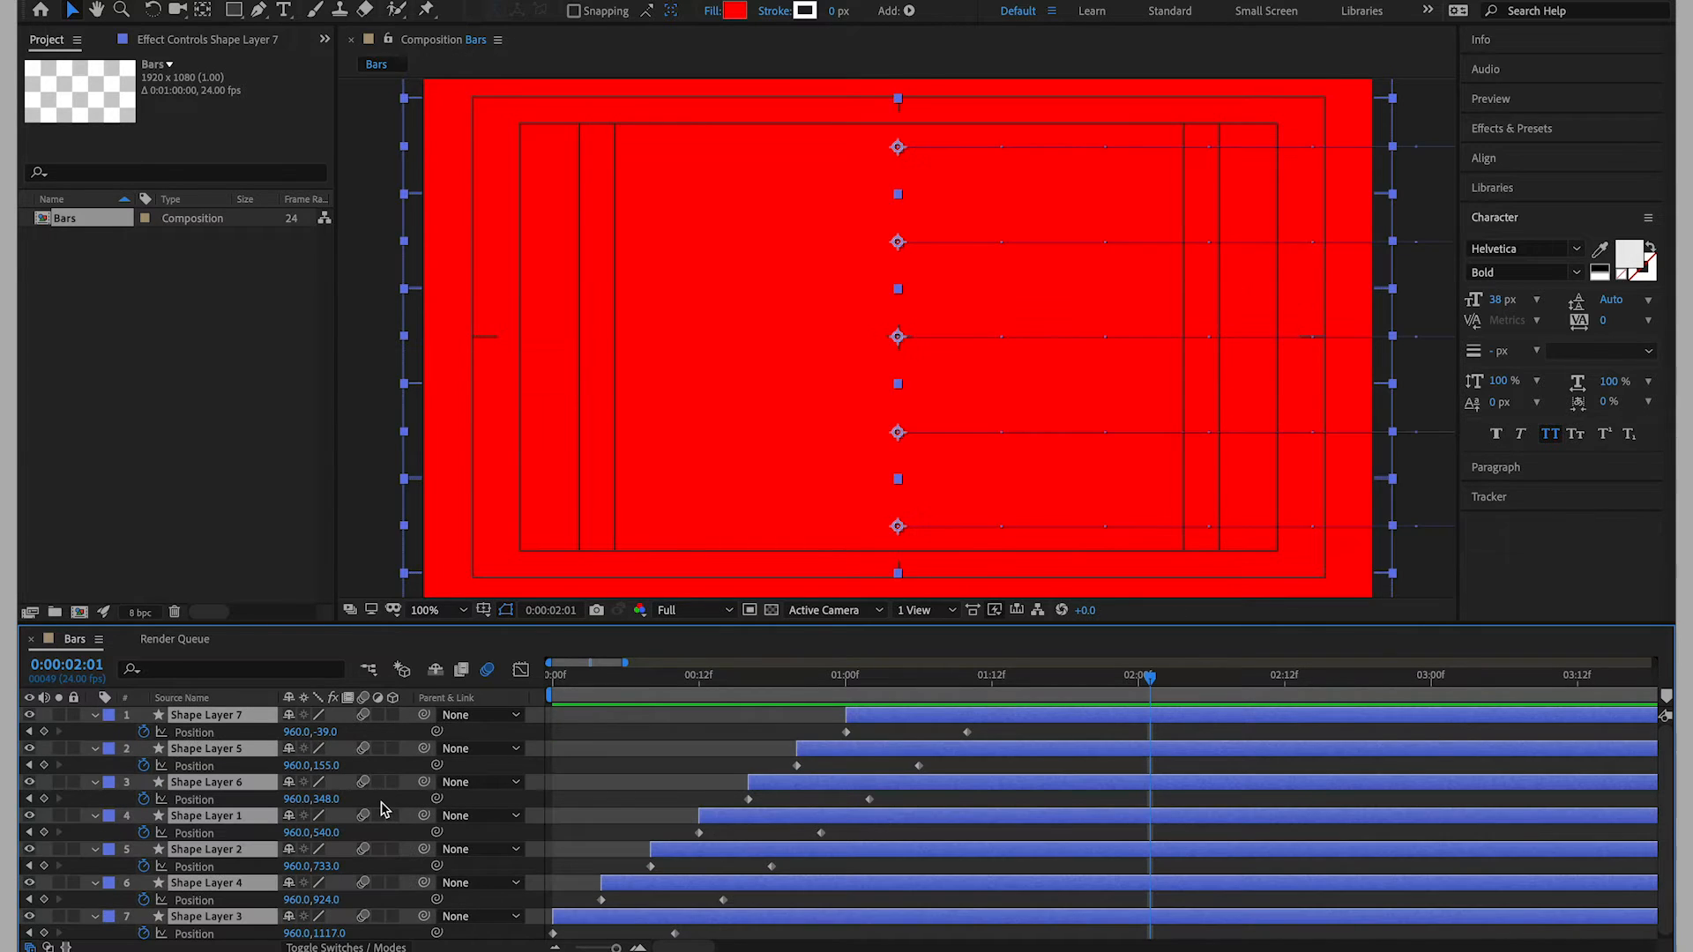
Pre-compose the bar layers into a nested composition named BarMove.
{"action": "right_click", "coordinate": [215, 723]}
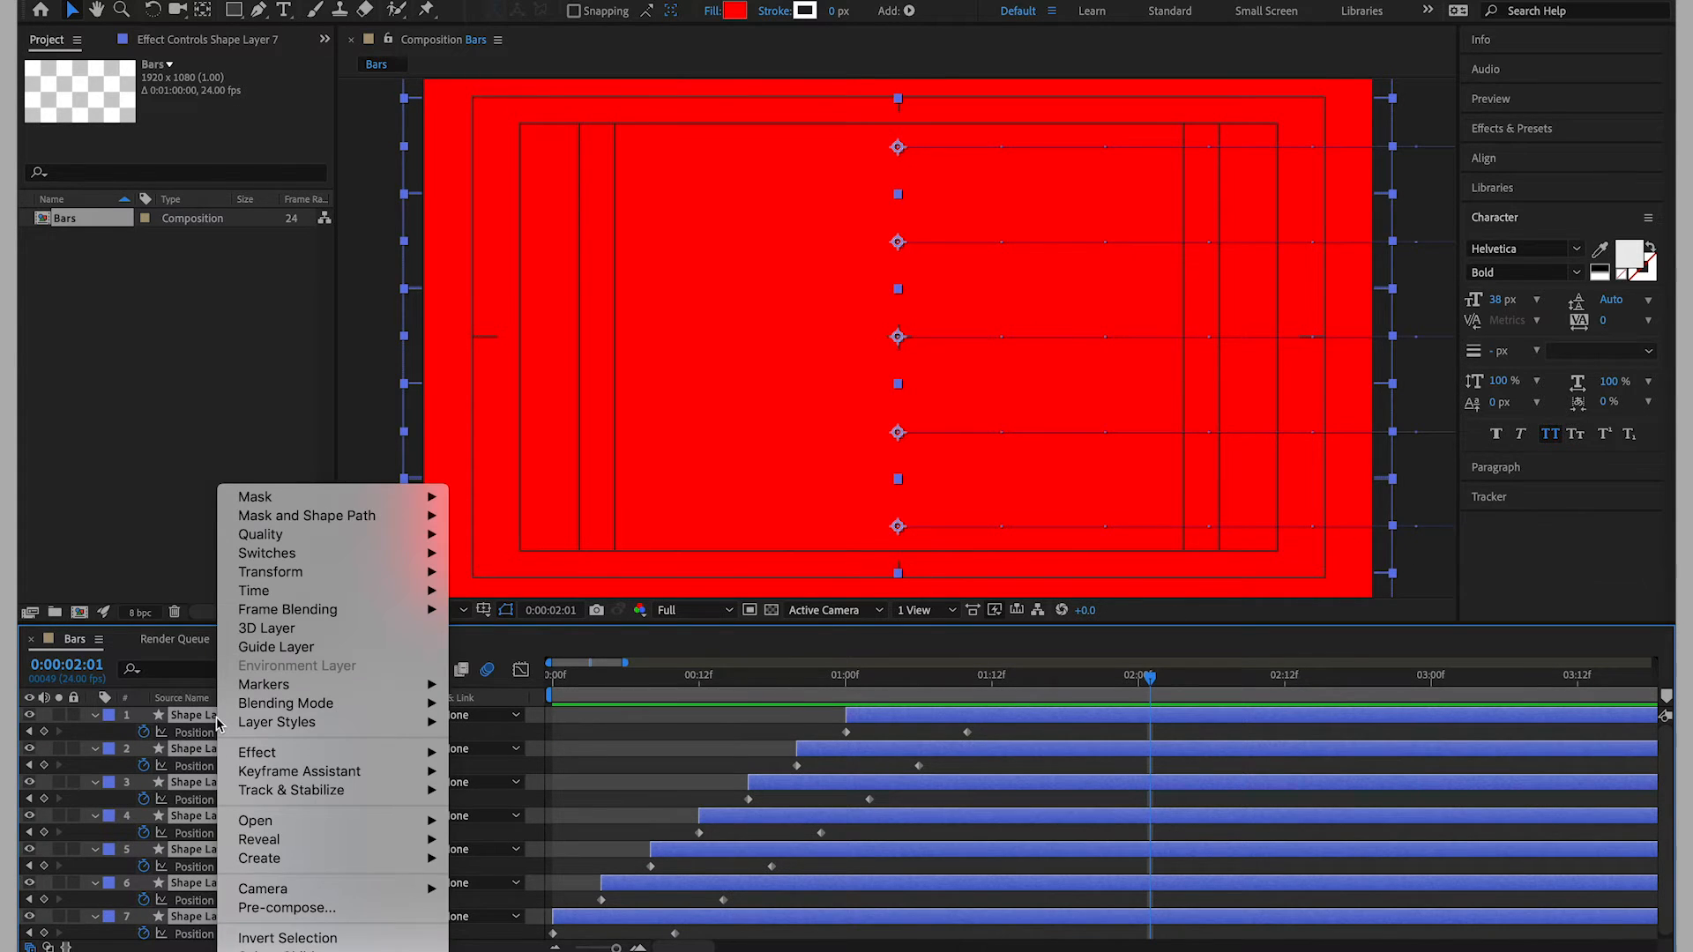
{"action": "left_click", "coordinate": [287, 906]}
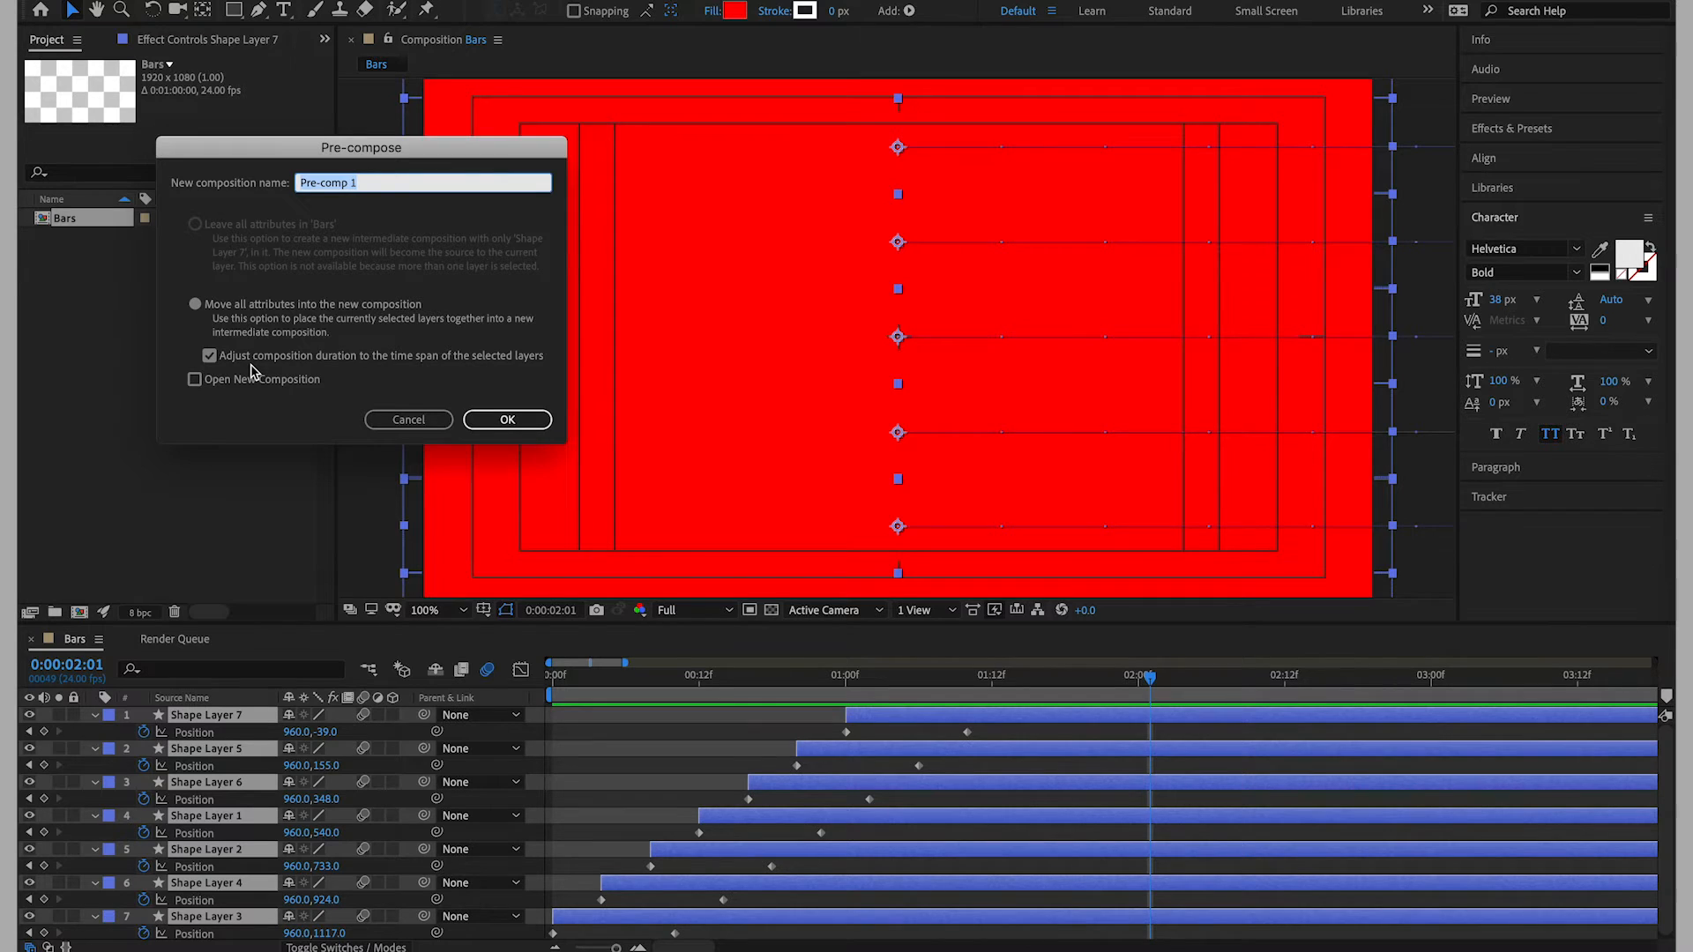
{"action": "mouse_move", "coordinate": [499, 384]}
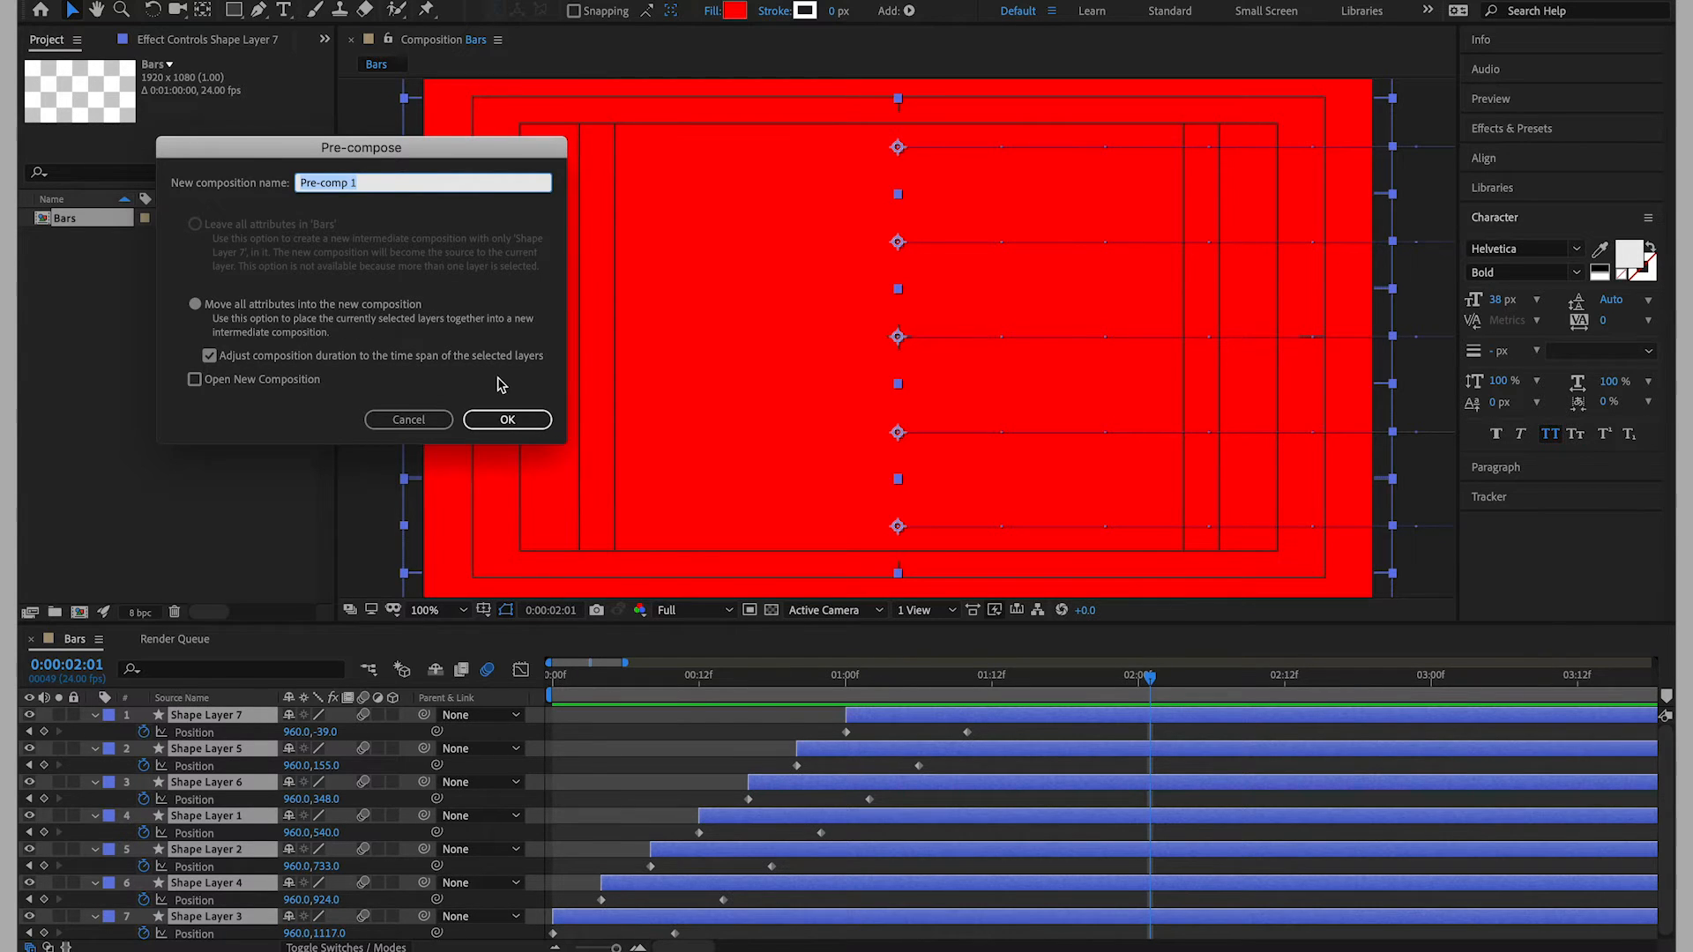
{"action": "type", "text": "Bar"}
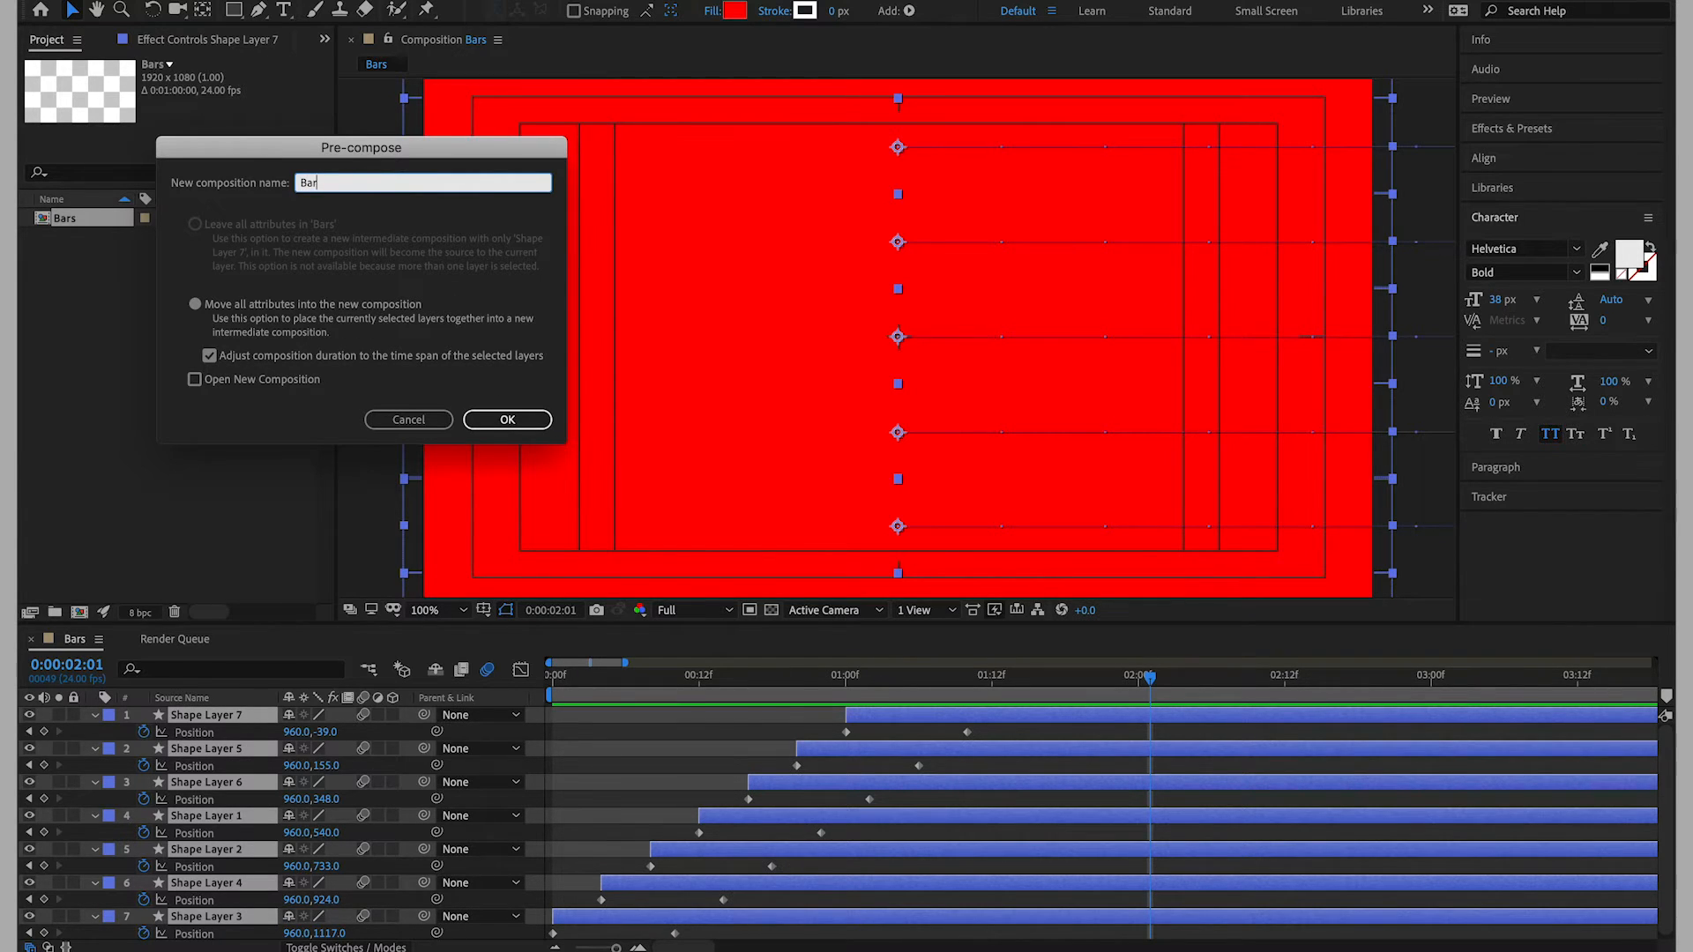
{"action": "left_click", "coordinate": [506, 420]}
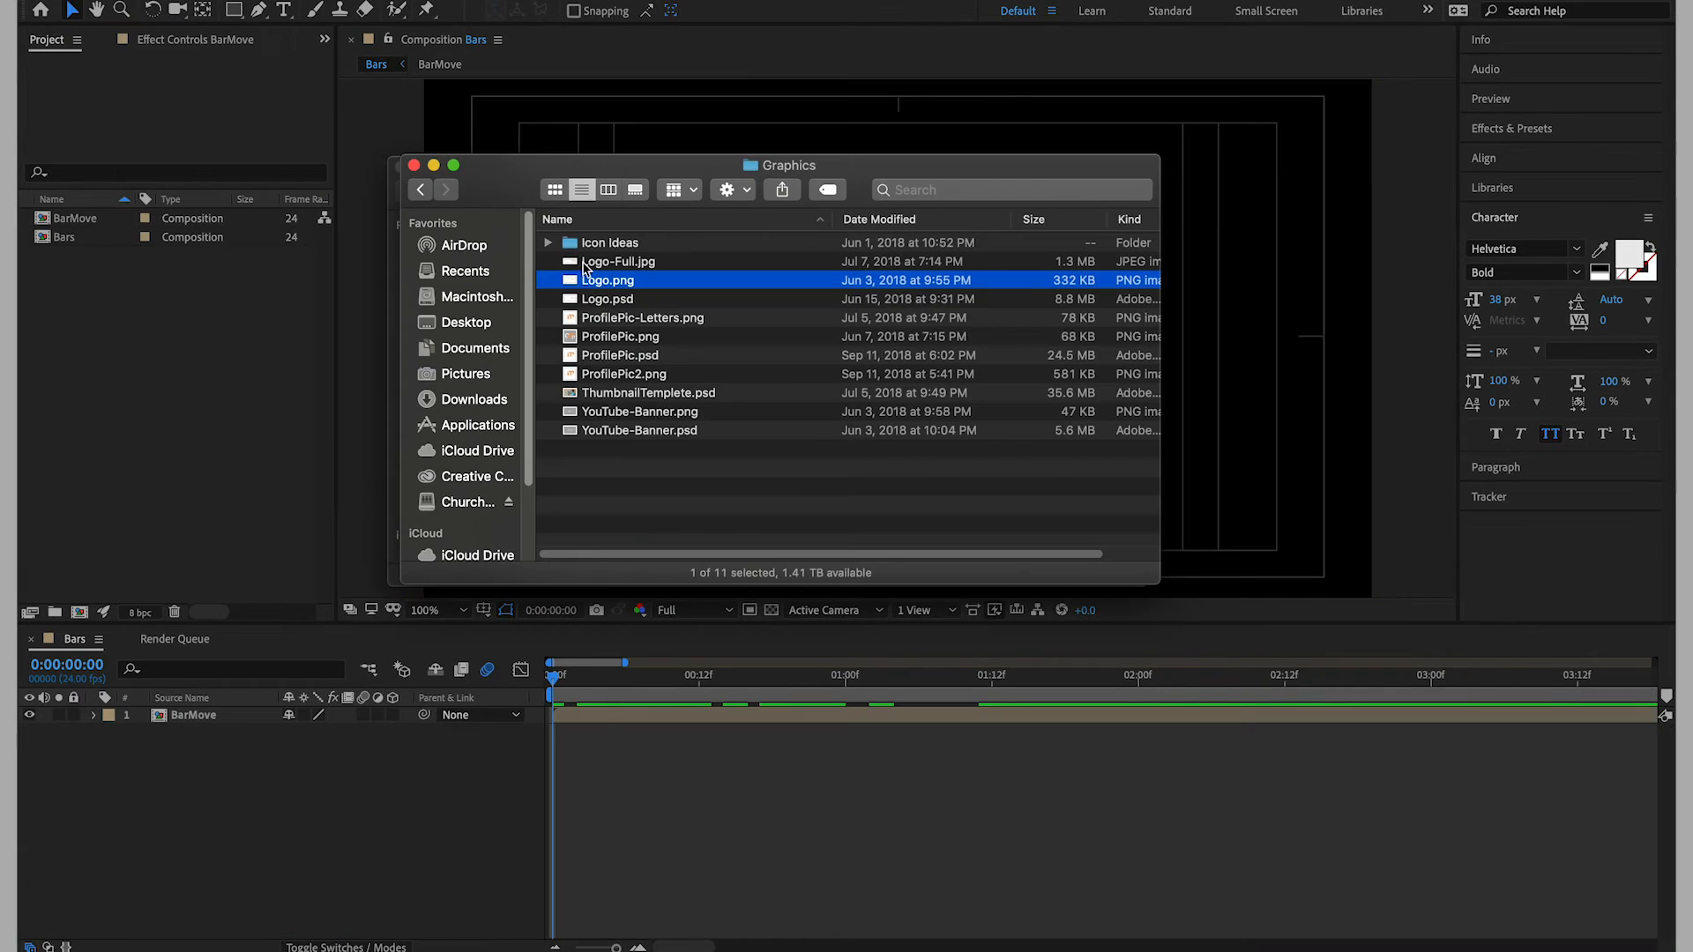
Import Logo.png, place it under BarMove and set its Scale to 17%.
{"action": "double_click", "coordinate": [609, 281]}
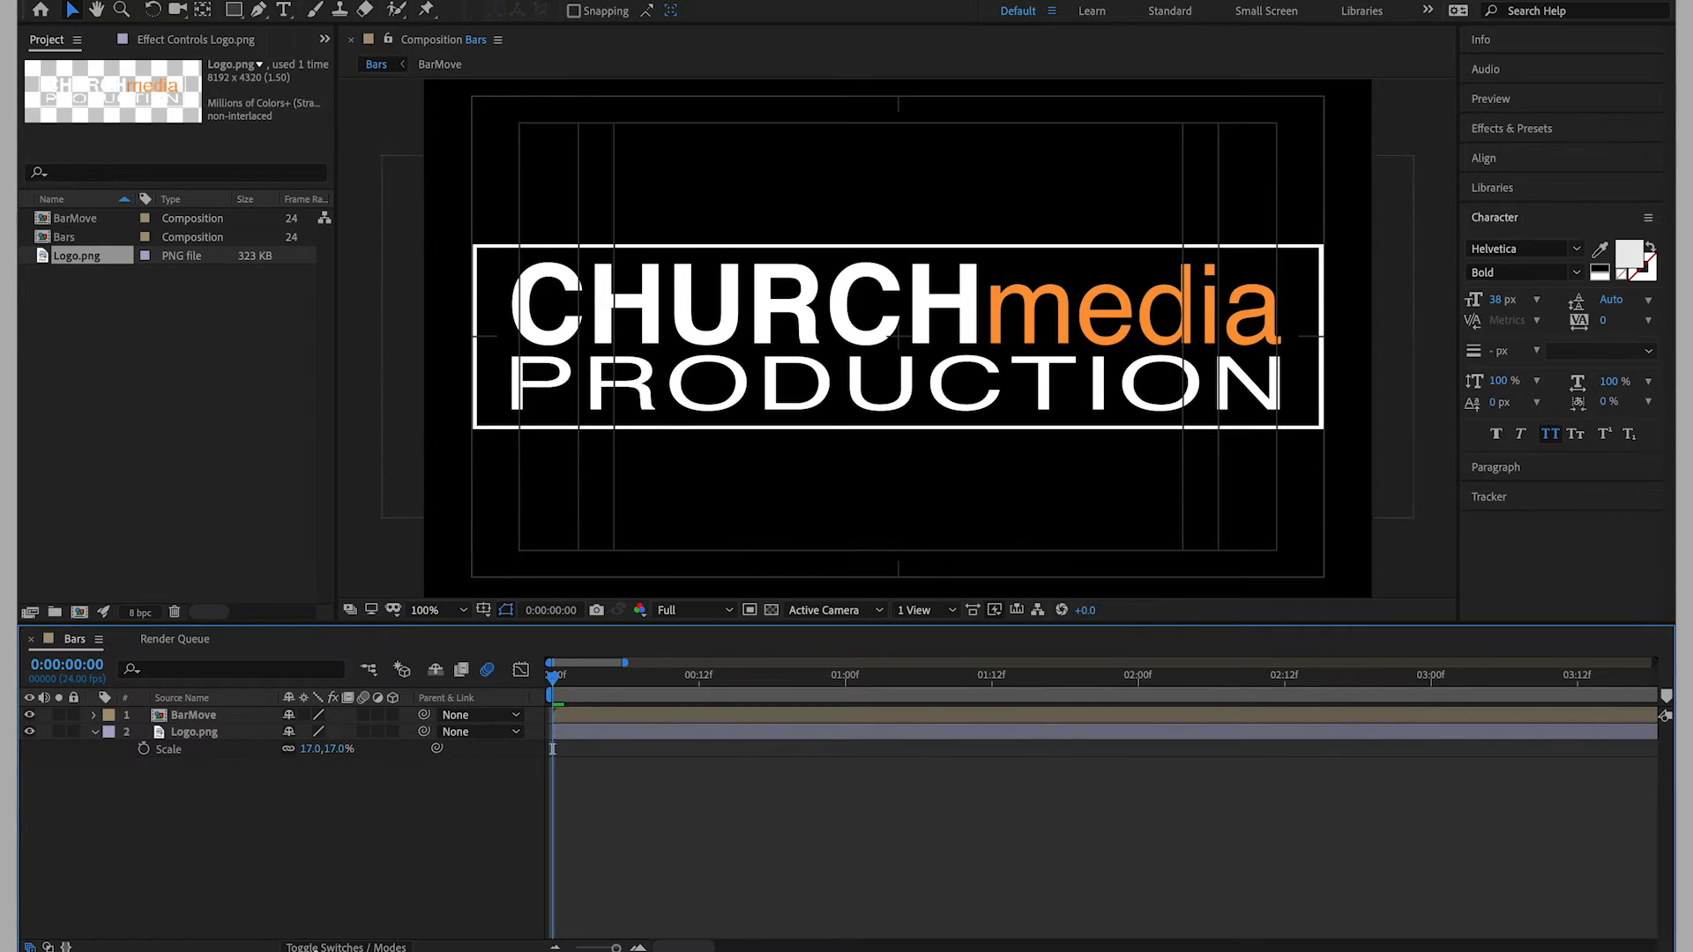
{"action": "left_click", "coordinate": [346, 947]}
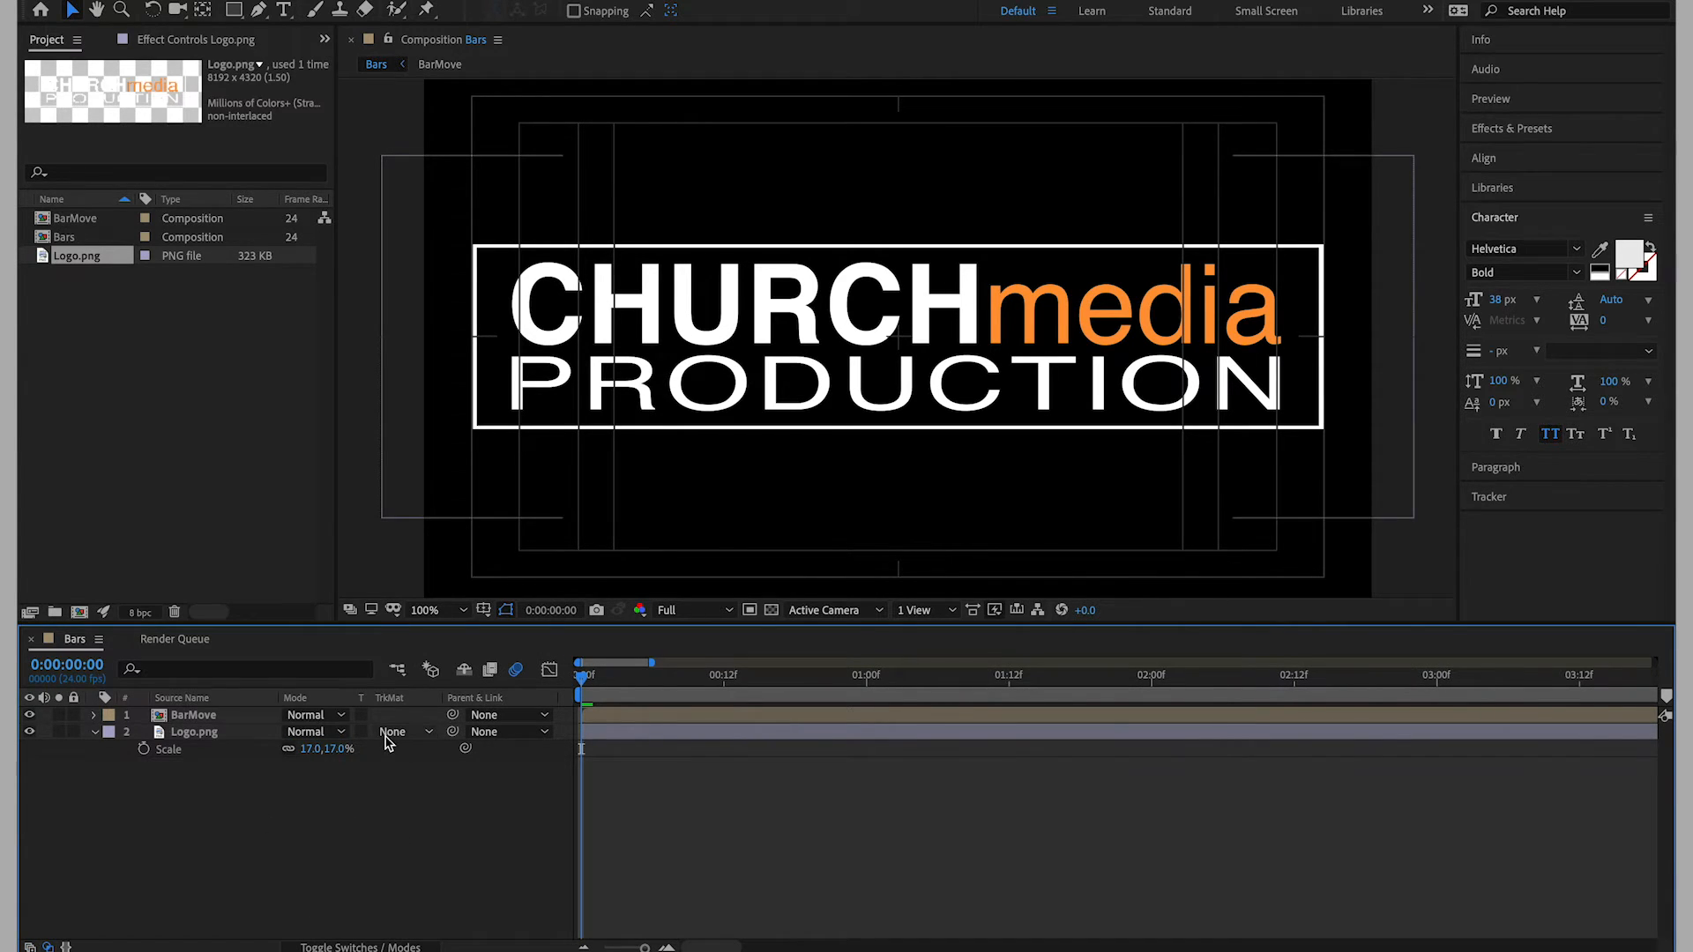
Set the logo's track matte to Alpha Matte "BarMove" and preview the bar reveal from the start.
{"action": "left_click", "coordinate": [393, 730]}
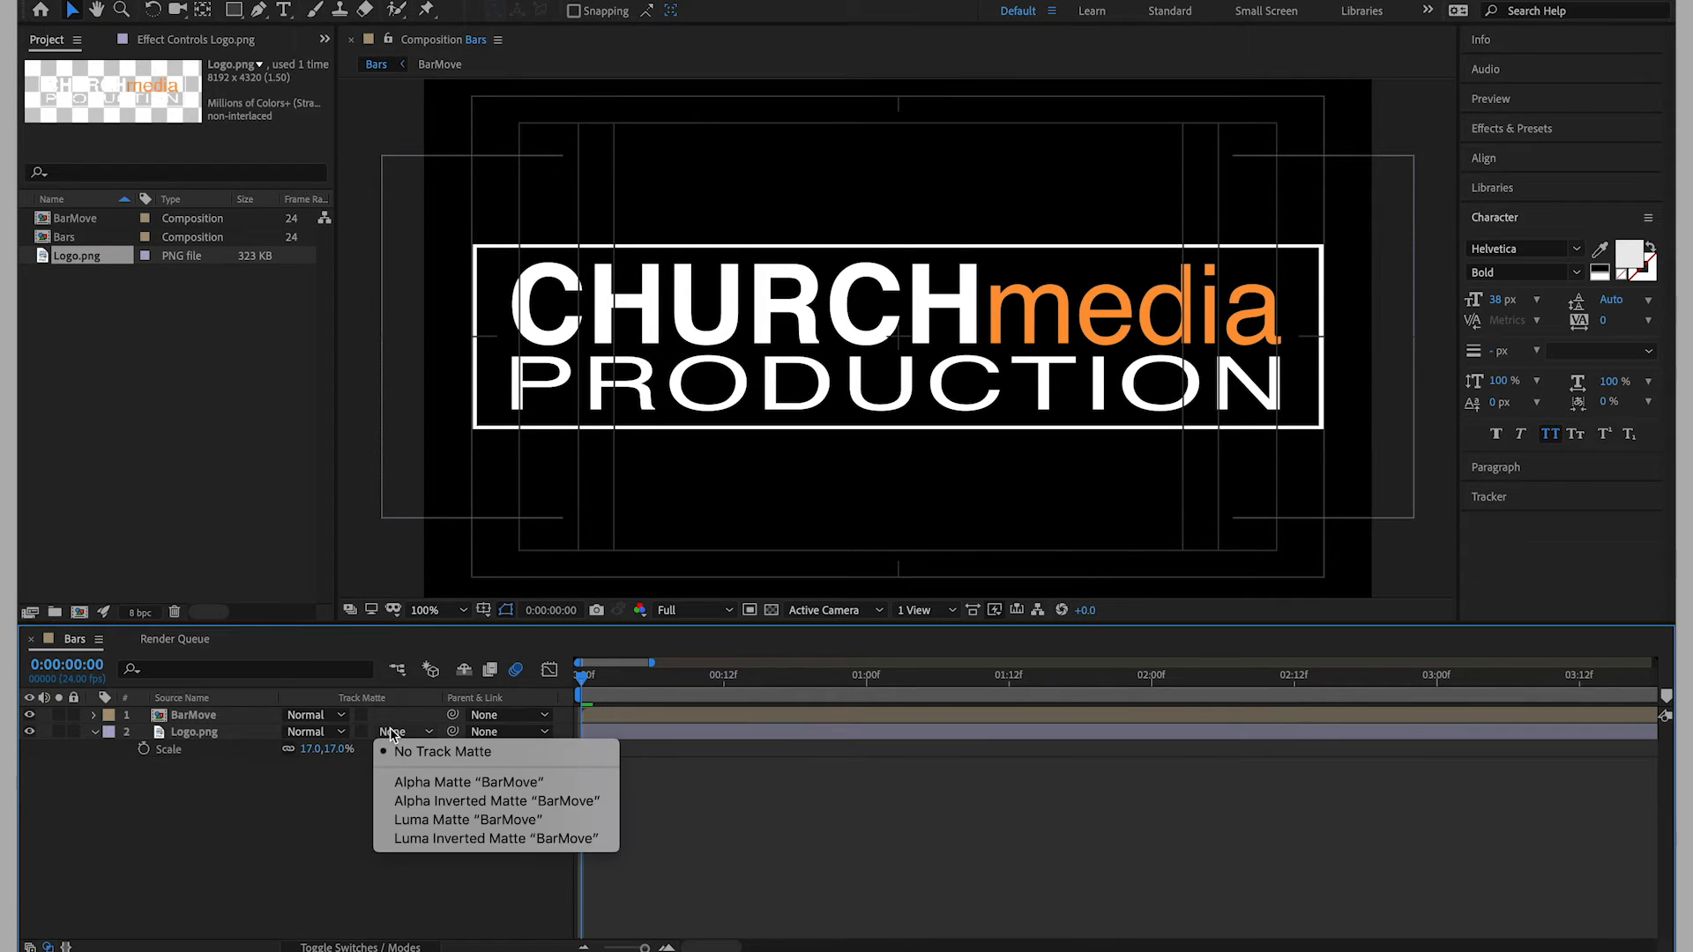
{"action": "left_click", "coordinate": [469, 781]}
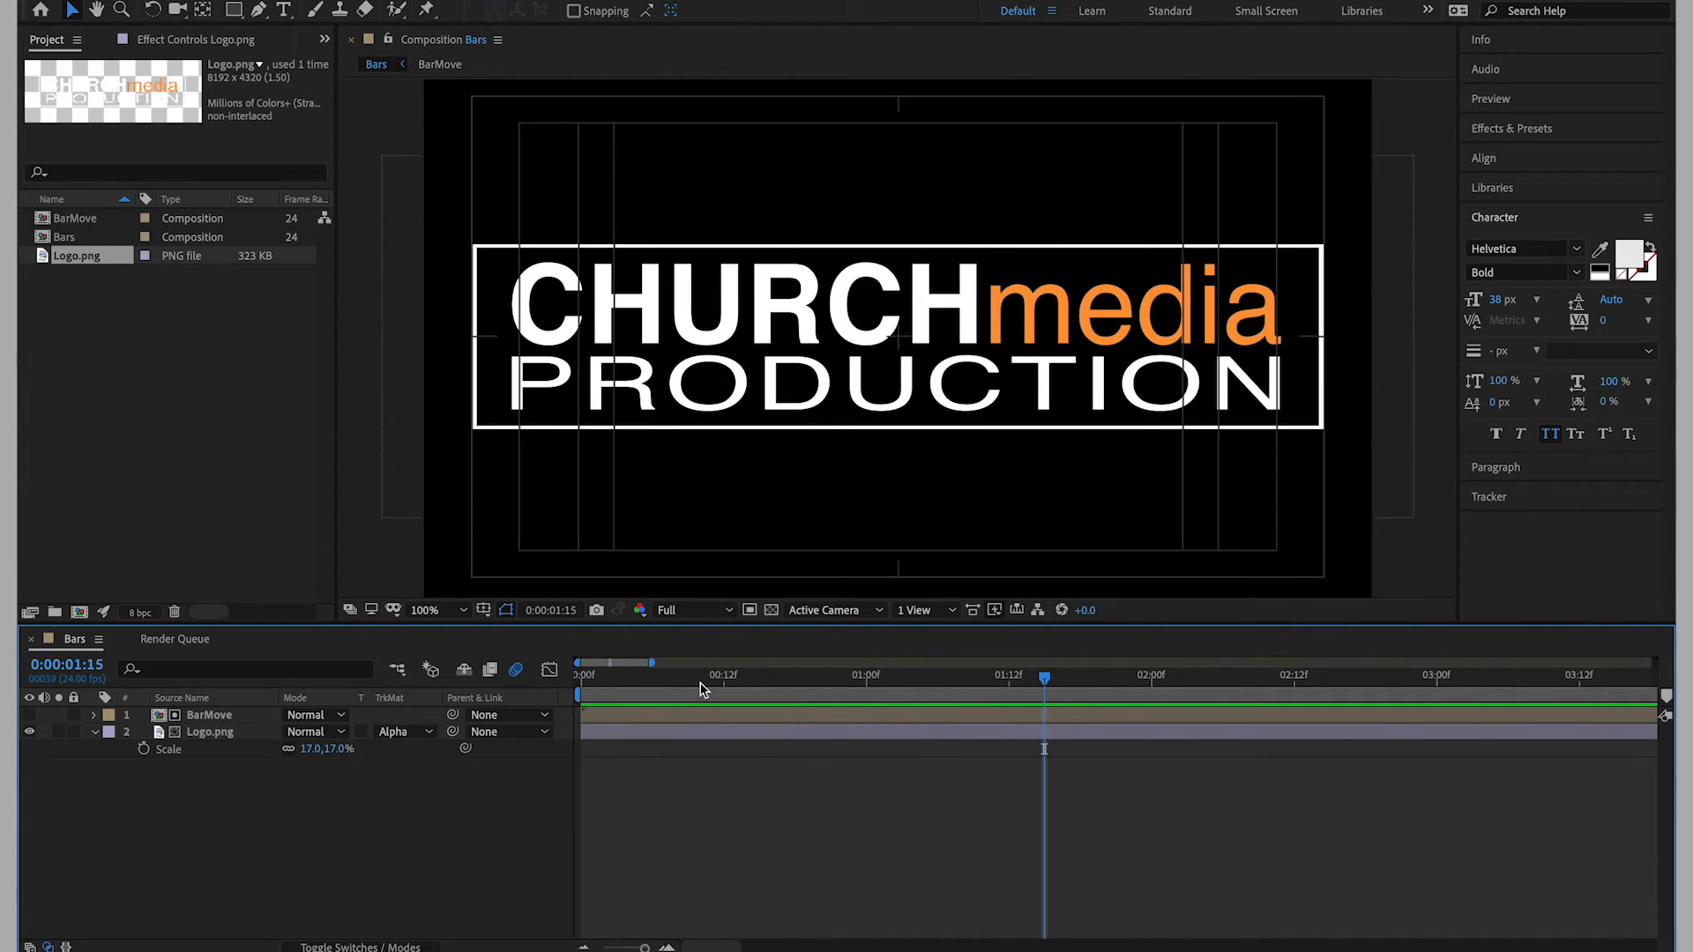
{"action": "left_click", "coordinate": [820, 675]}
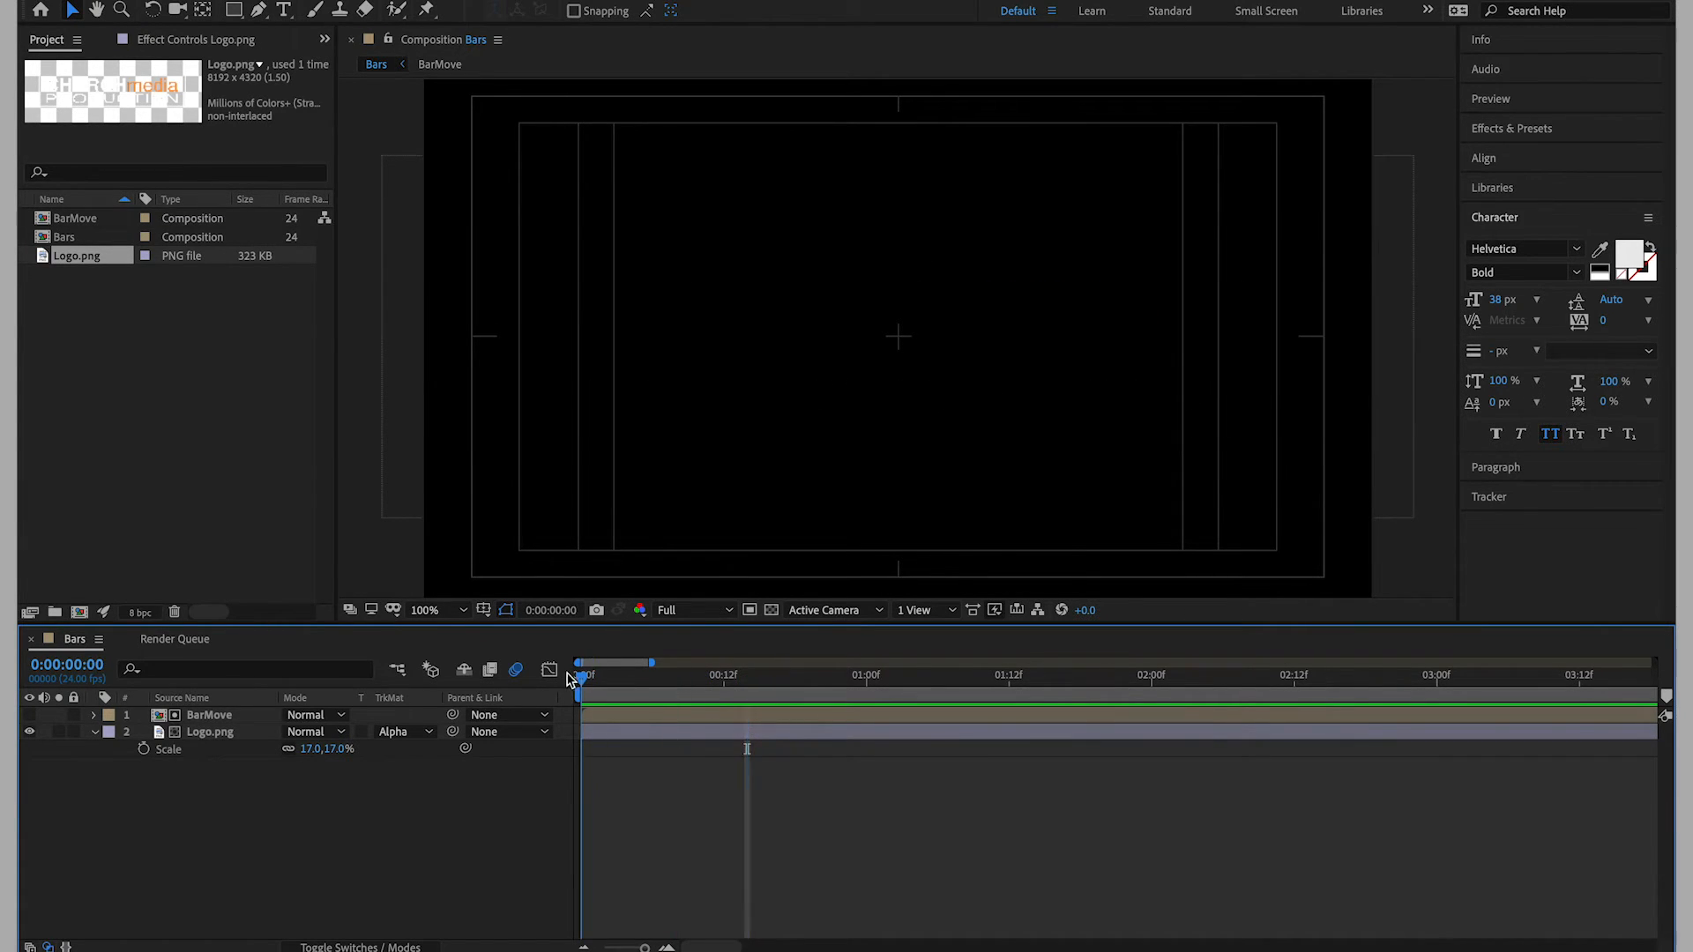
{"action": "left_click", "coordinate": [936, 663]}
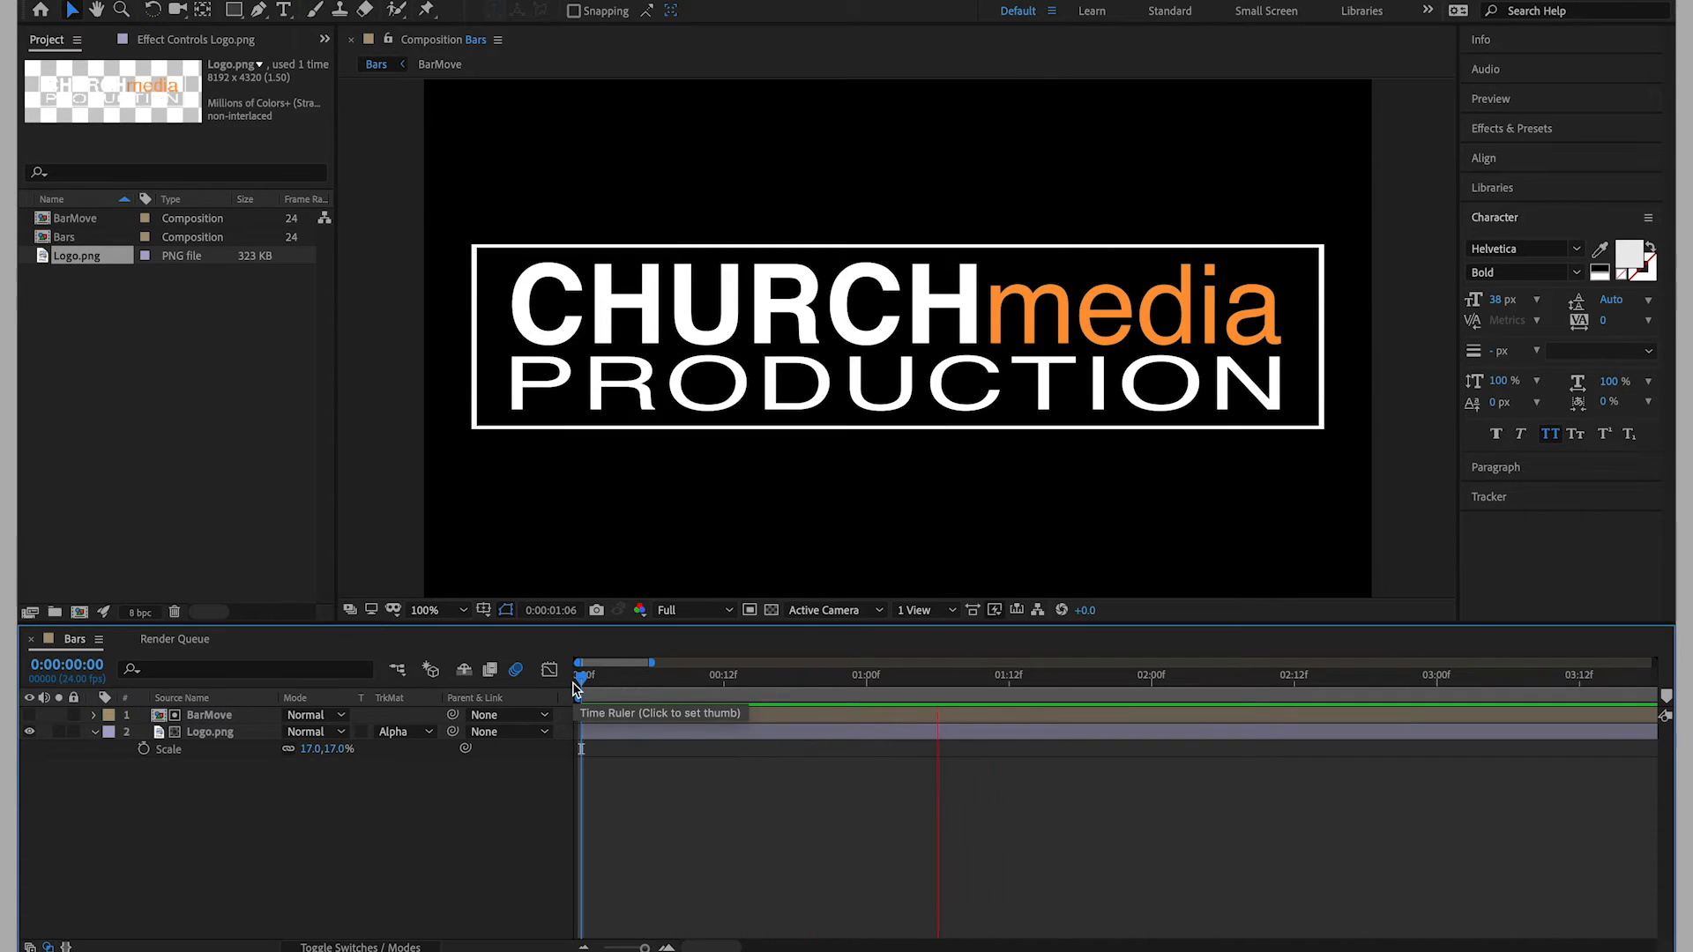
{"action": "left_click", "coordinate": [580, 676]}
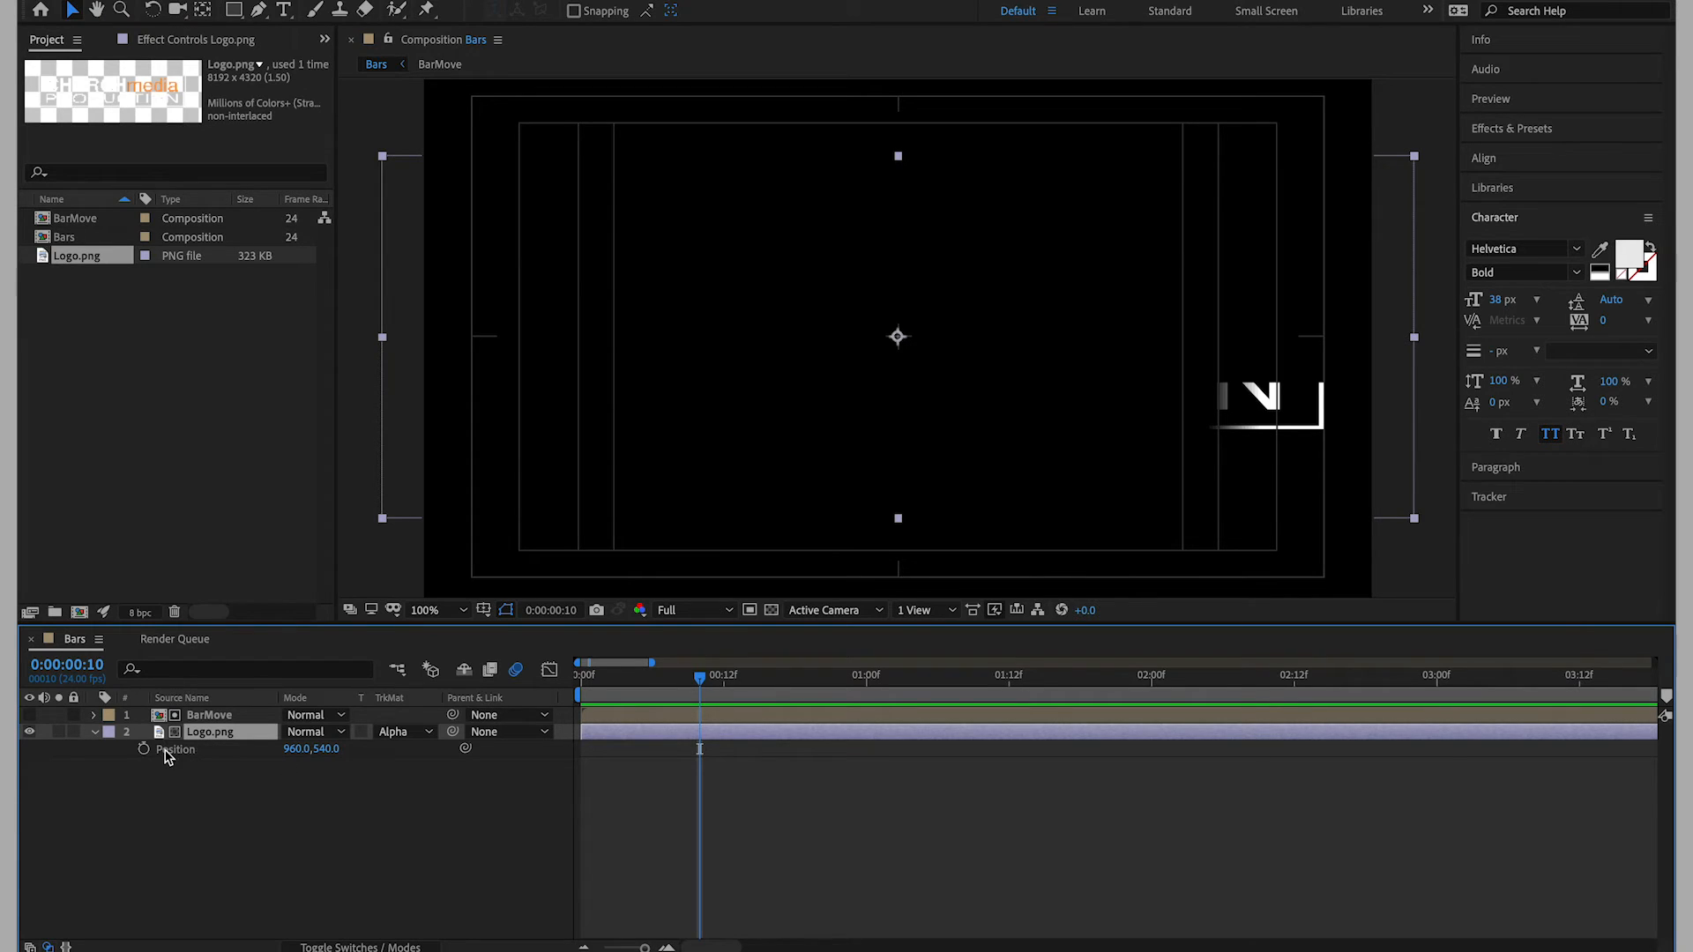
Keyframe the logo from position 3258,540 at 25% scale to 960,540 at 17%.
{"action": "left_click", "coordinate": [143, 750]}
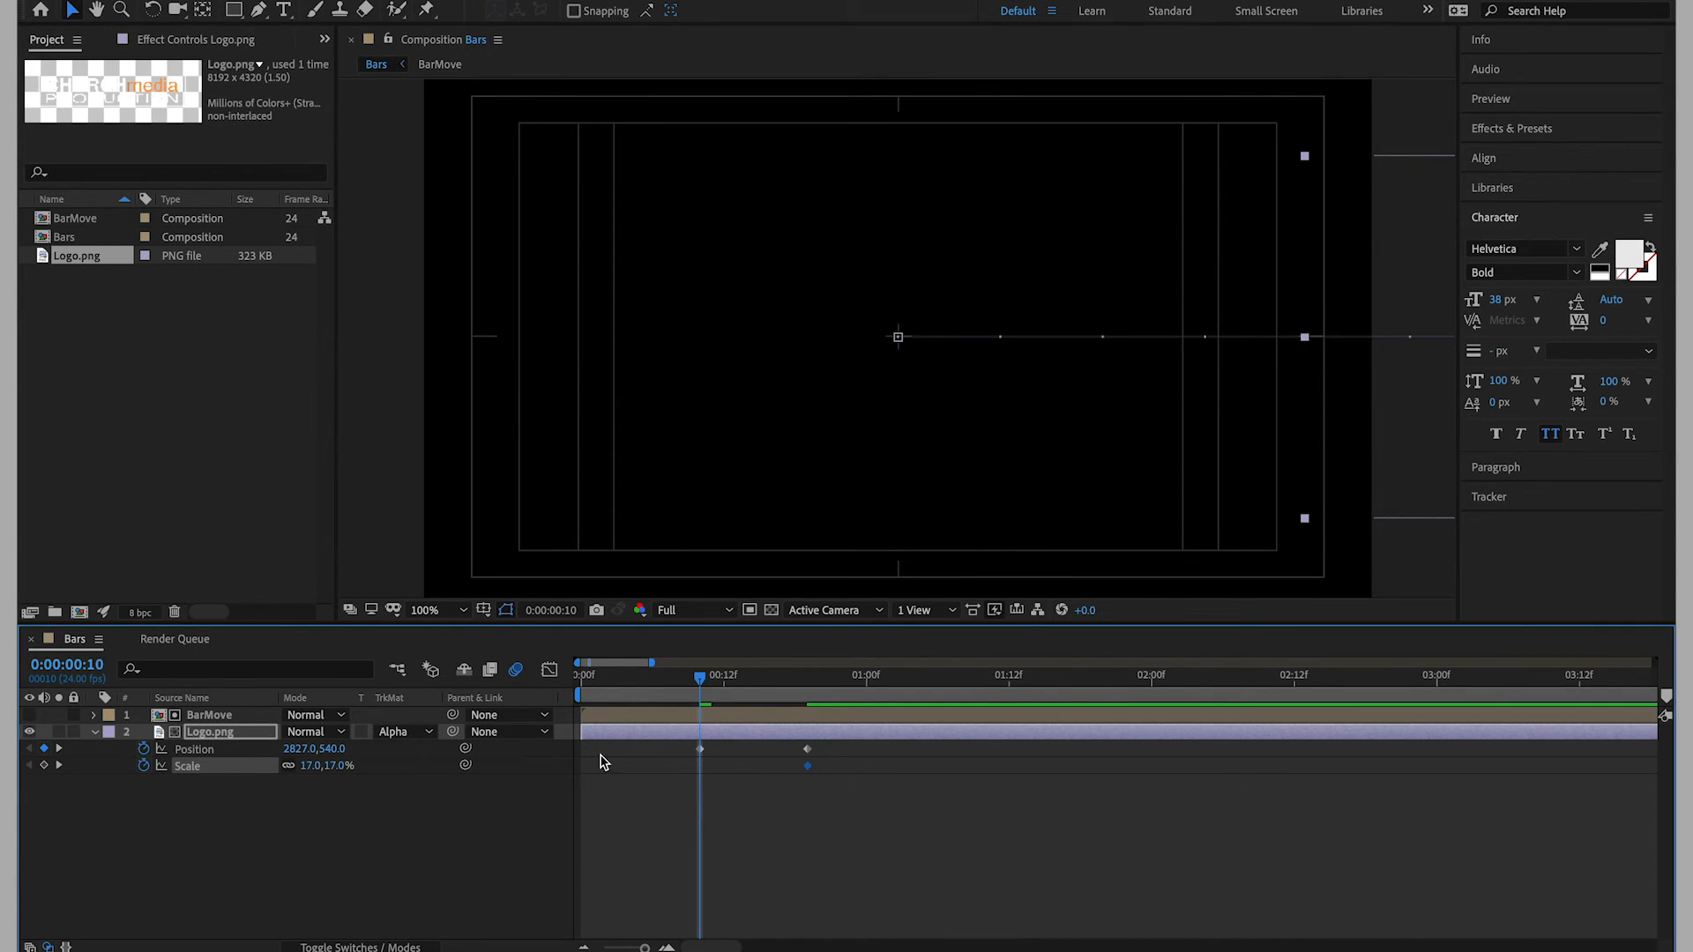
{"action": "double_click", "coordinate": [344, 765]}
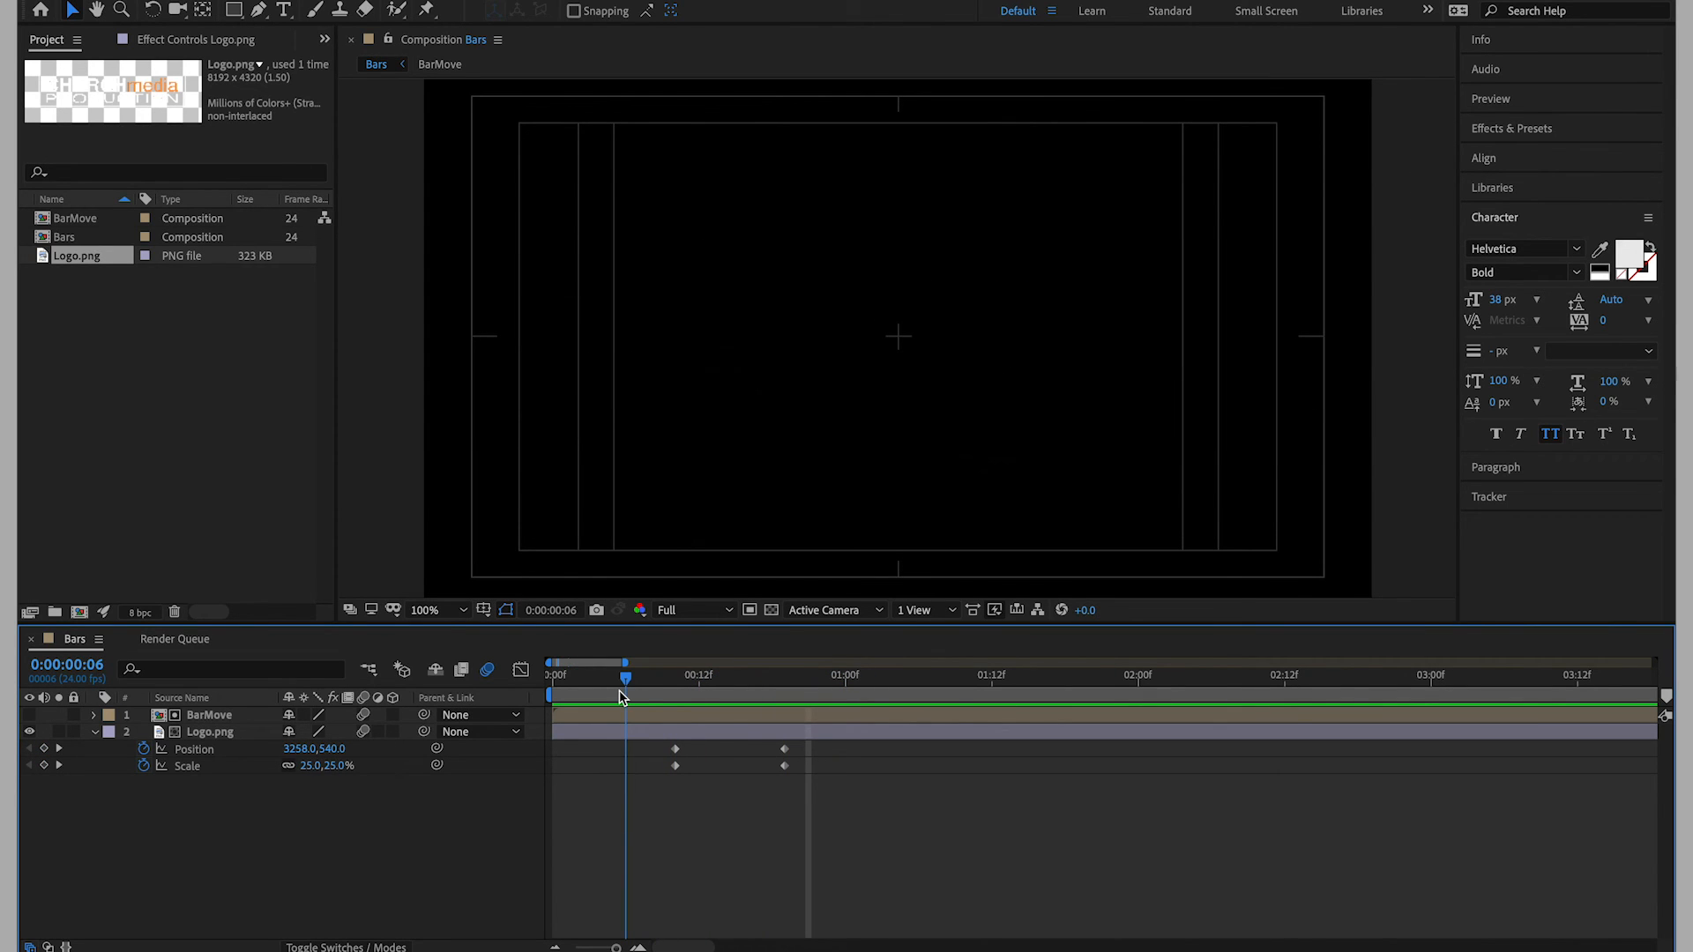
{"action": "mouse_move", "coordinate": [626, 681]}
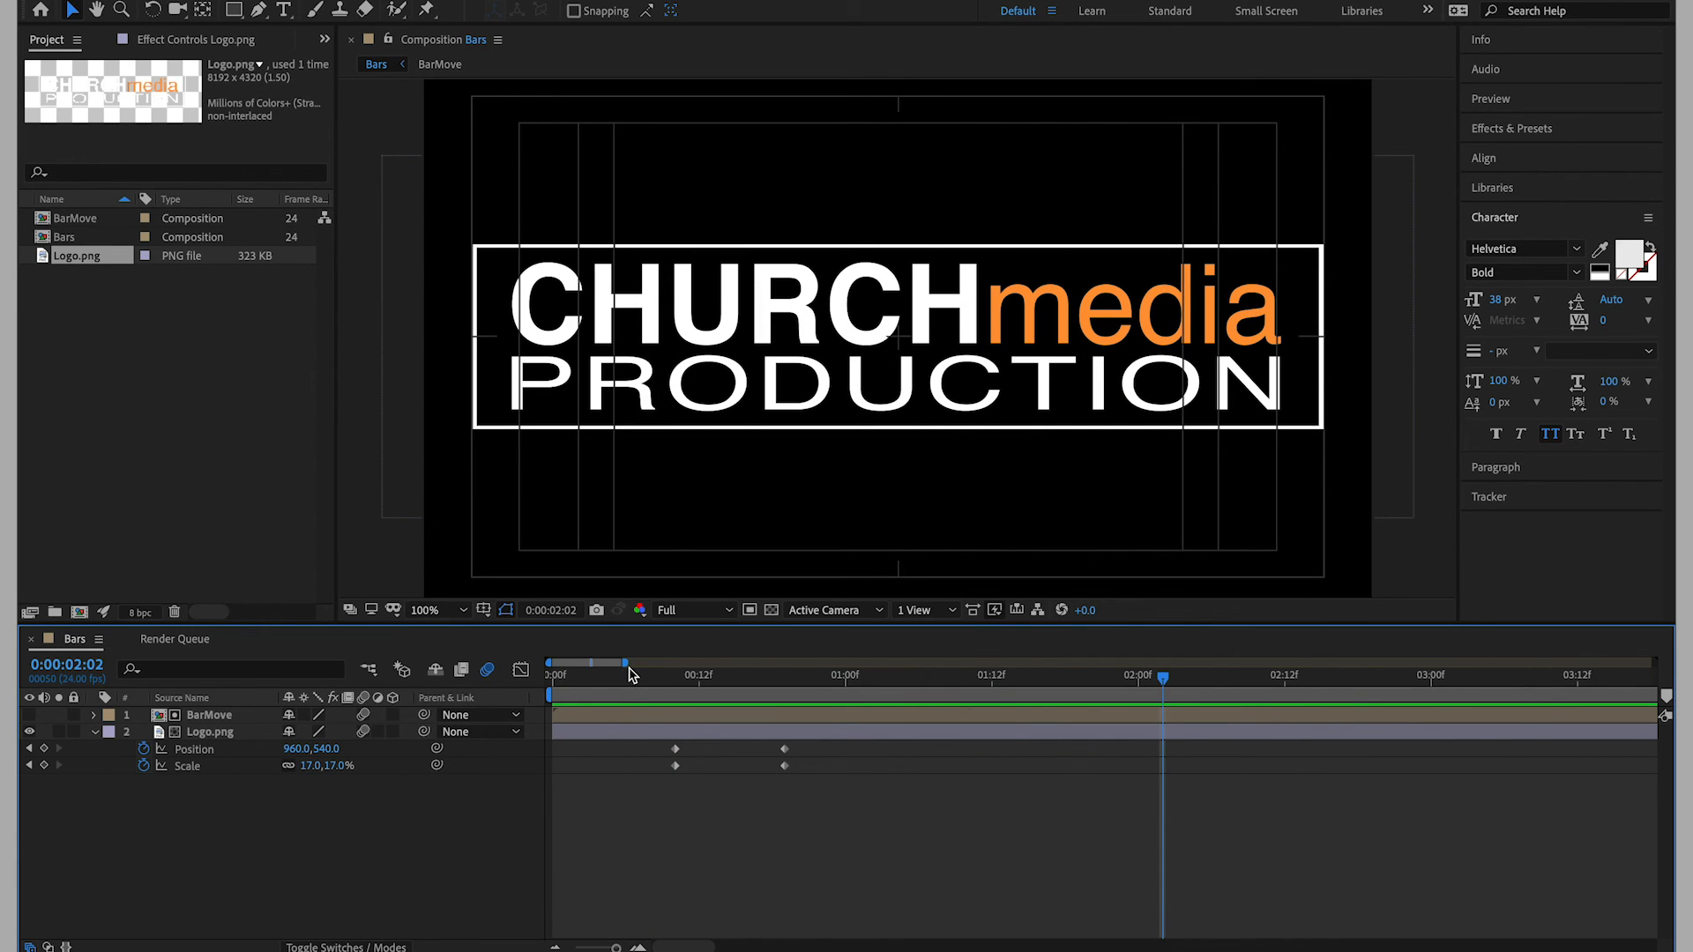
{"action": "left_click", "coordinate": [554, 659]}
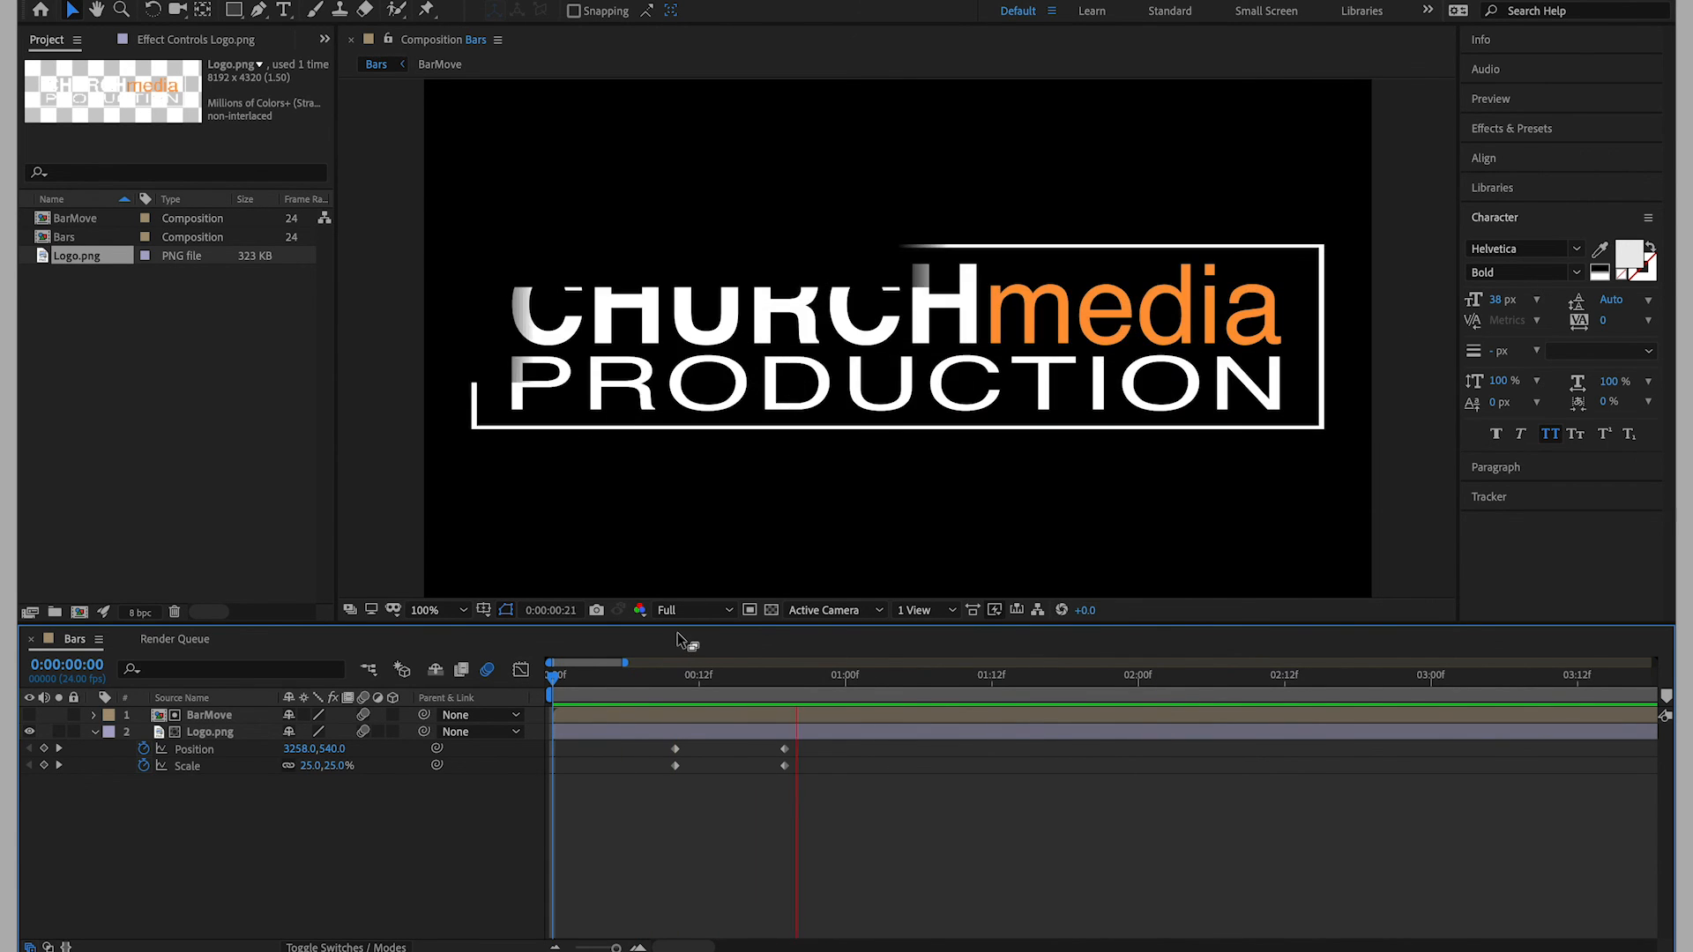